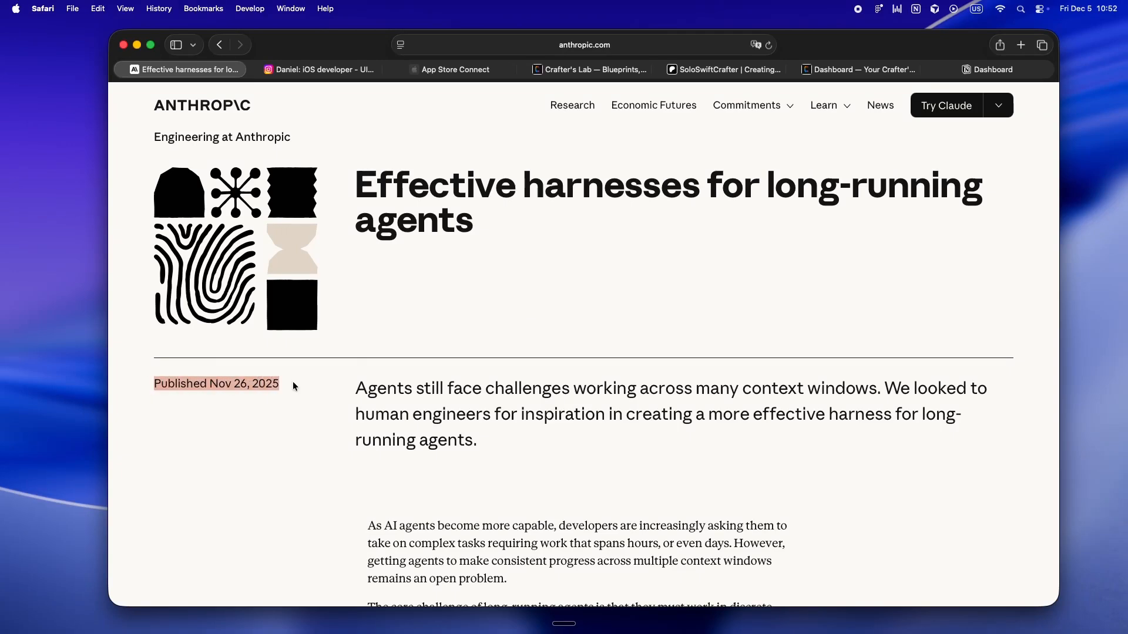
mouse_move(299, 468)
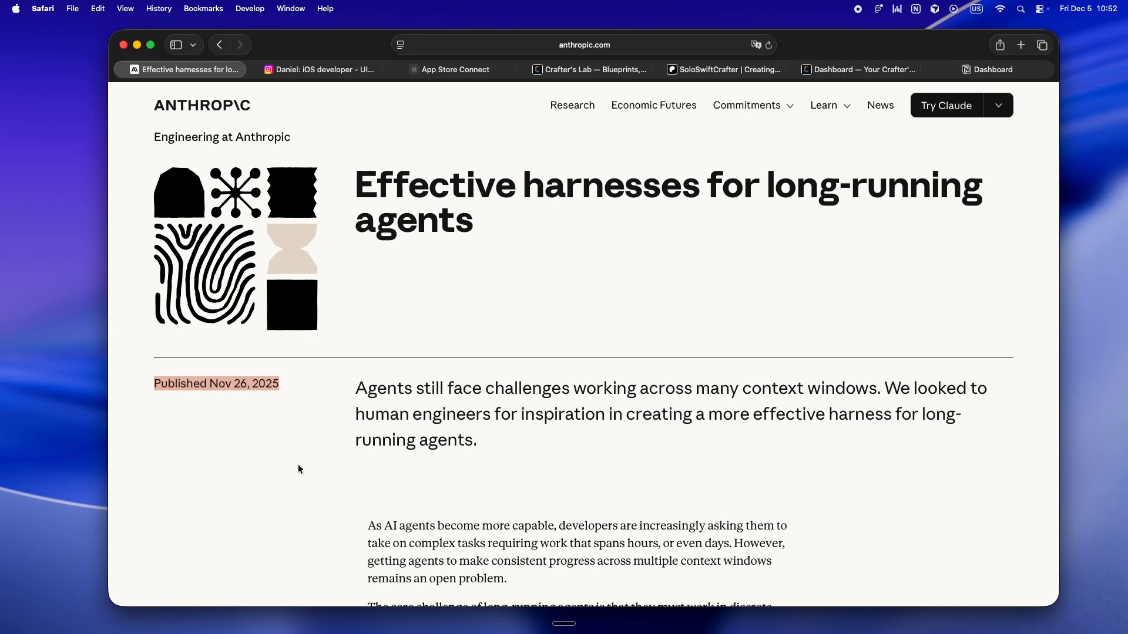
Scroll up and down the page open before switching to Instagram.
scroll("down", 3)
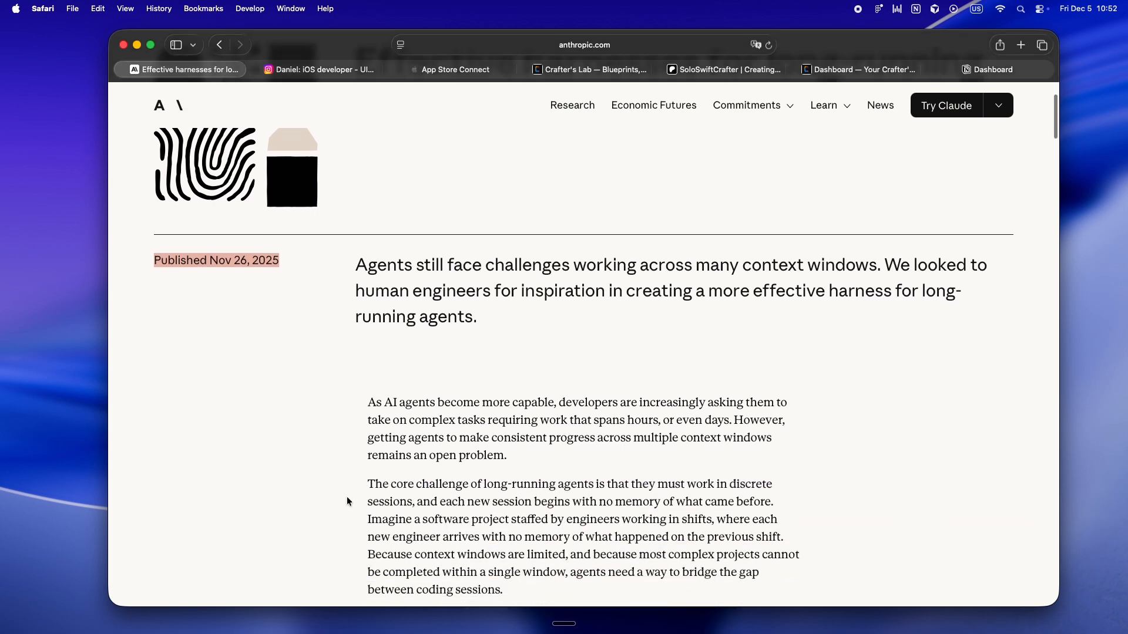
scroll("up", 3)
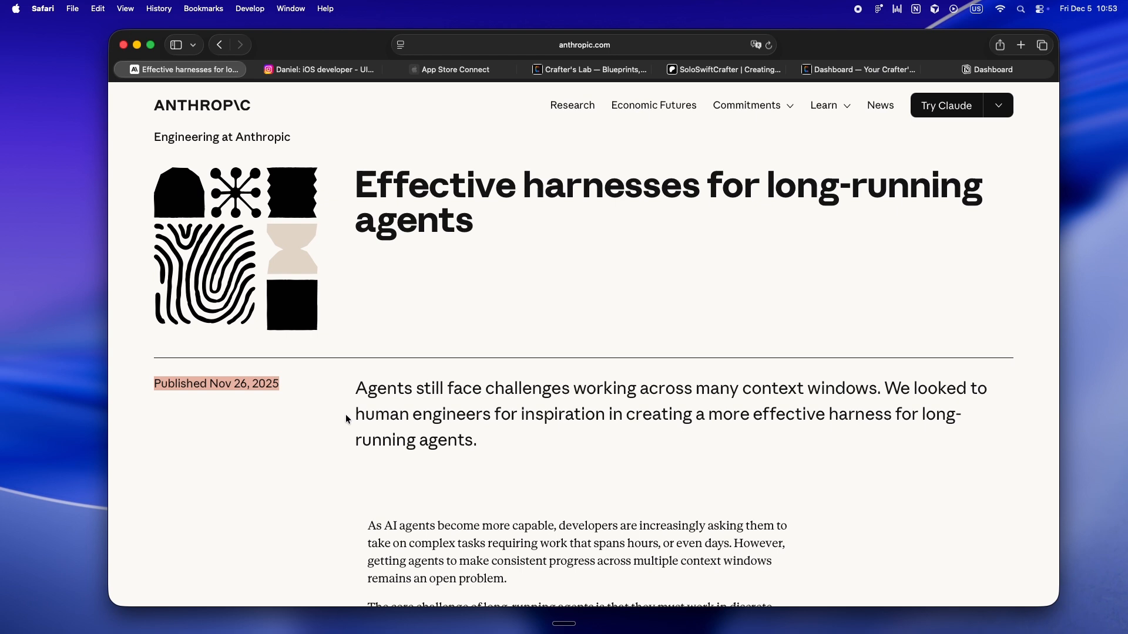
scroll("down", 3)
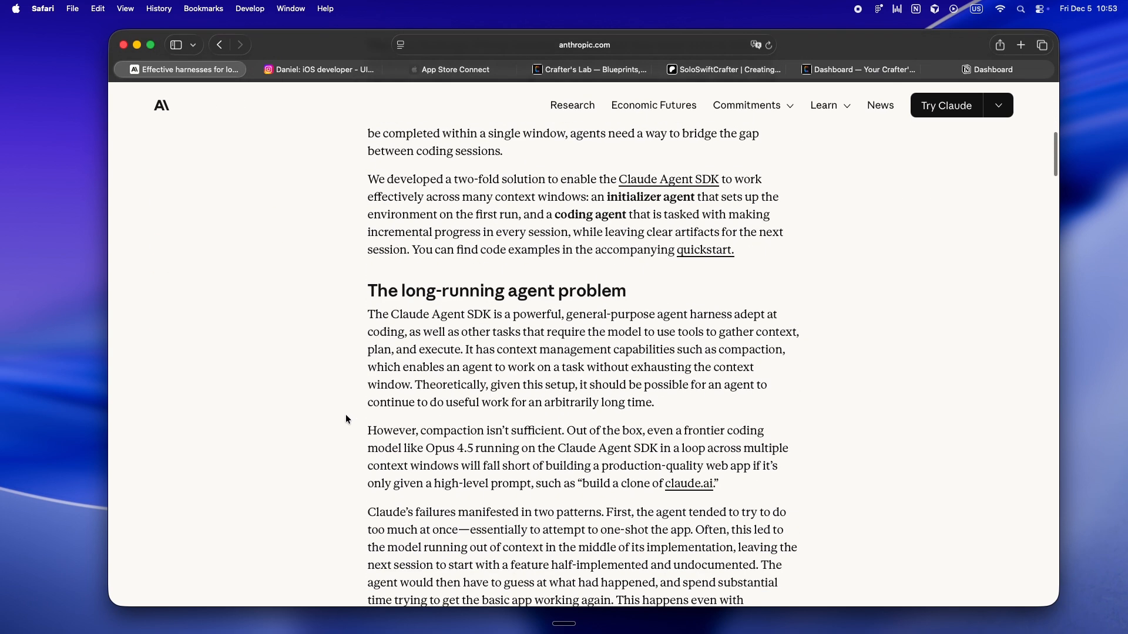
scroll("up", 3)
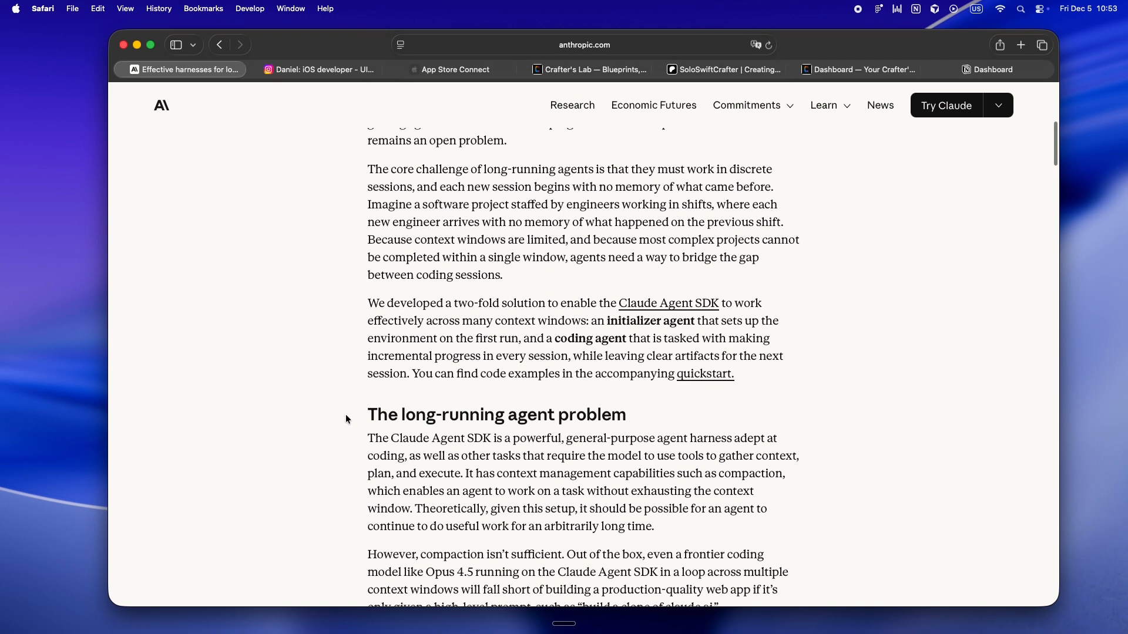
scroll("up", 3)
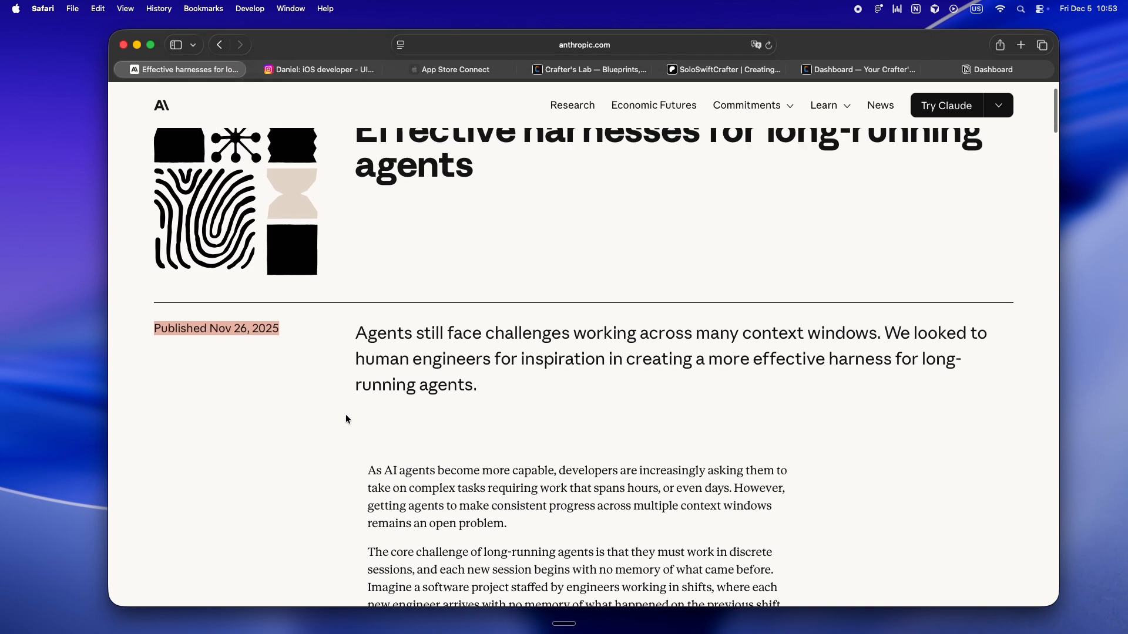
scroll("up", 3)
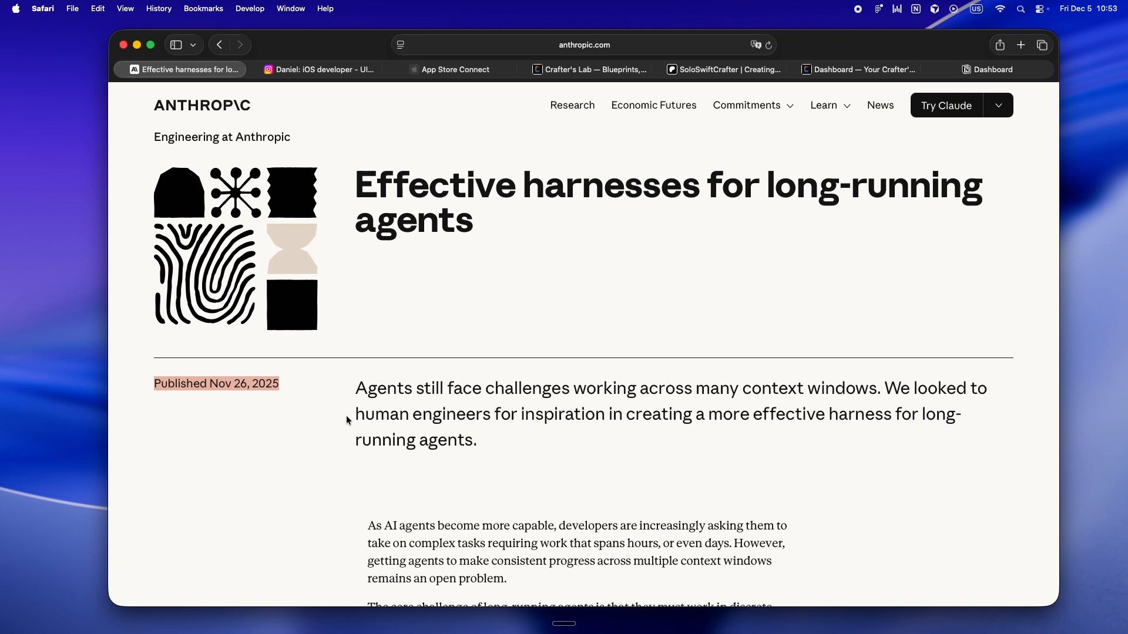
Browse down the soloswiftcrafter Instagram post grid, then bring up the App Store Connect apps list.
left_click(322, 69)
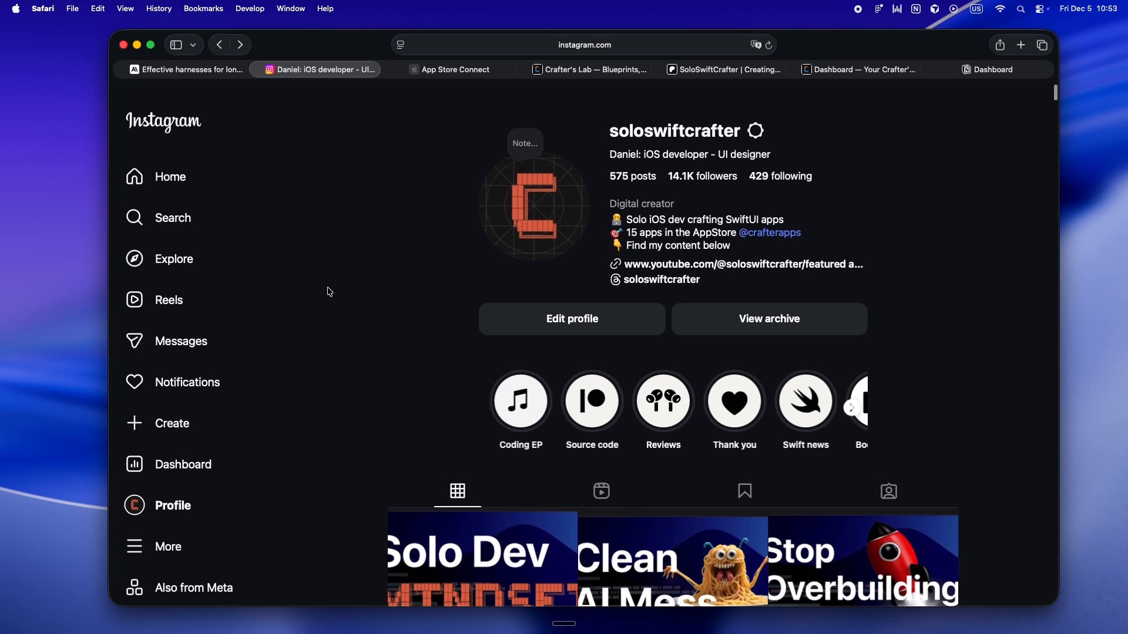
scroll("down", 3)
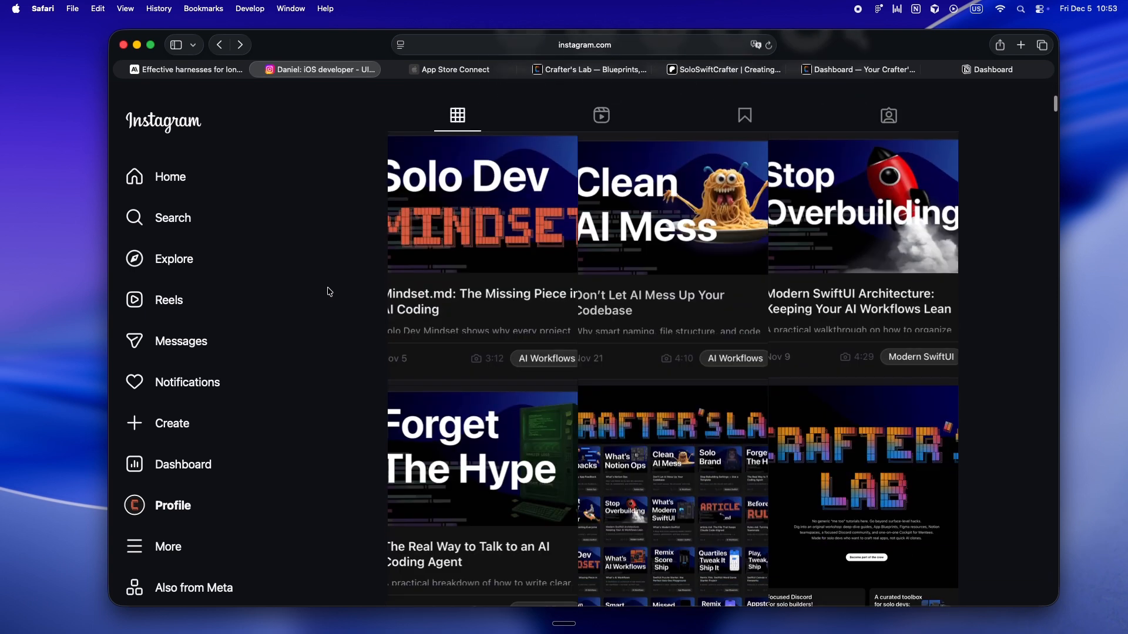
scroll("down", 3)
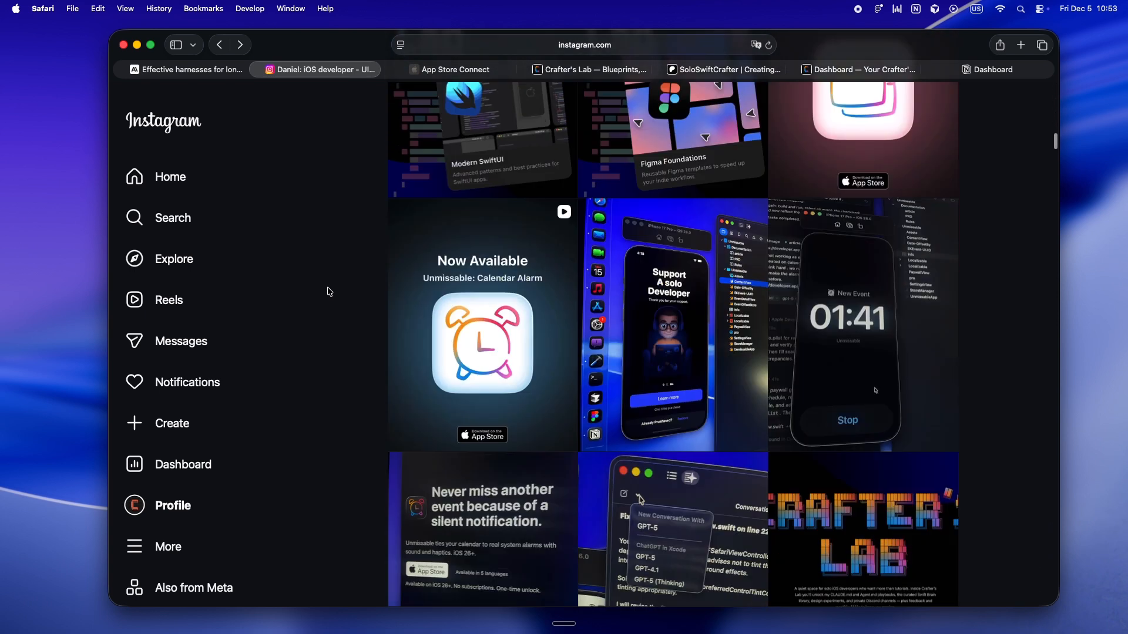
scroll("down", 3)
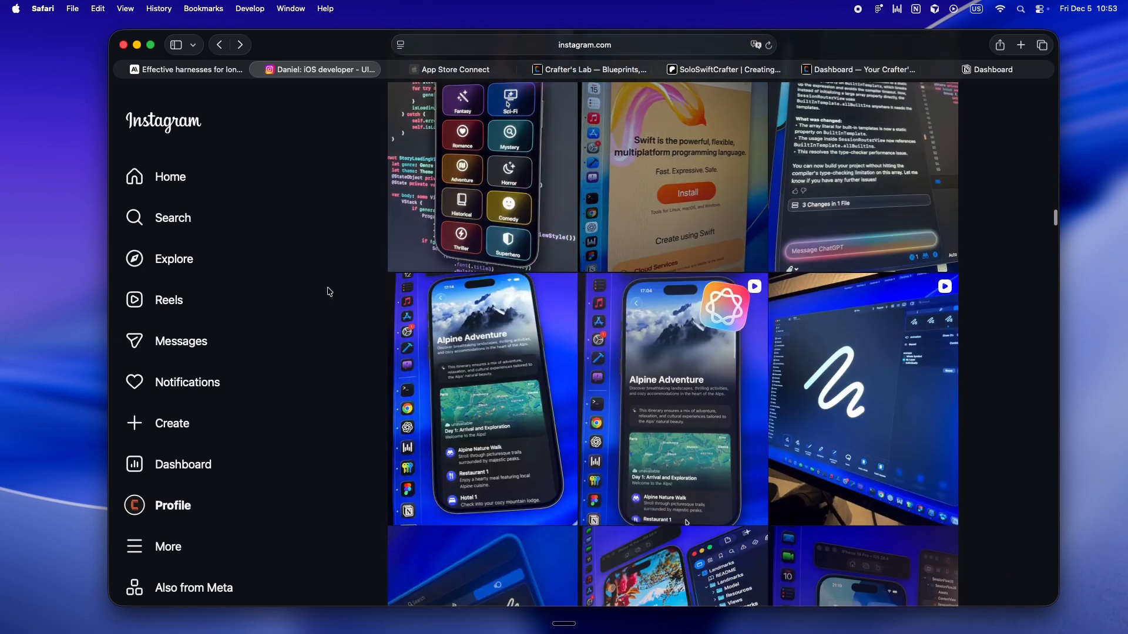
scroll("down", 3)
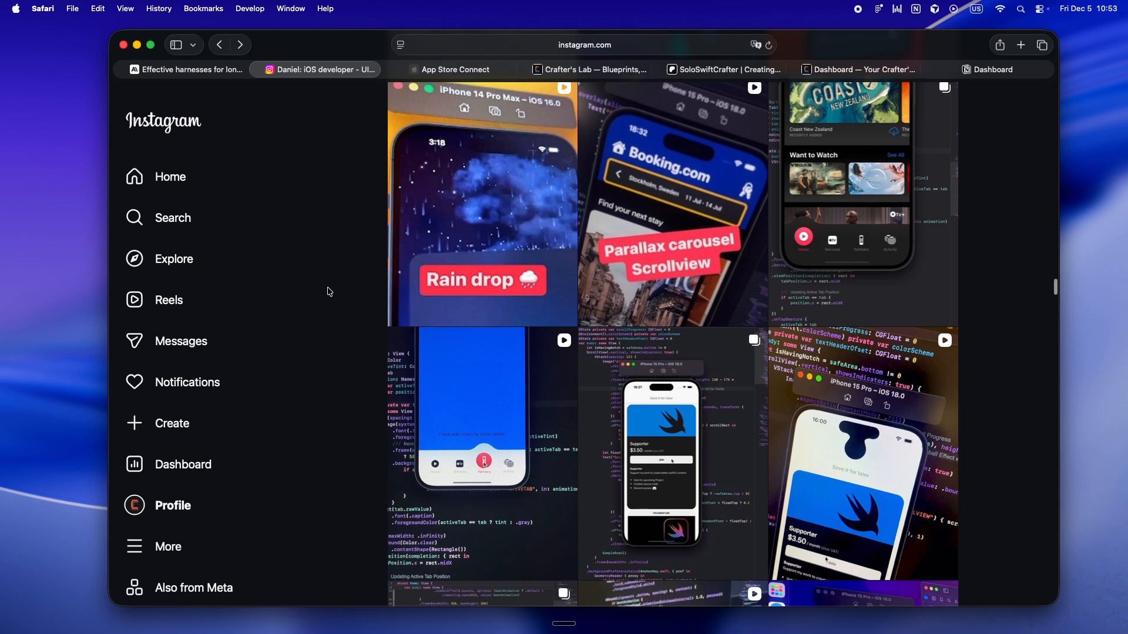
scroll("down", 3)
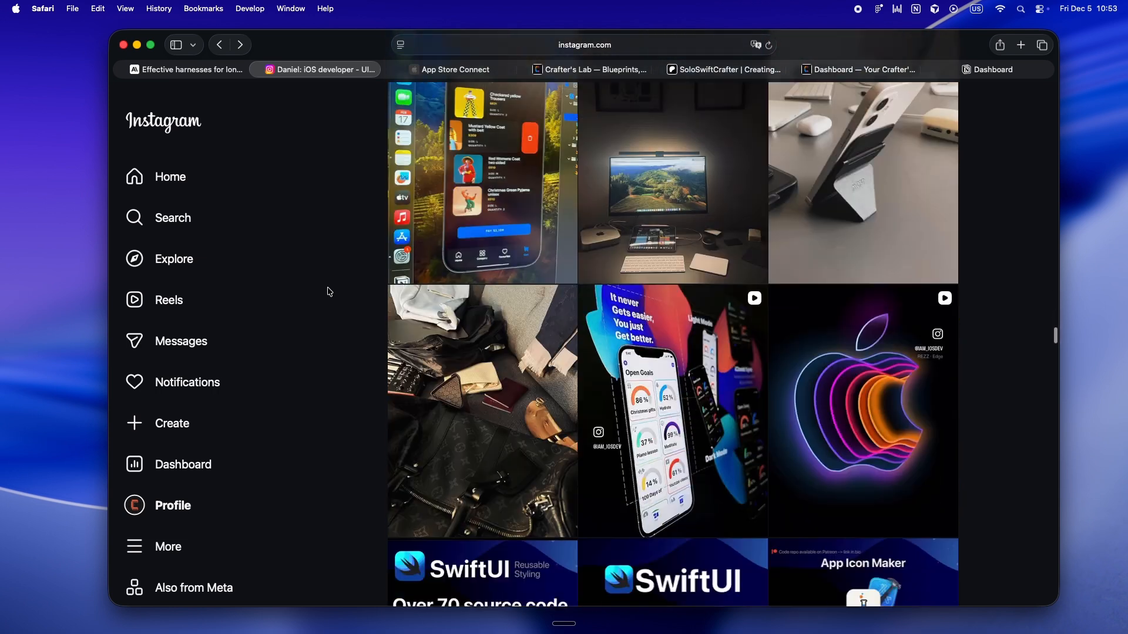
scroll("down", 3)
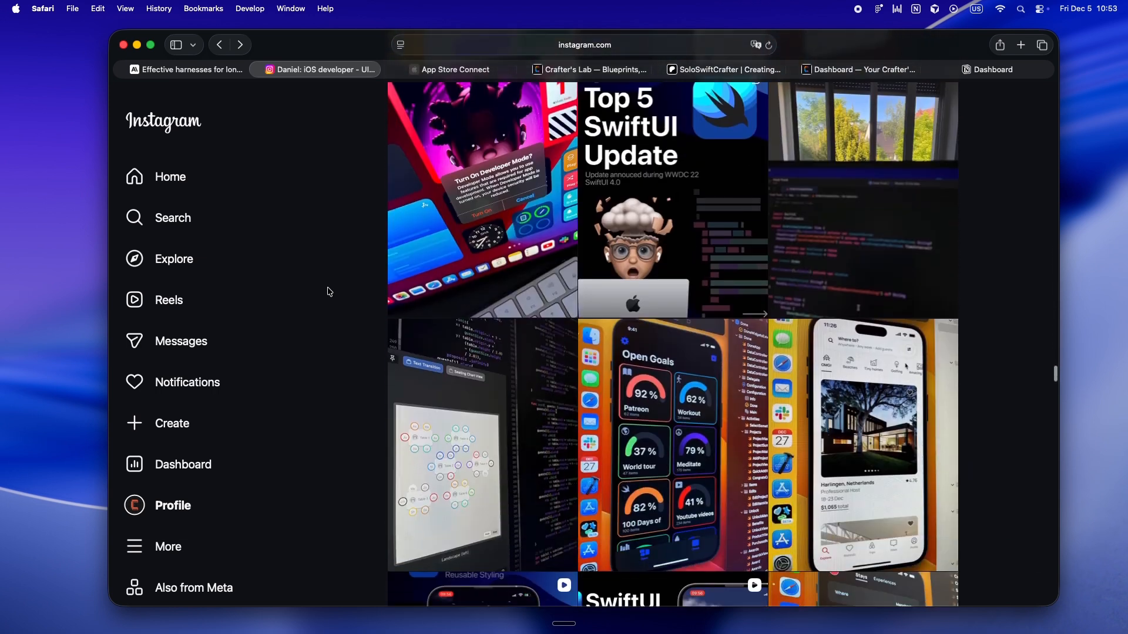
scroll("down", 3)
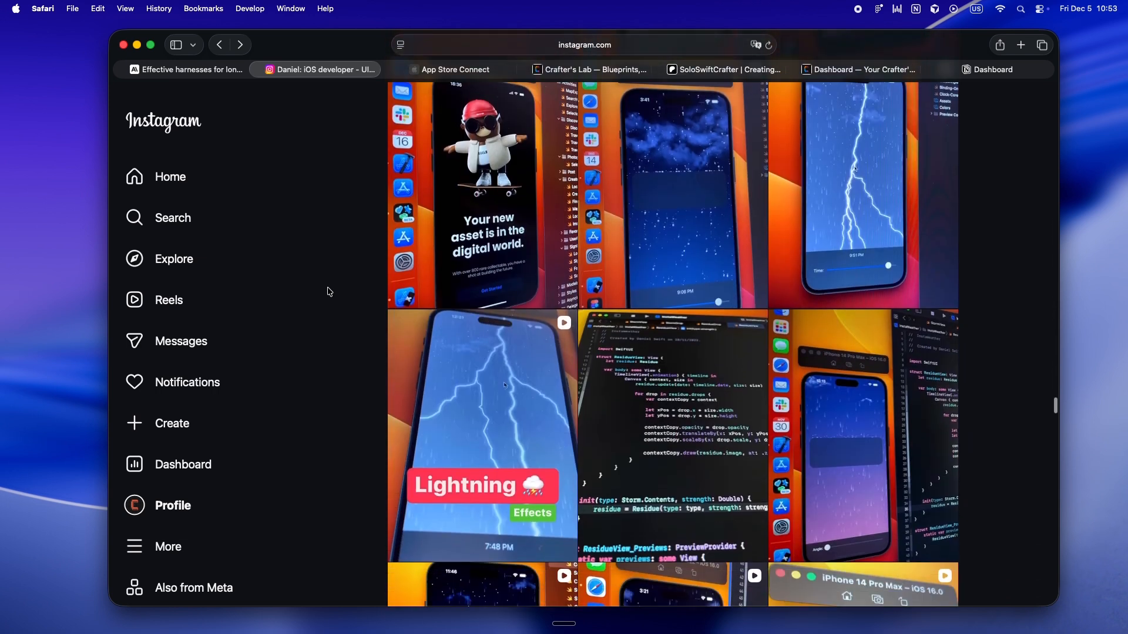
left_click(454, 70)
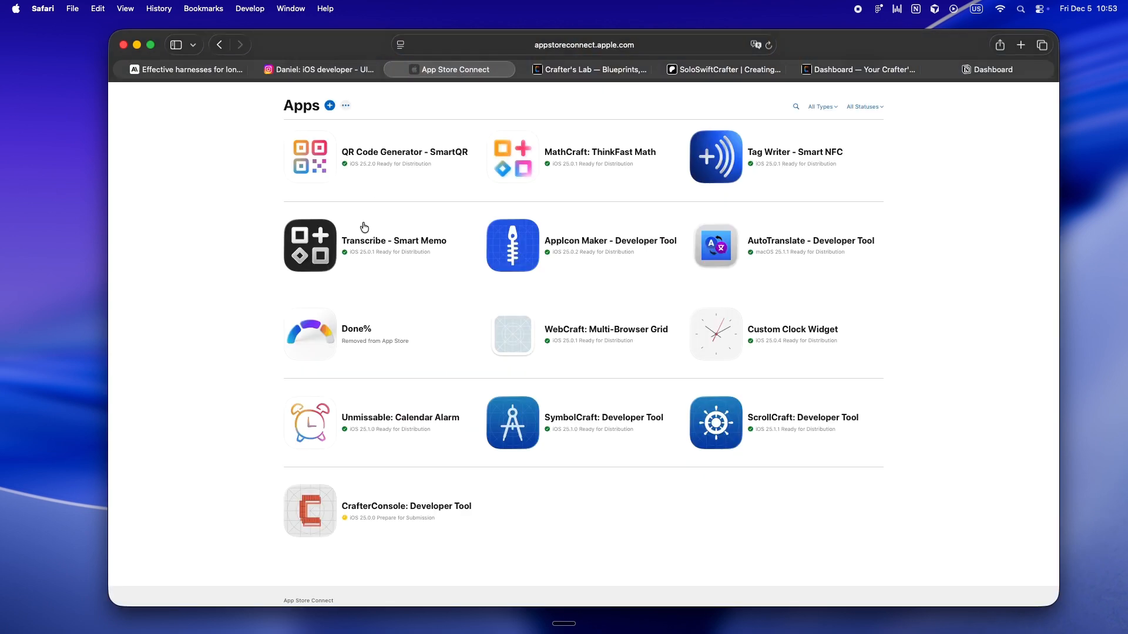
mouse_move(253, 369)
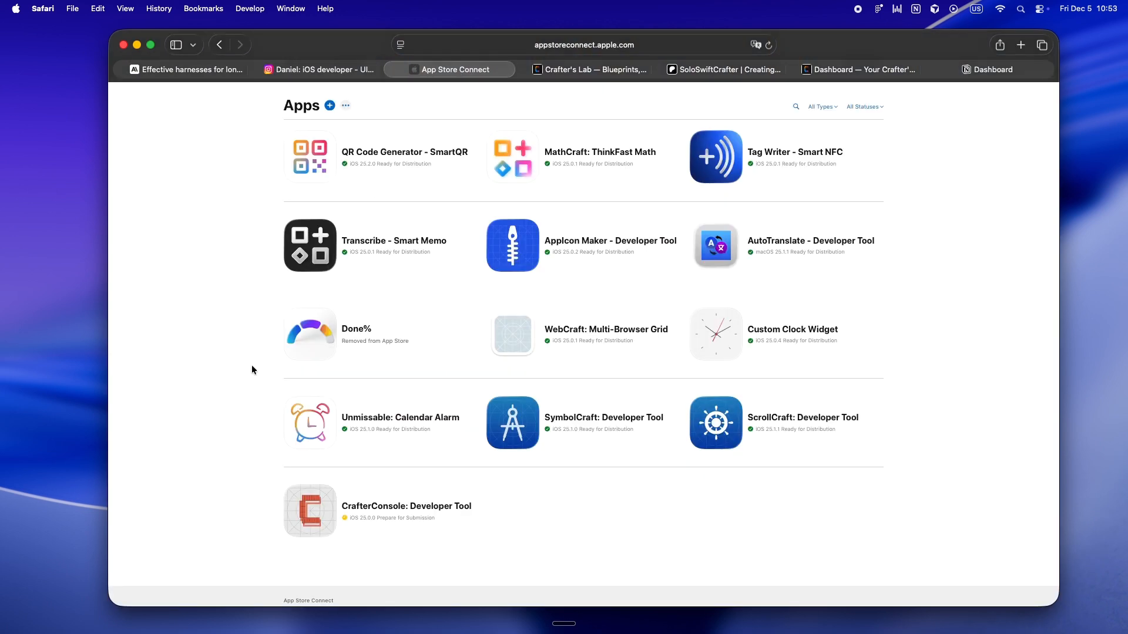
left_click(585, 69)
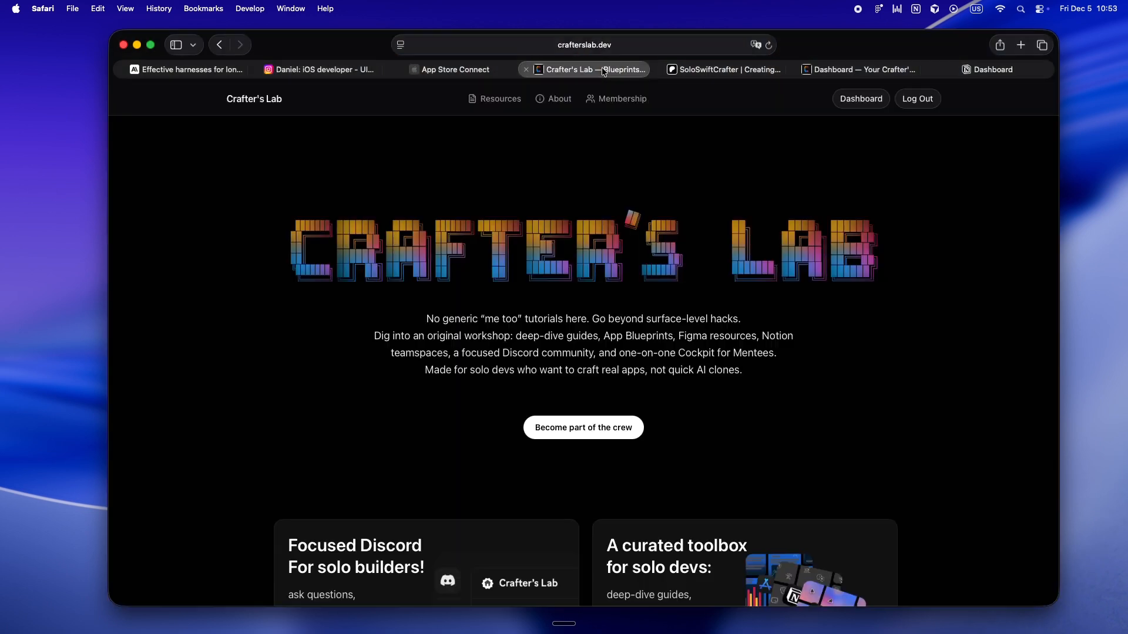
mouse_move(273, 429)
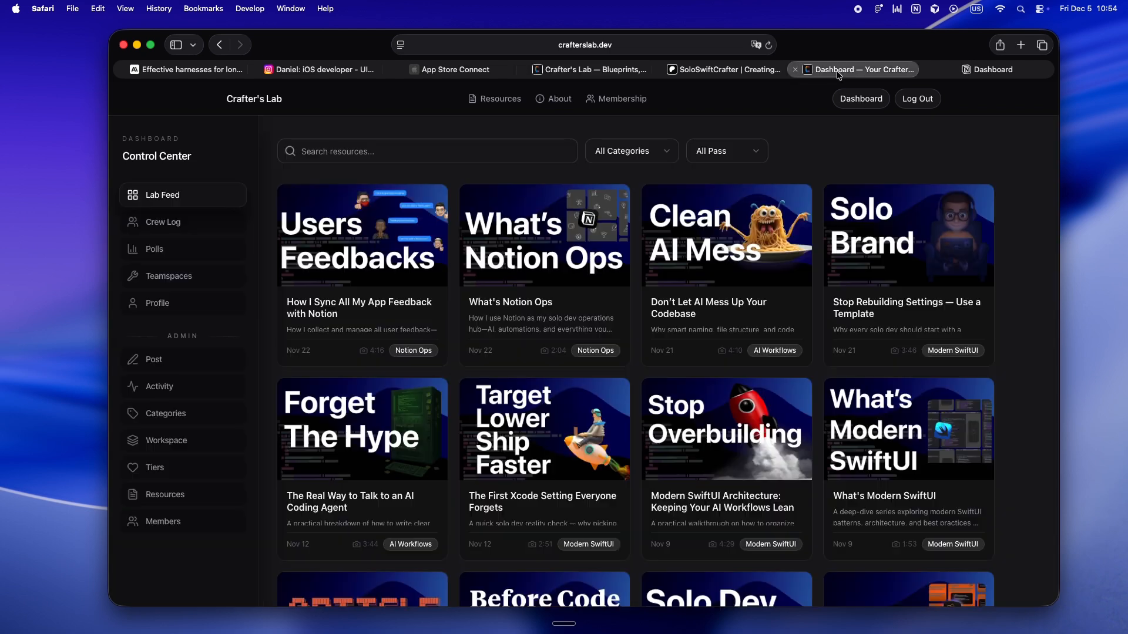
mouse_move(748, 458)
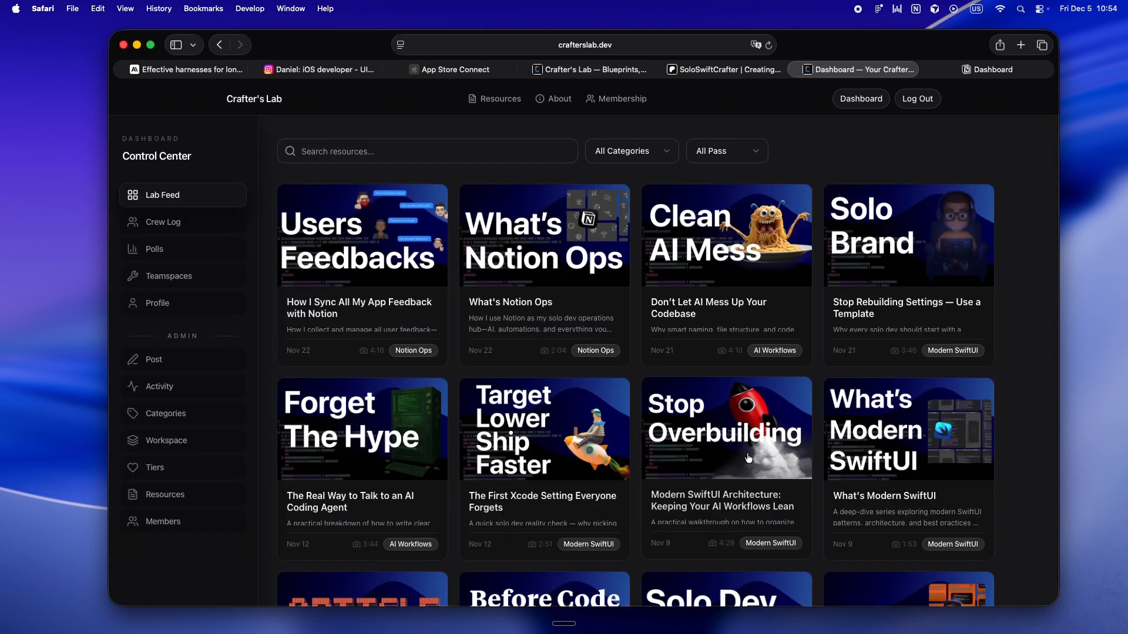
mouse_move(558, 306)
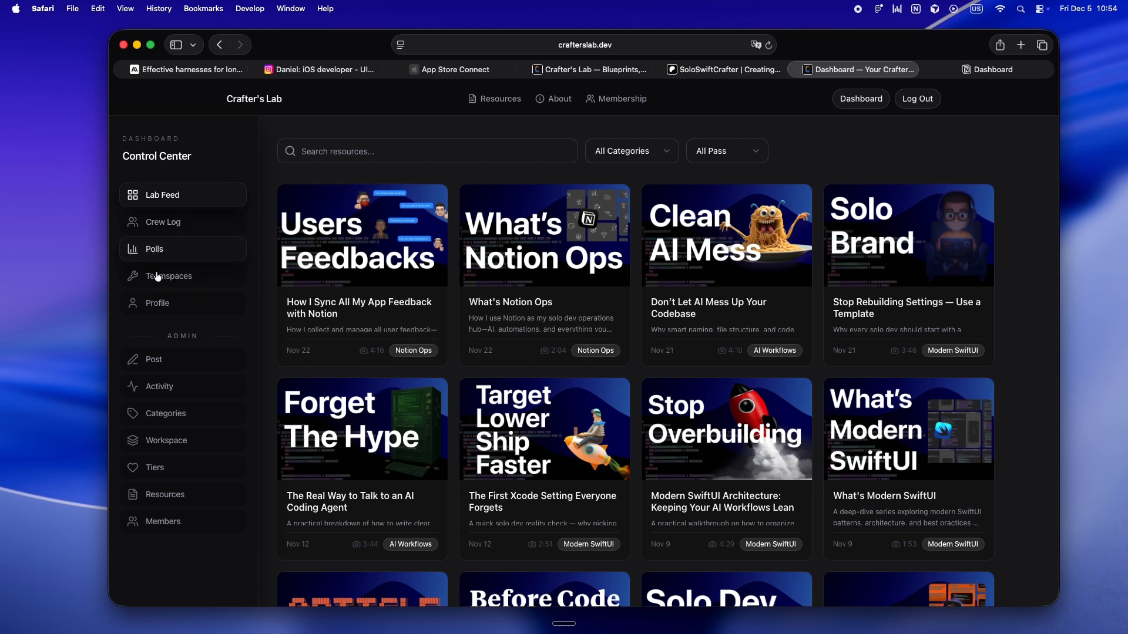
mouse_move(626, 212)
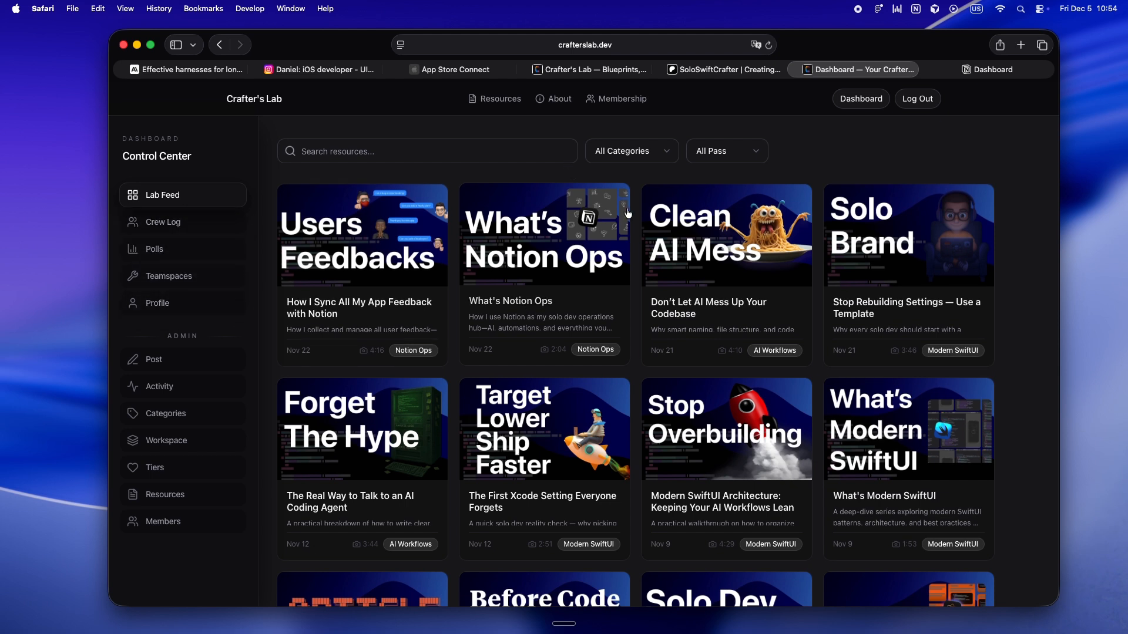
mouse_move(623, 113)
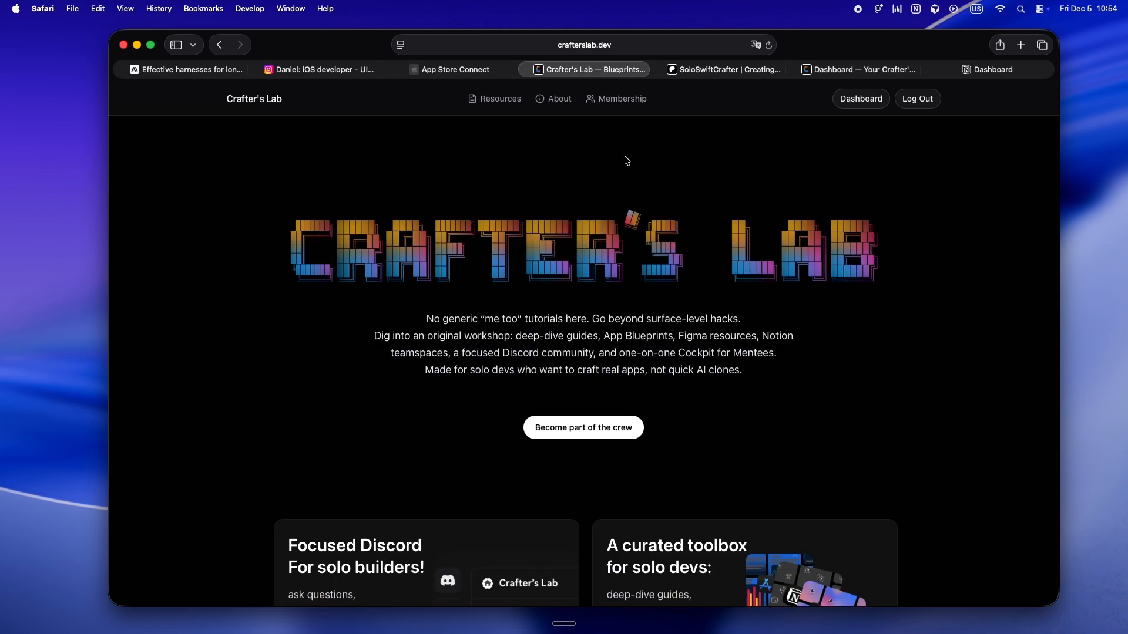
mouse_move(730, 70)
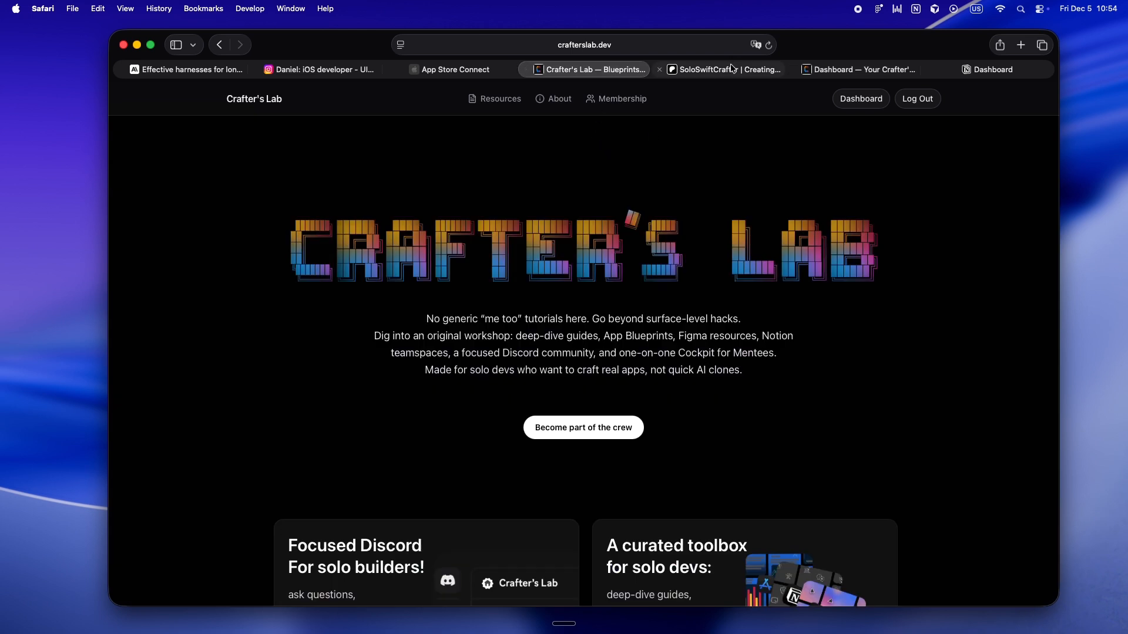
Check the SoloSwiftCrafter Patreon page (266 members, 105 posts), then return to crafterslab.dev home.
left_click(717, 69)
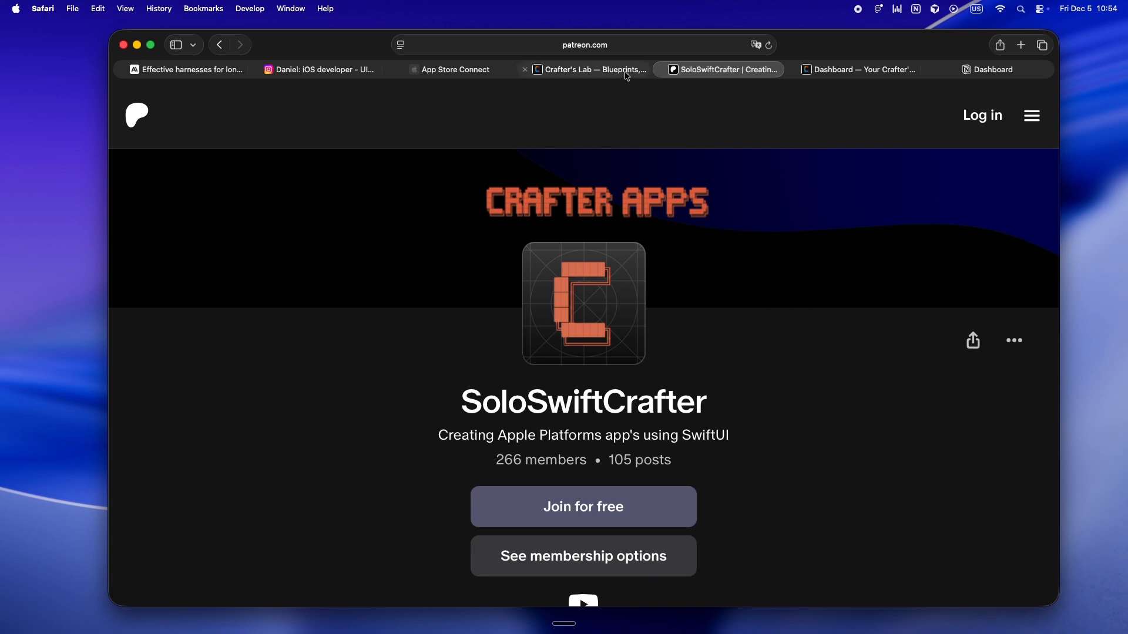
left_click(590, 69)
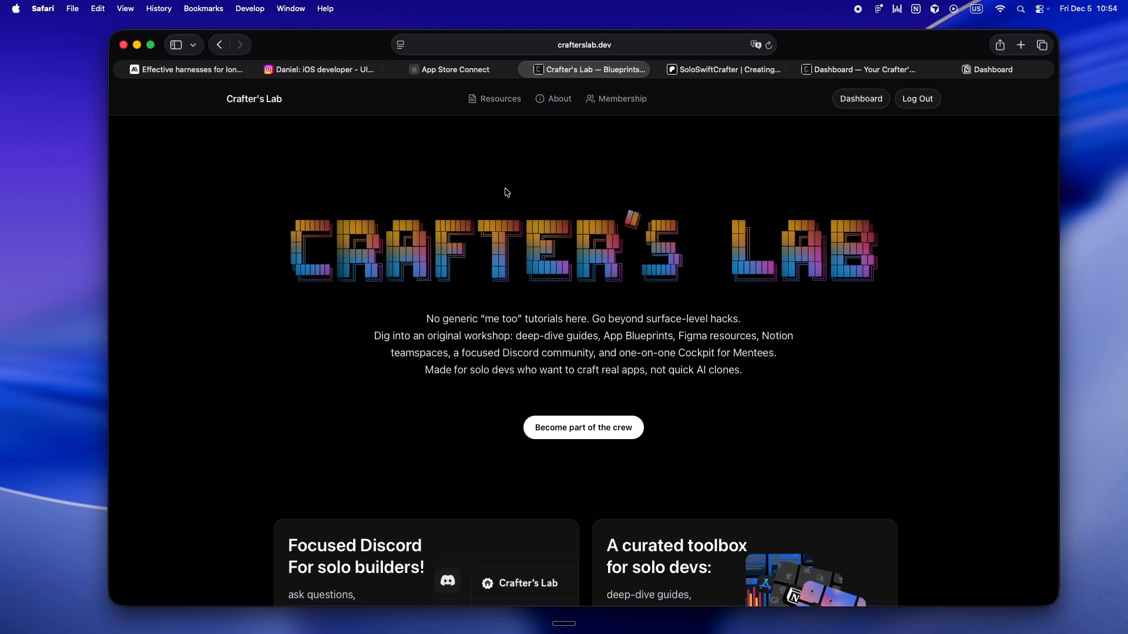
Read 'Effective harnesses for long-running agents' past the initializer/coding agent solution to Feature list.
left_click(186, 70)
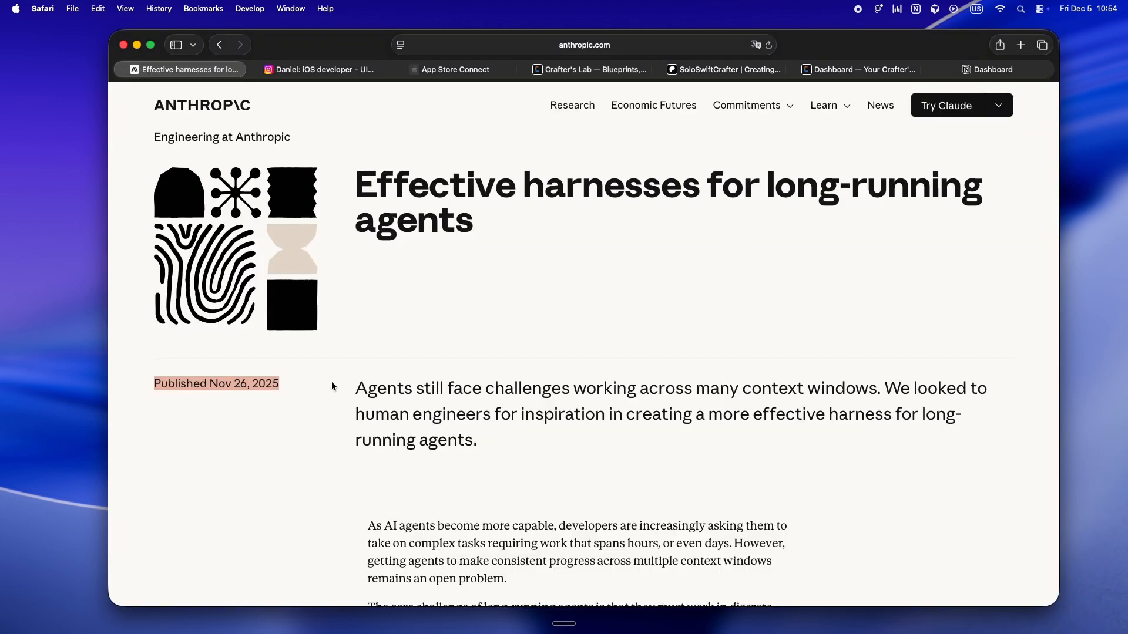
scroll("down", 3)
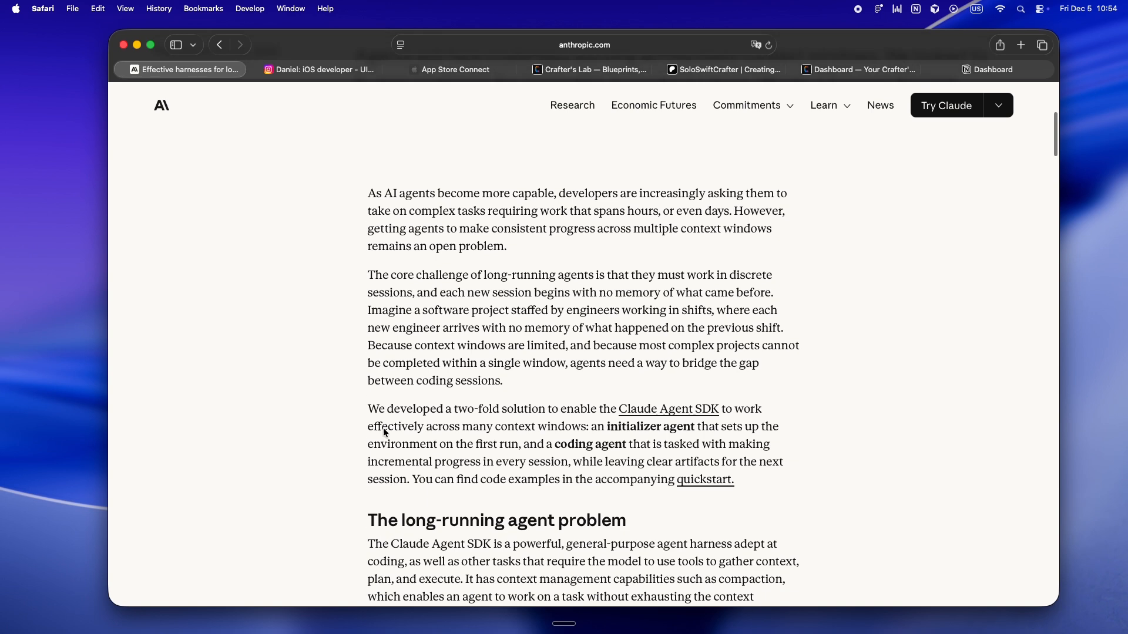
scroll("down", 3)
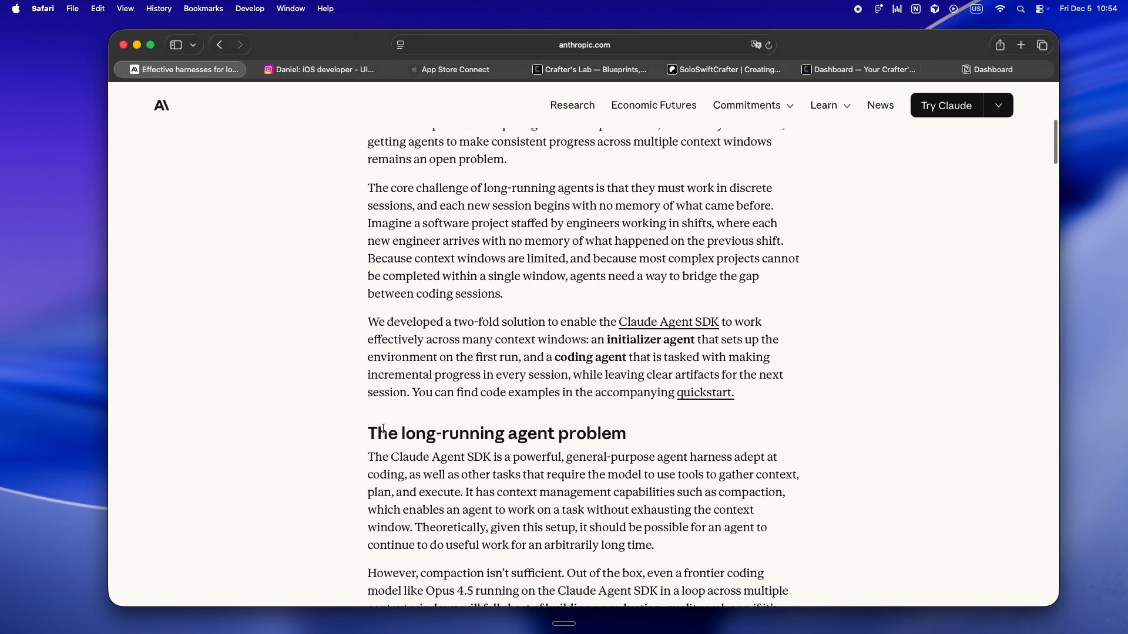
scroll("down", 3)
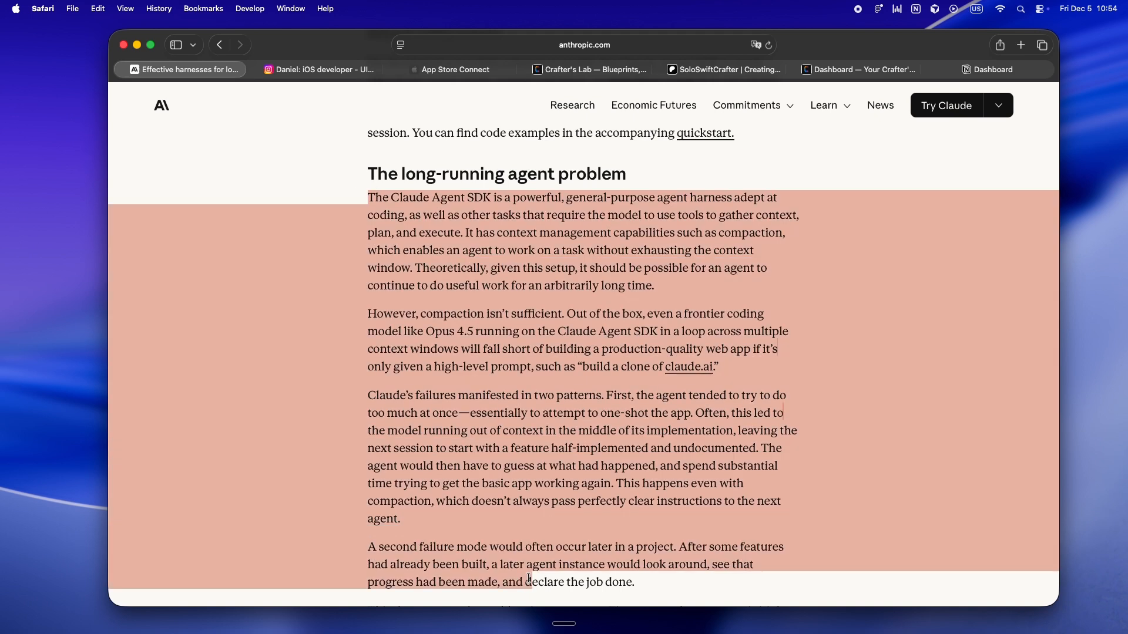
scroll("up", 3)
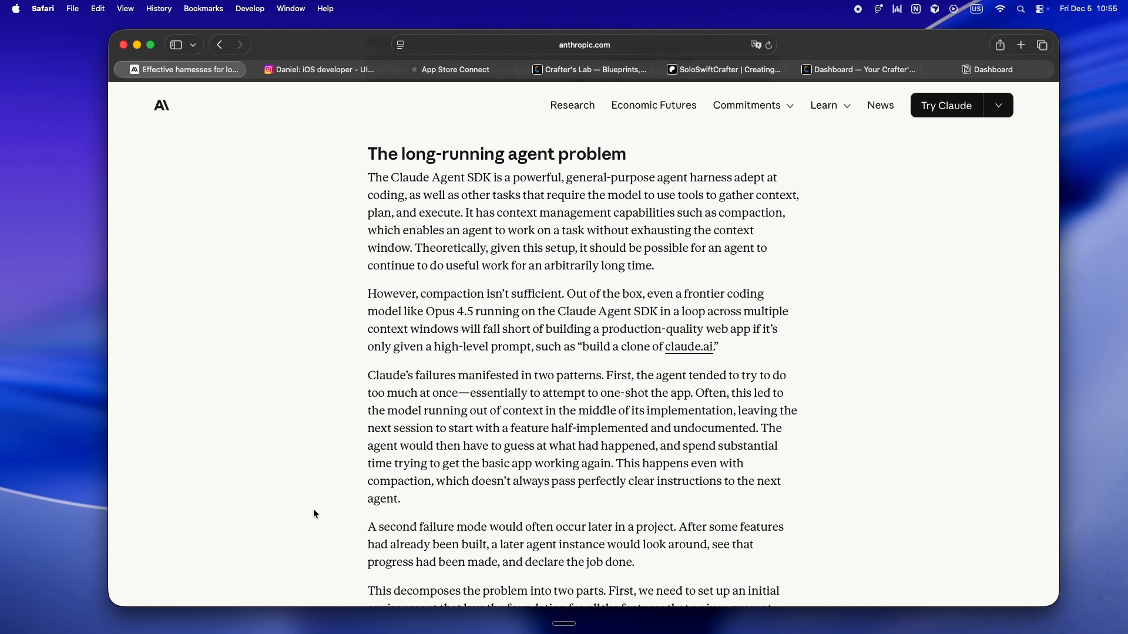
scroll("down", 3)
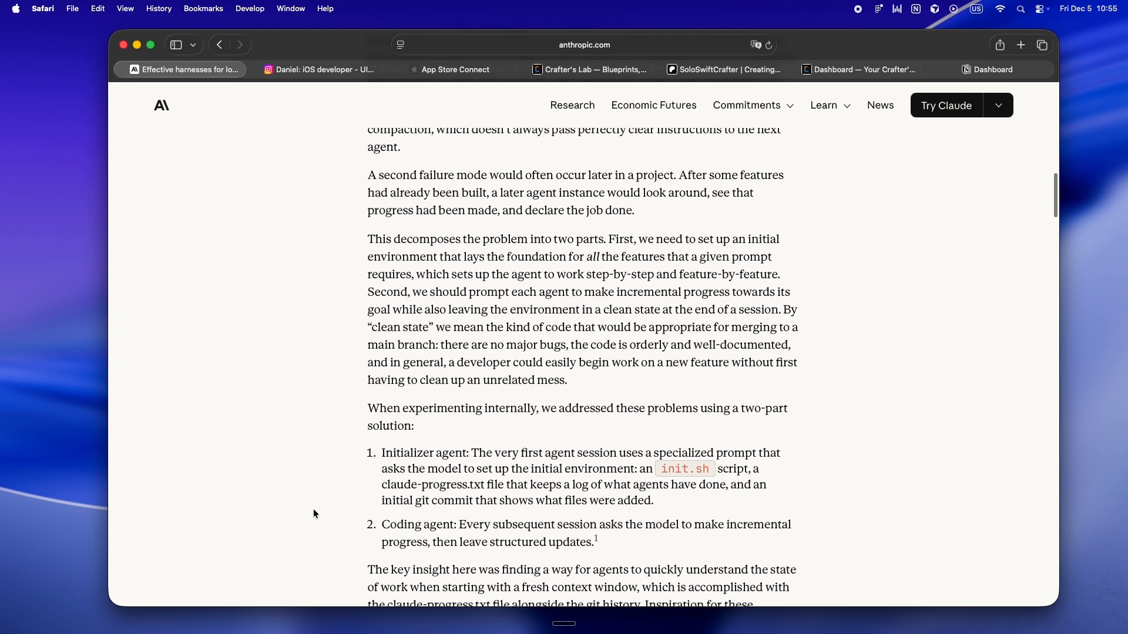
scroll("down", 3)
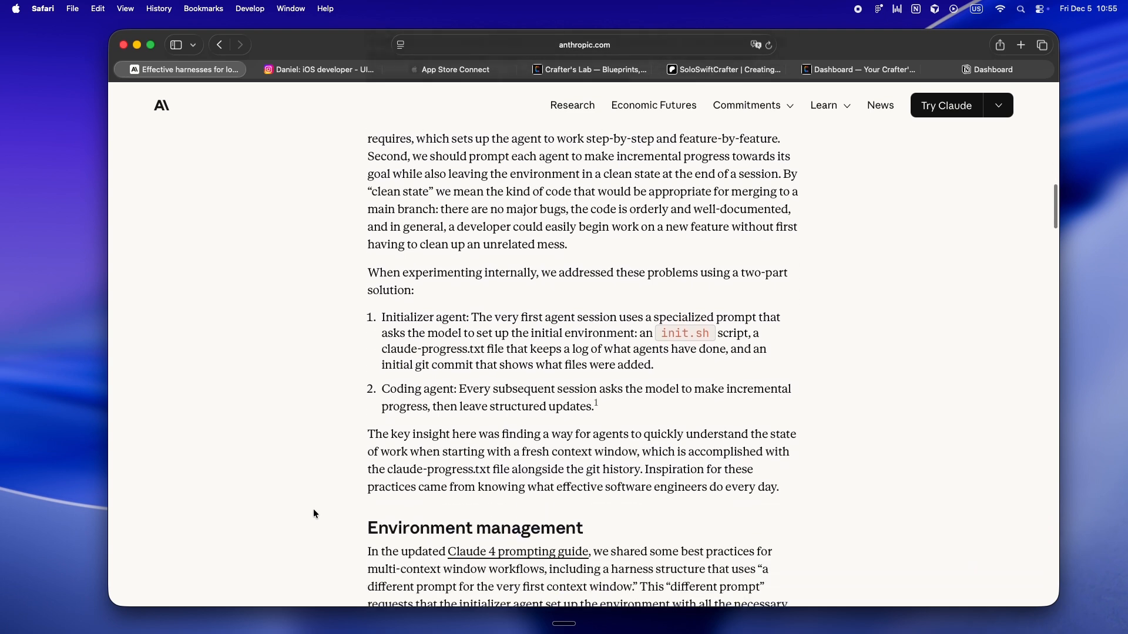
scroll("up", 3)
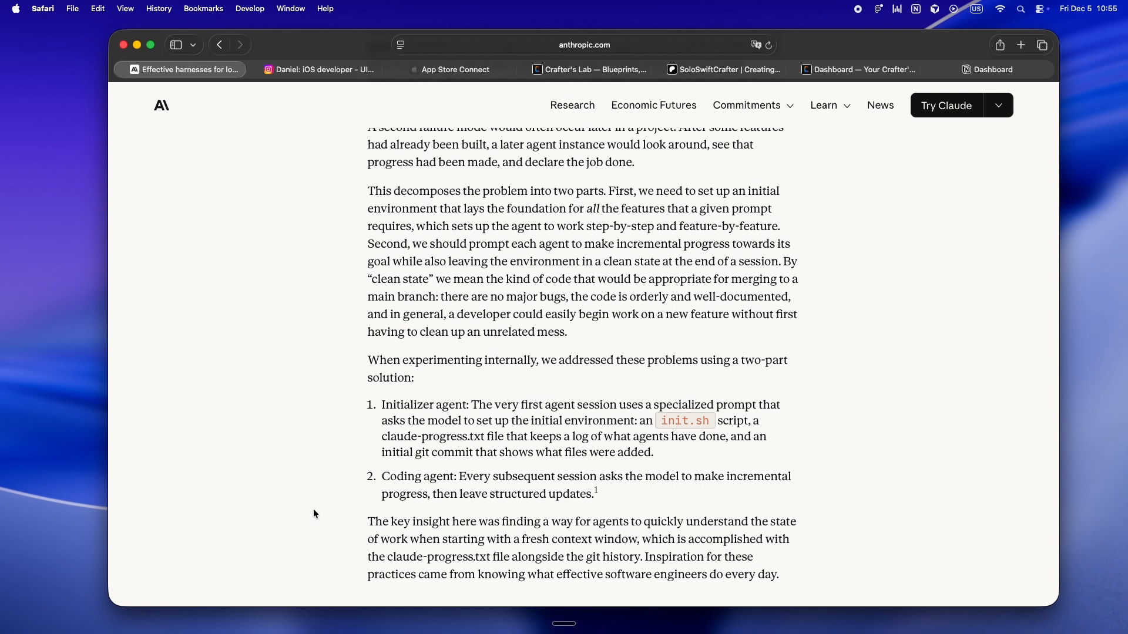
mouse_move(376, 369)
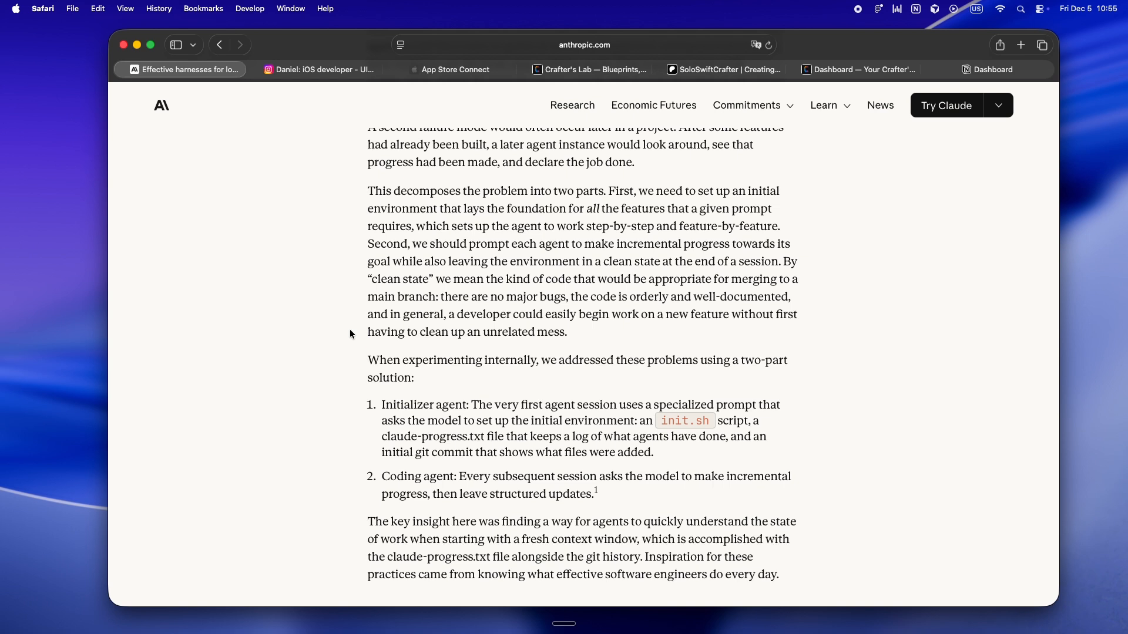
scroll("down", 3)
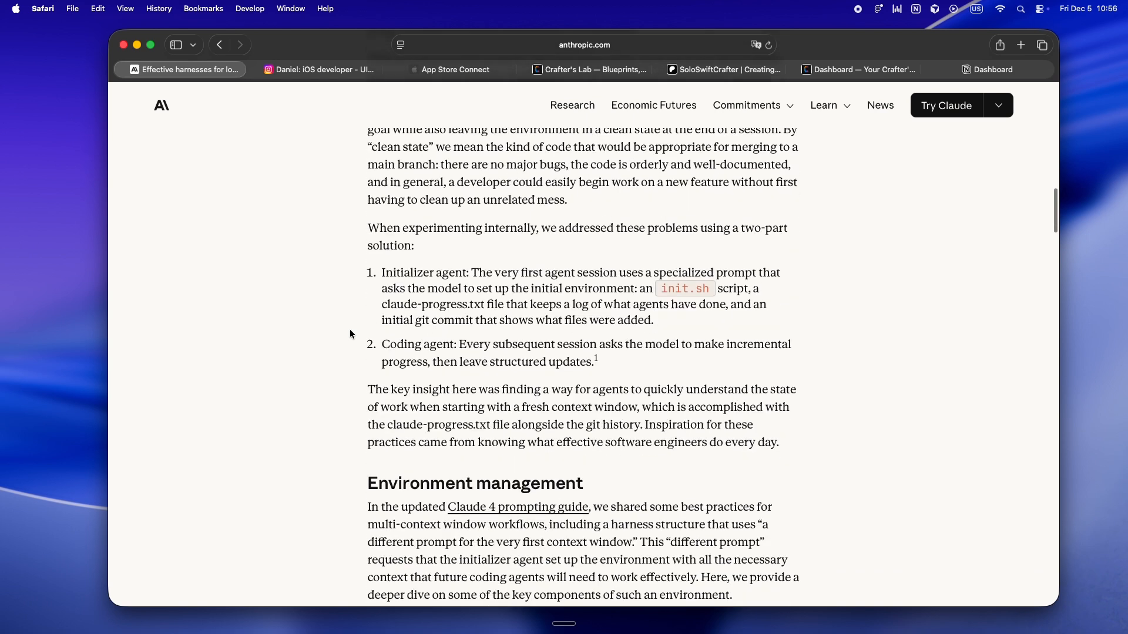
scroll("down", 3)
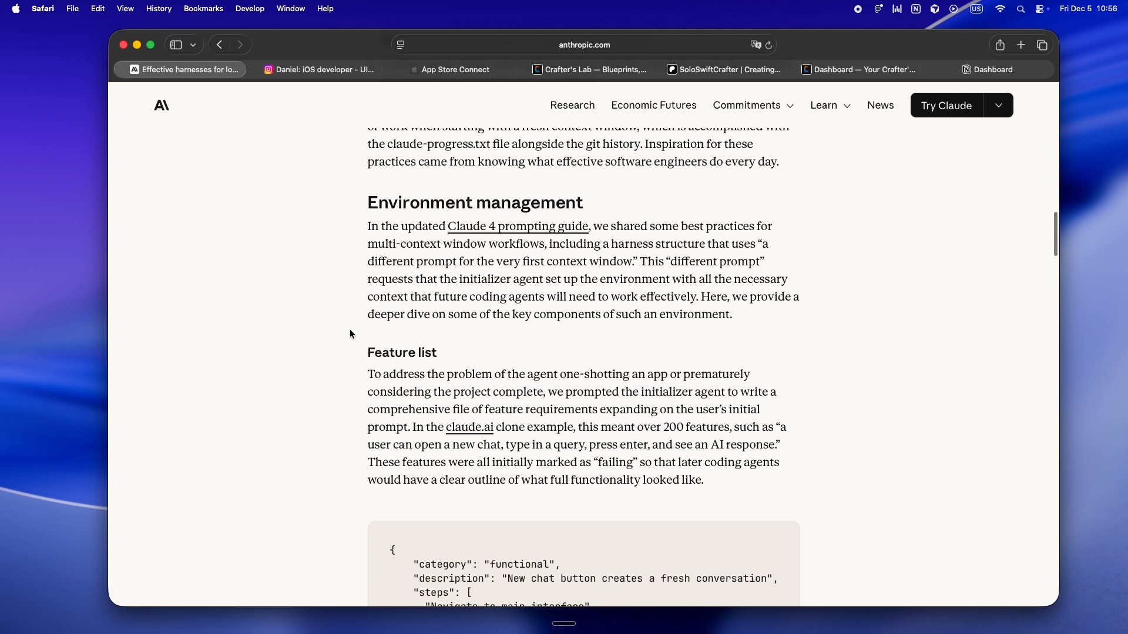
scroll("down", 3)
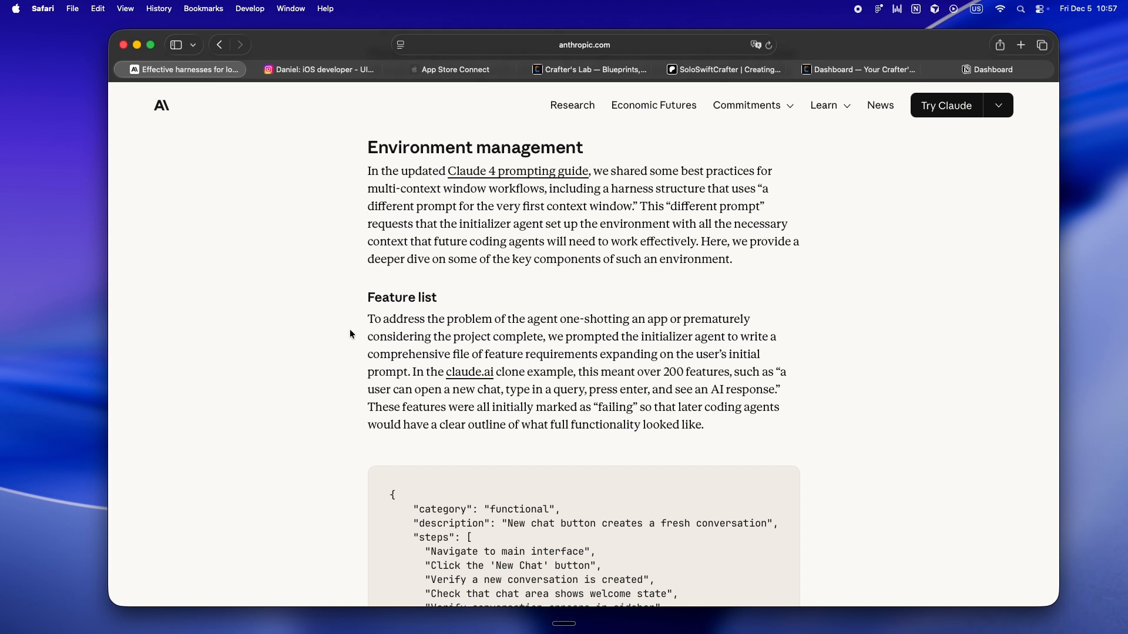
scroll("down", 3)
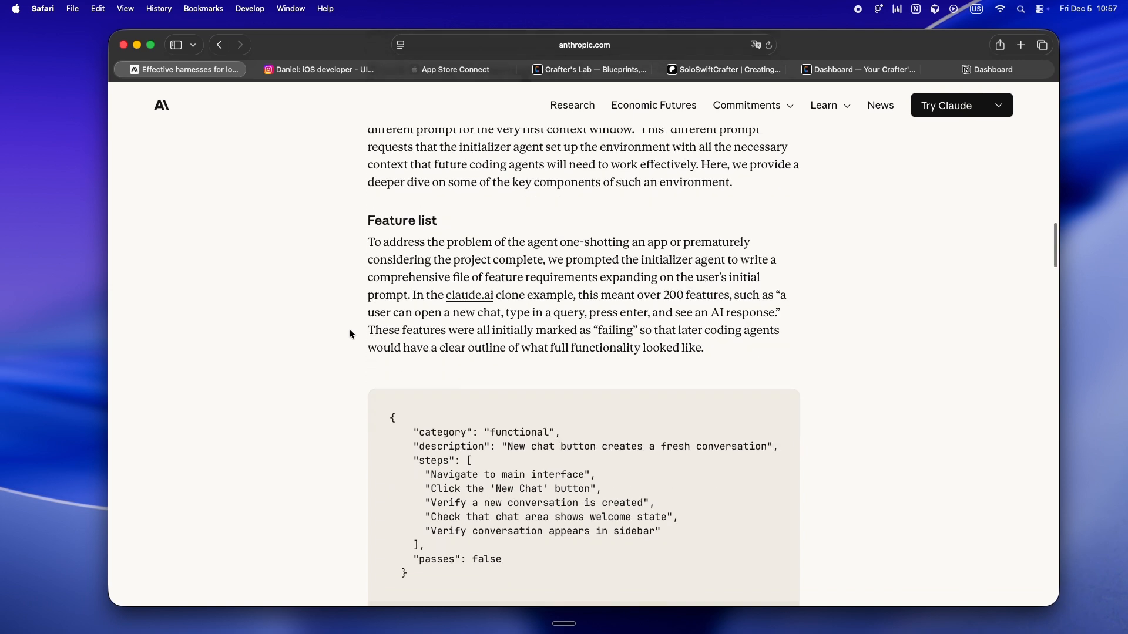
scroll("down", 3)
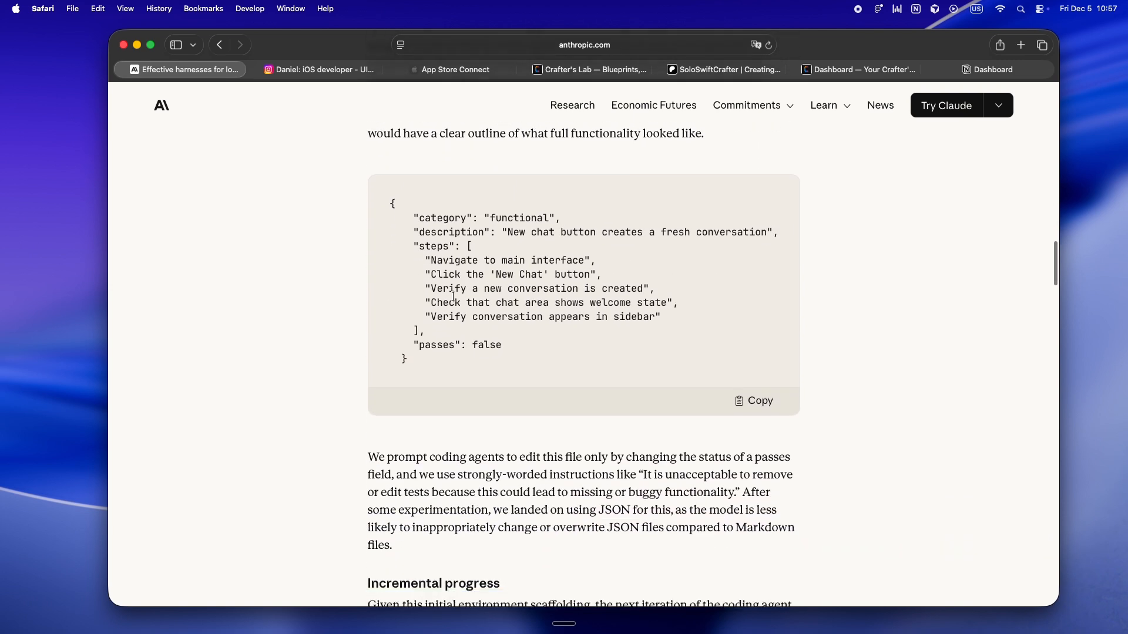
scroll("down", 3)
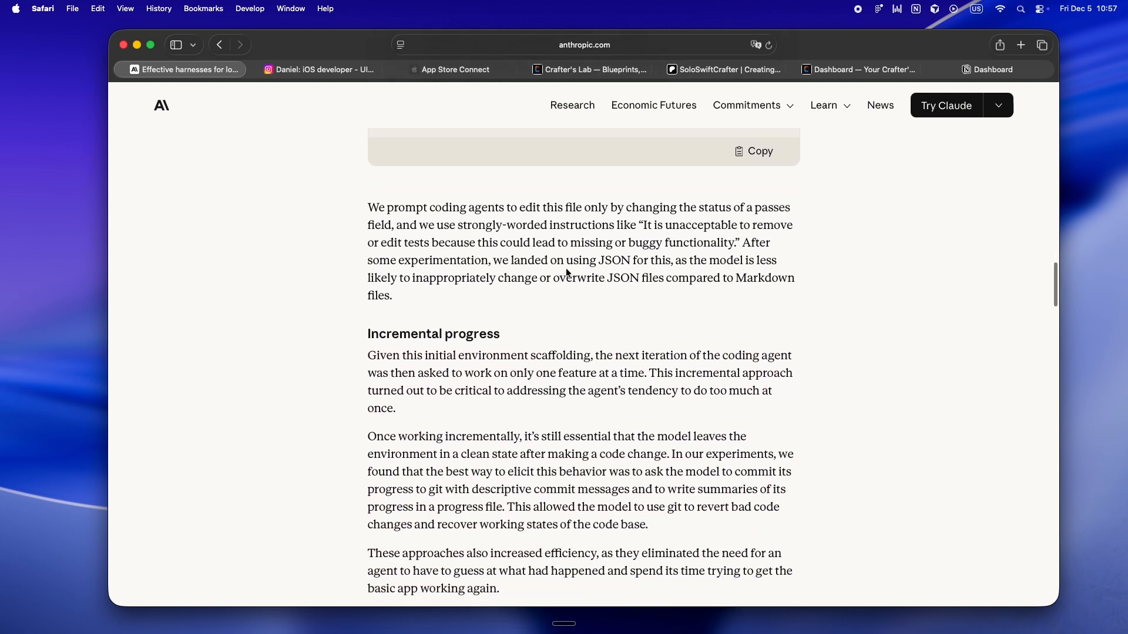
scroll("up", 3)
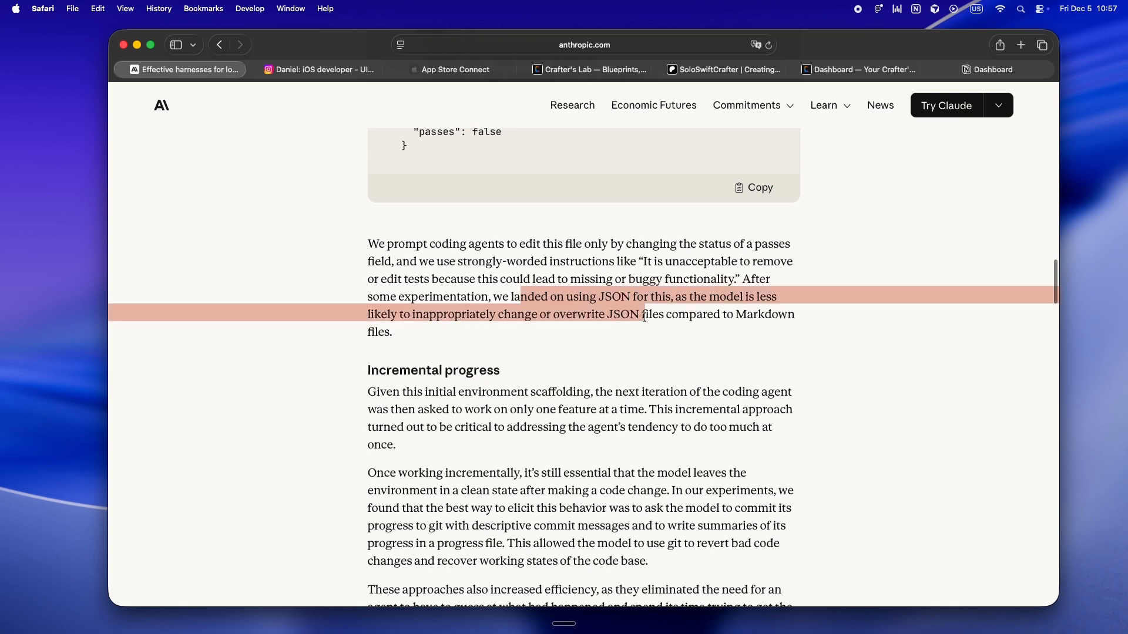
scroll("up", 3)
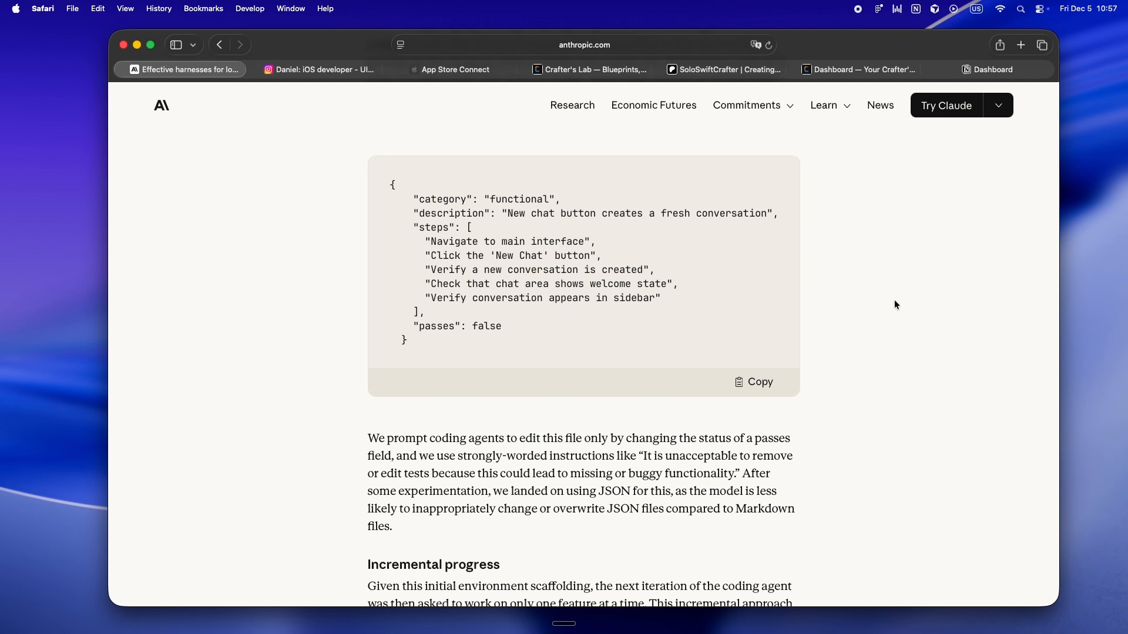
scroll("down", 3)
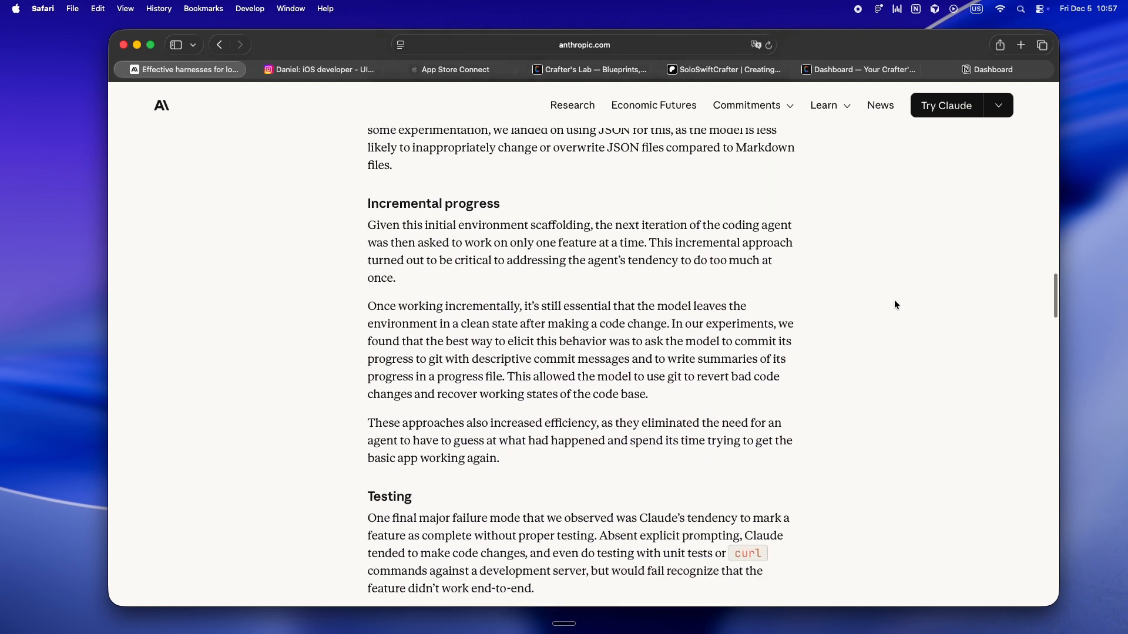
scroll("down", 3)
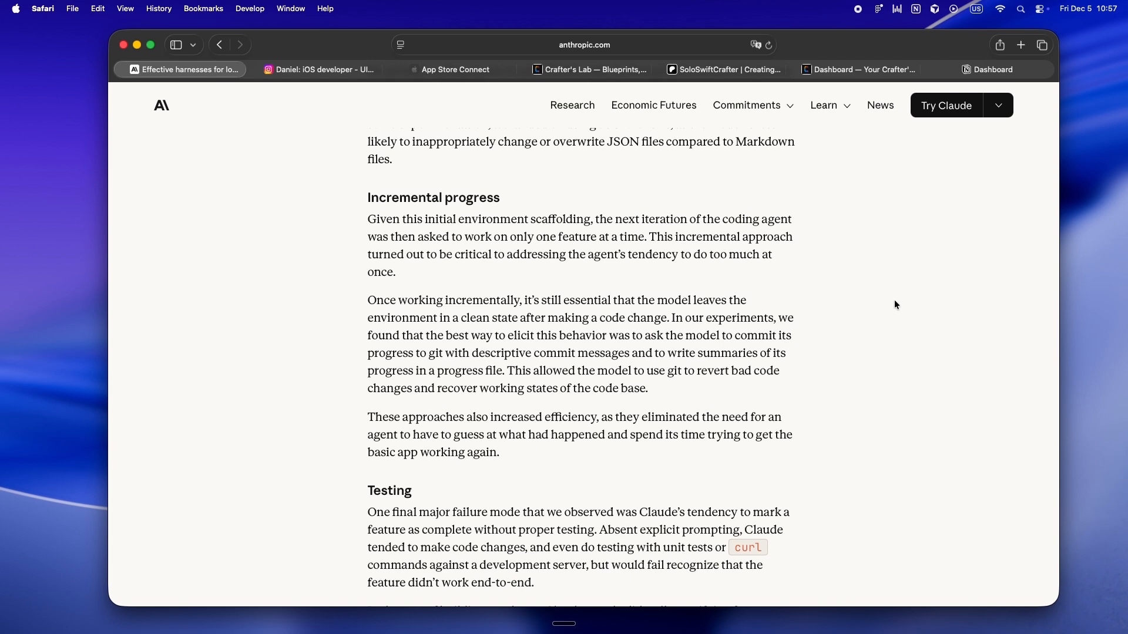
mouse_move(357, 350)
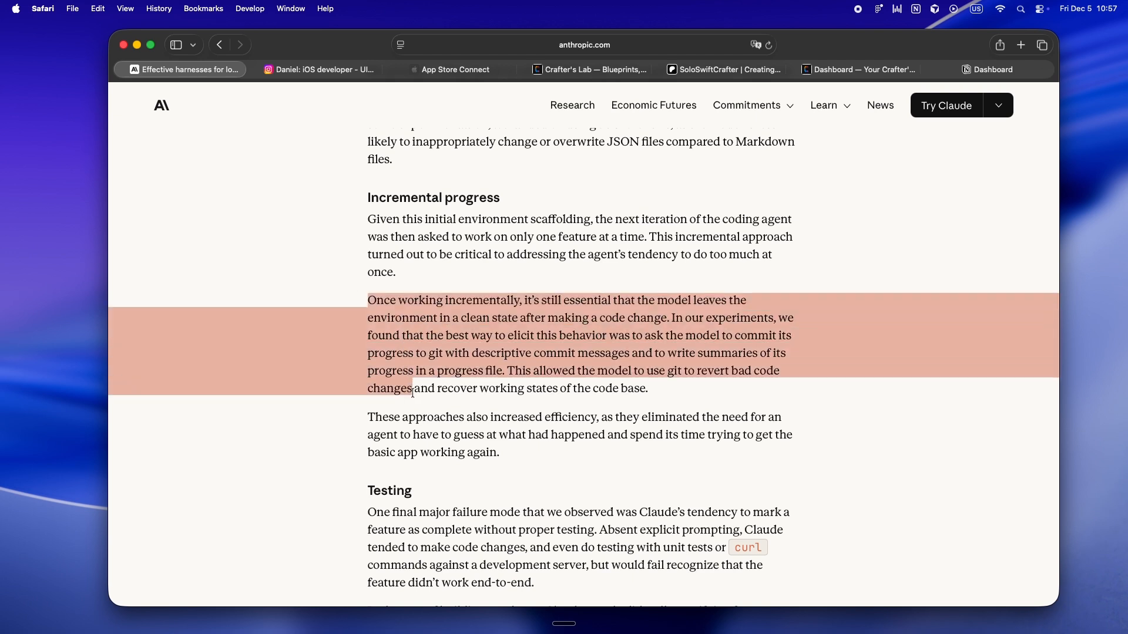
left_click(367, 424)
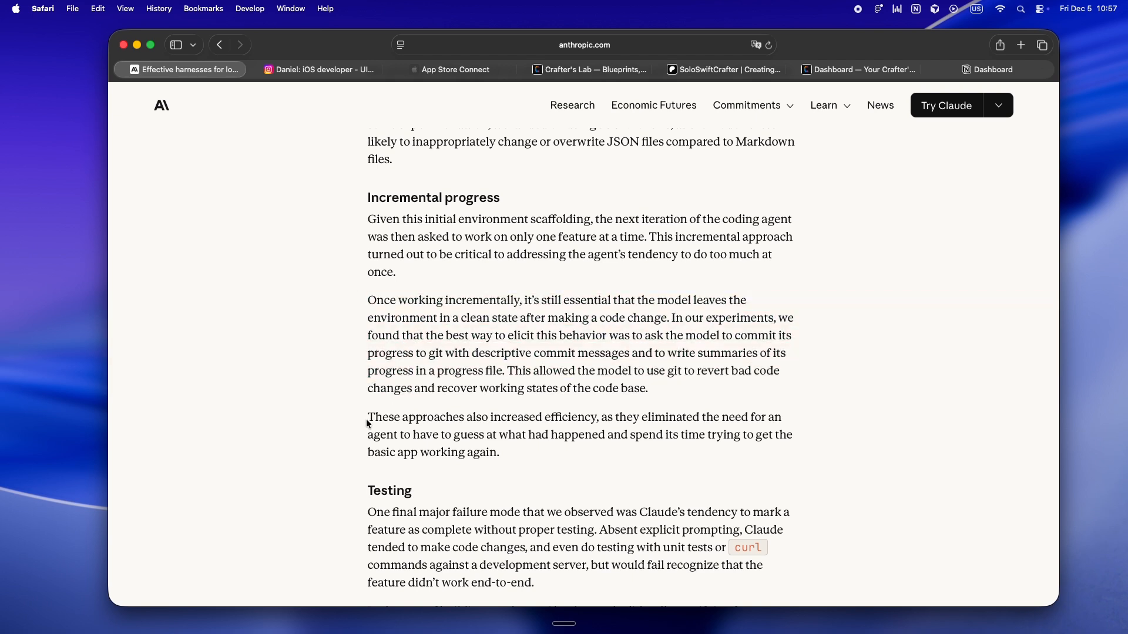
mouse_move(452, 487)
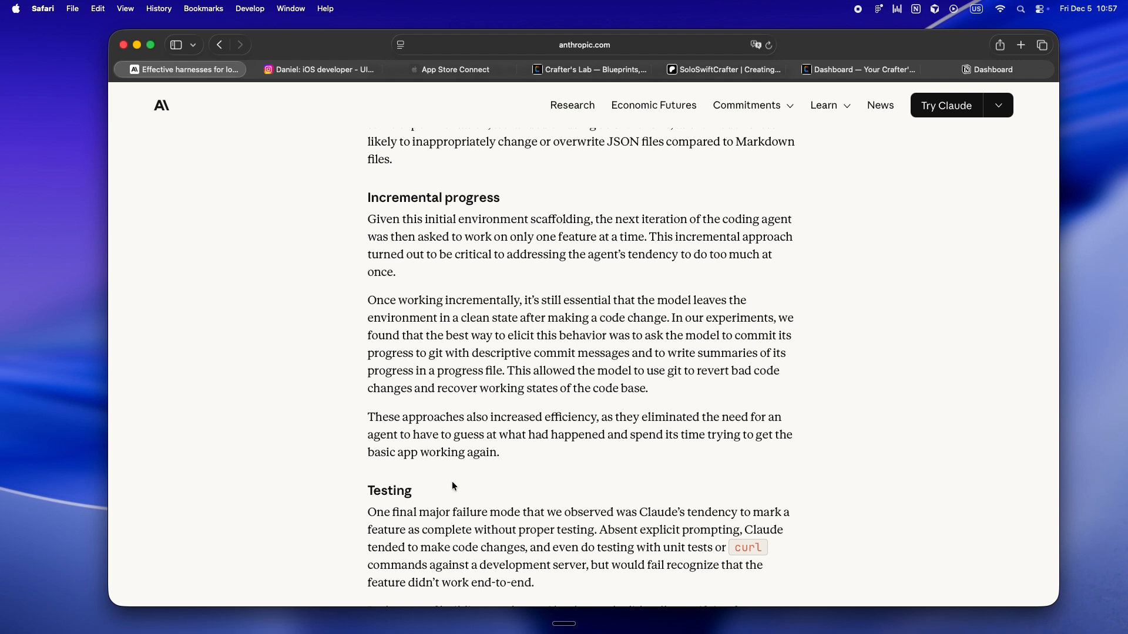
Scroll past the Testing section's Puppeteer screenshots to 'Getting up to speed' and its steps.
scroll("down", 3)
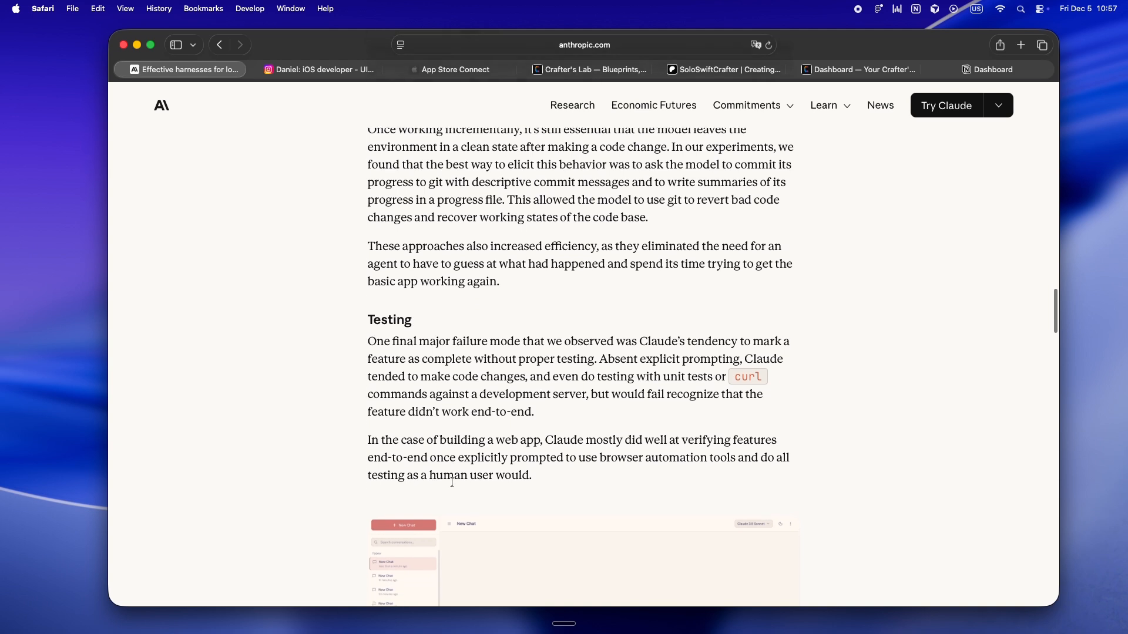
scroll("down", 3)
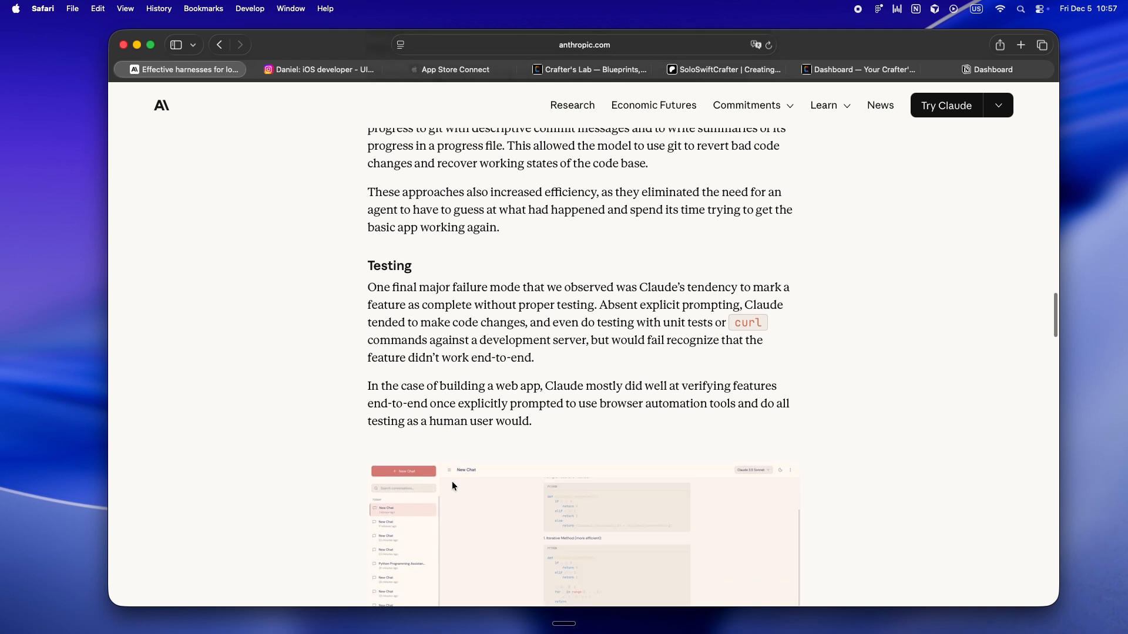
scroll("down", 3)
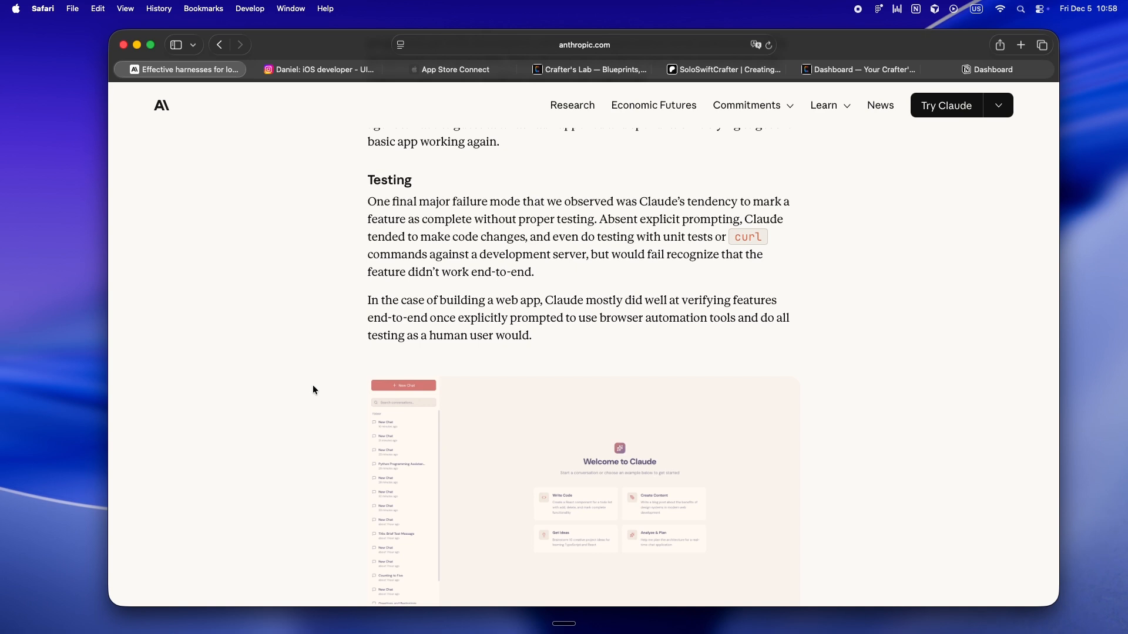
scroll("down", 3)
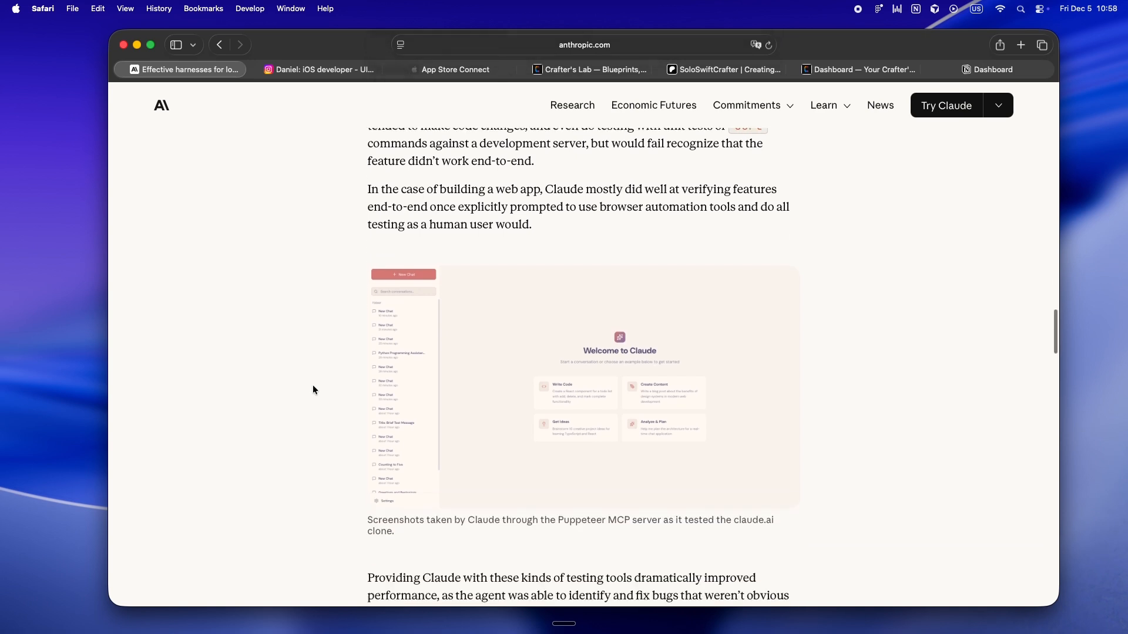
scroll("down", 3)
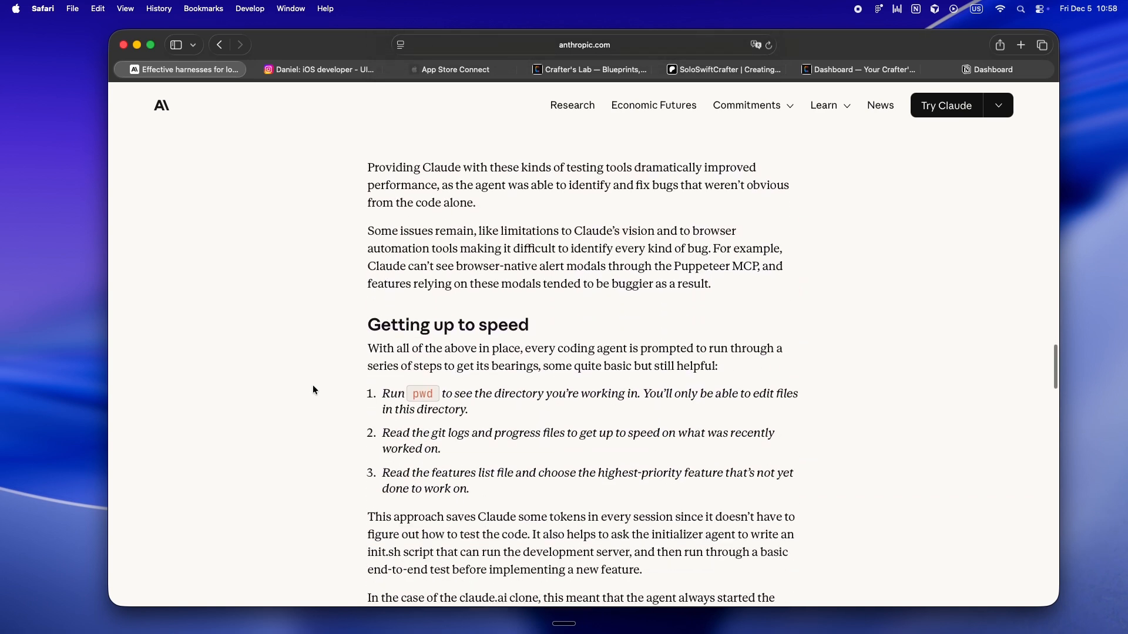
scroll("down", 3)
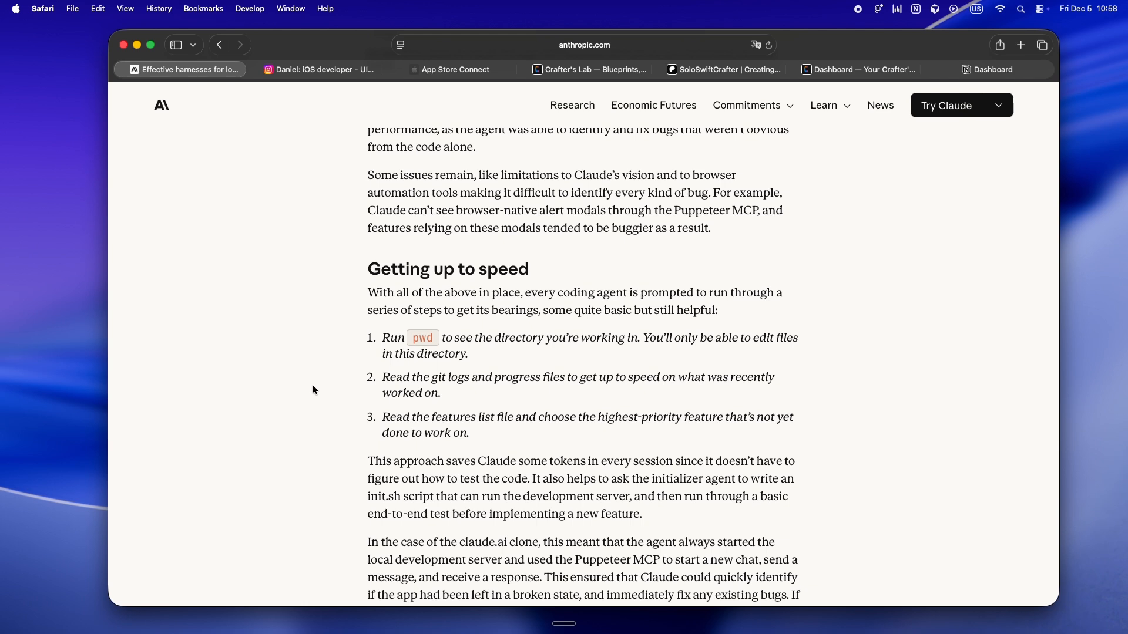
mouse_move(357, 169)
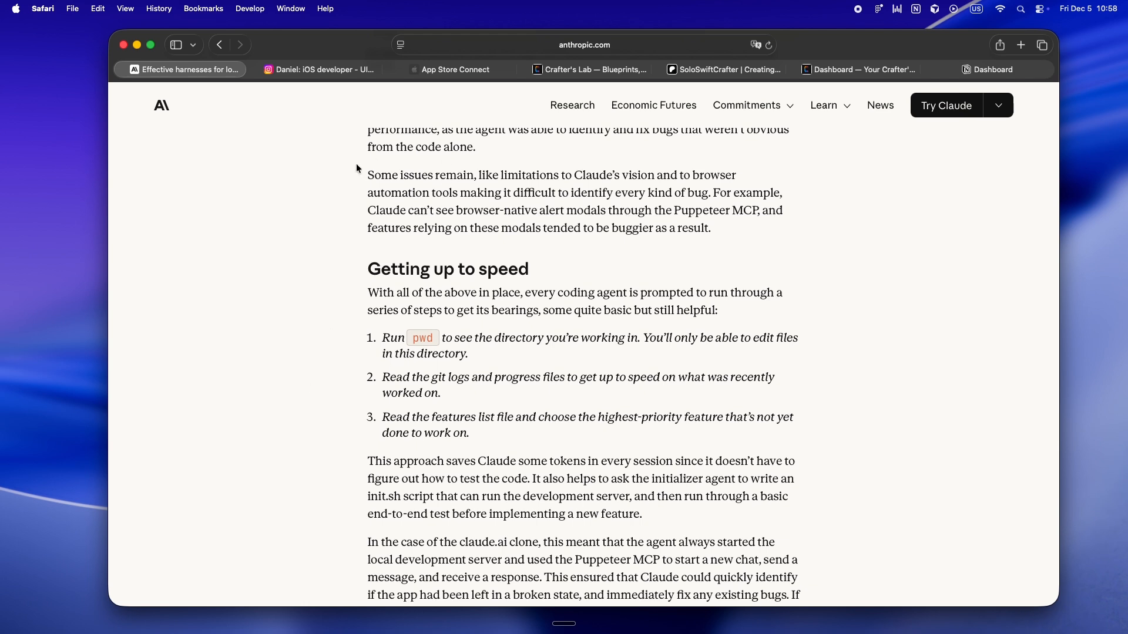
mouse_move(362, 360)
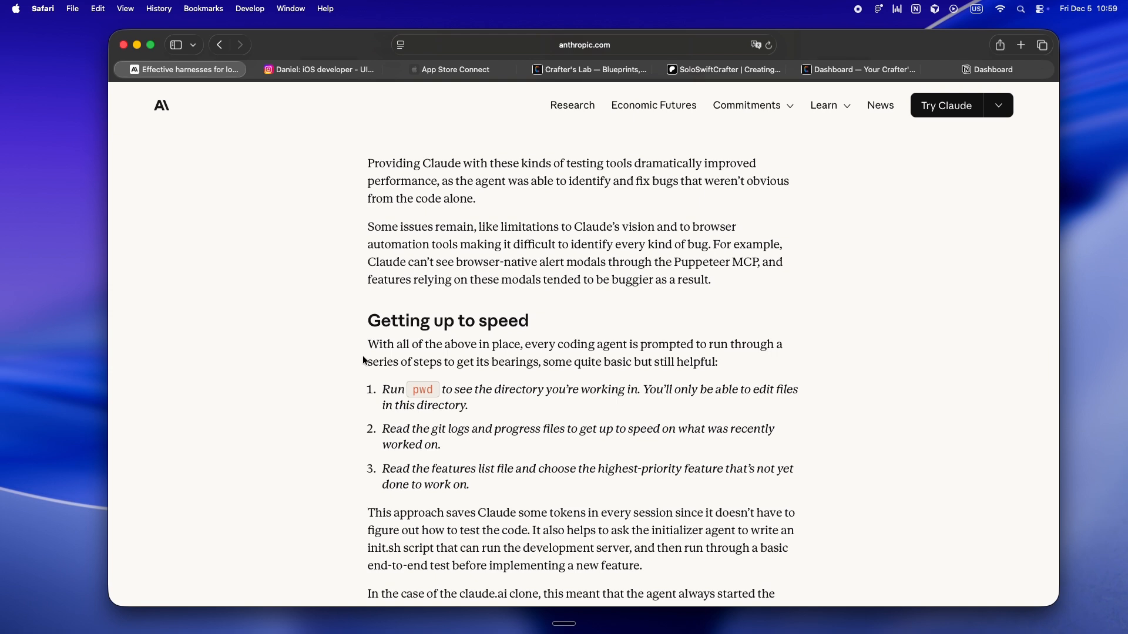
mouse_move(311, 387)
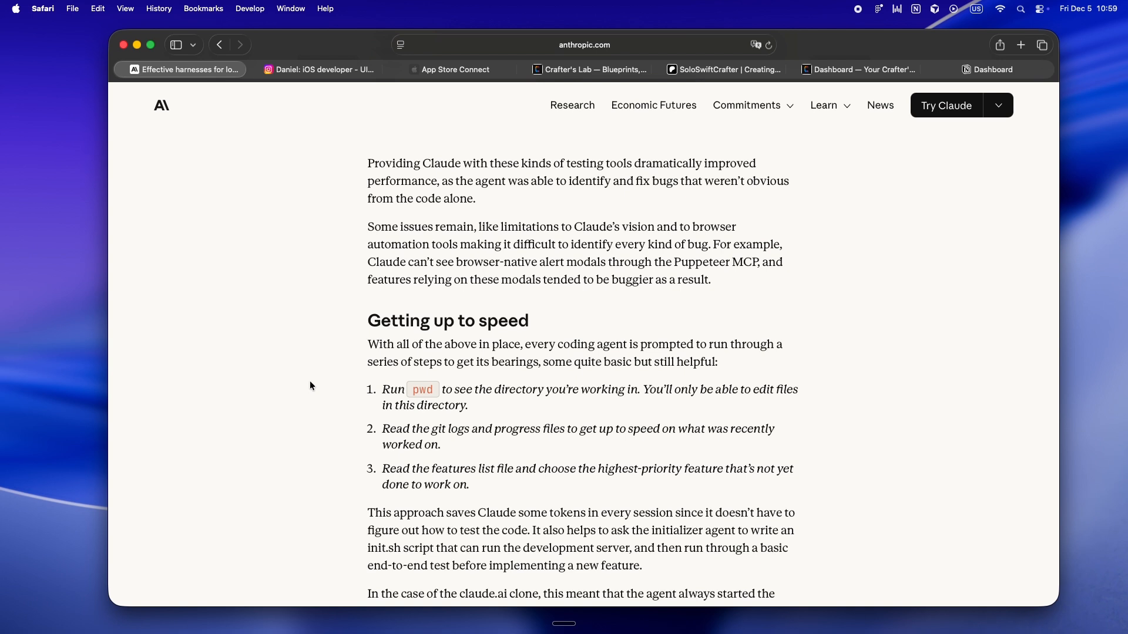
Read through the failure-modes table, Future work, Acknowledgements and Footnotes.
scroll("down", 3)
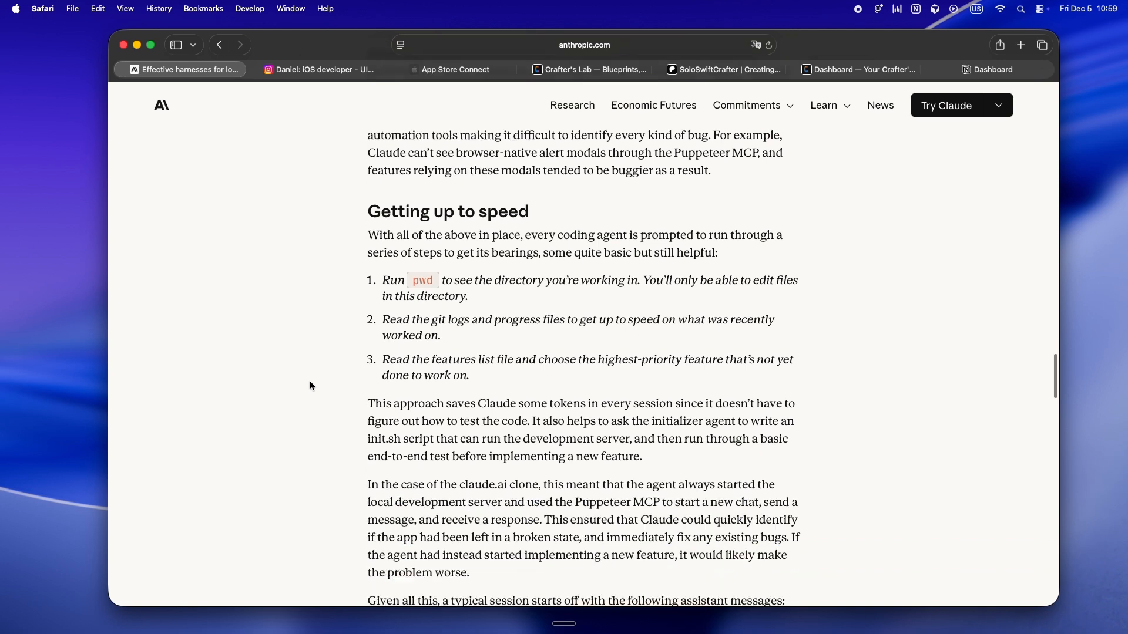
scroll("down", 3)
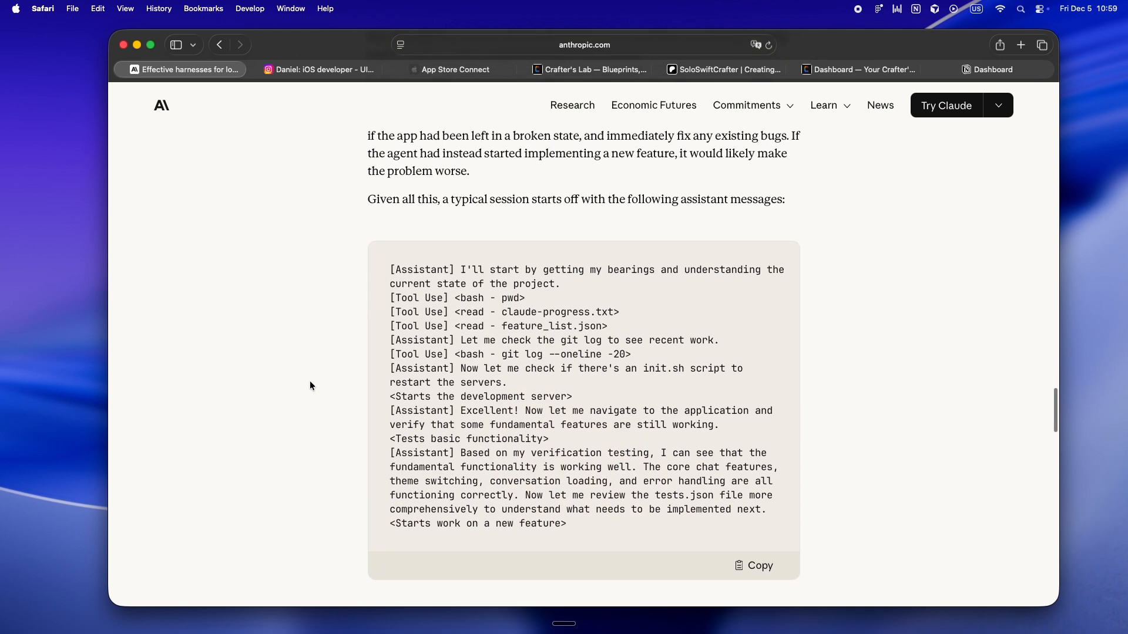
scroll("up", 3)
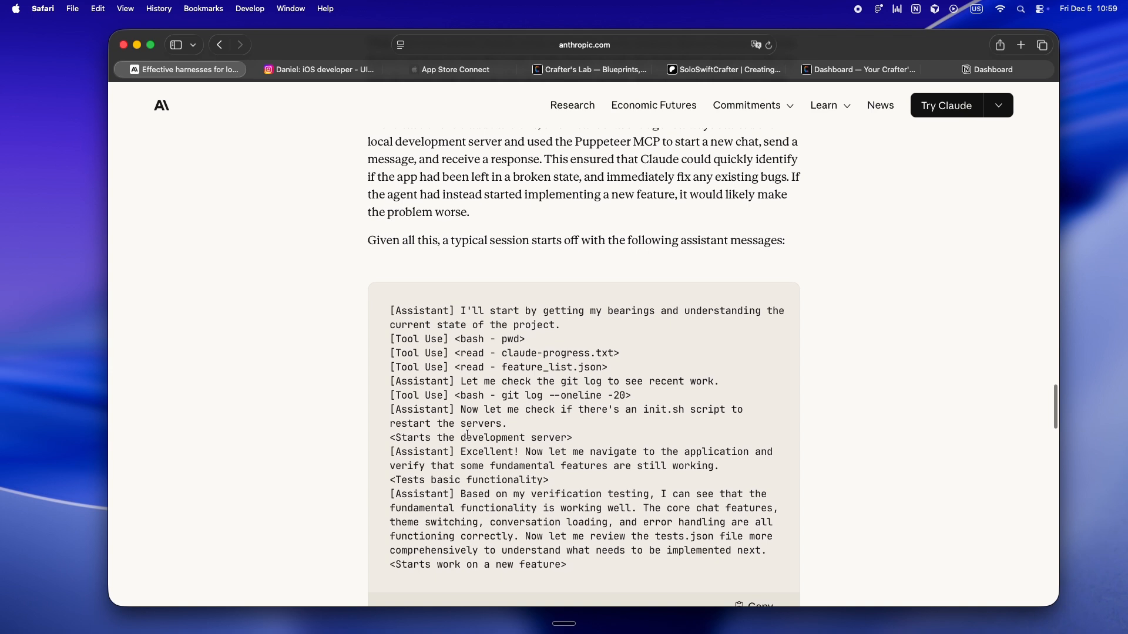
scroll("down", 3)
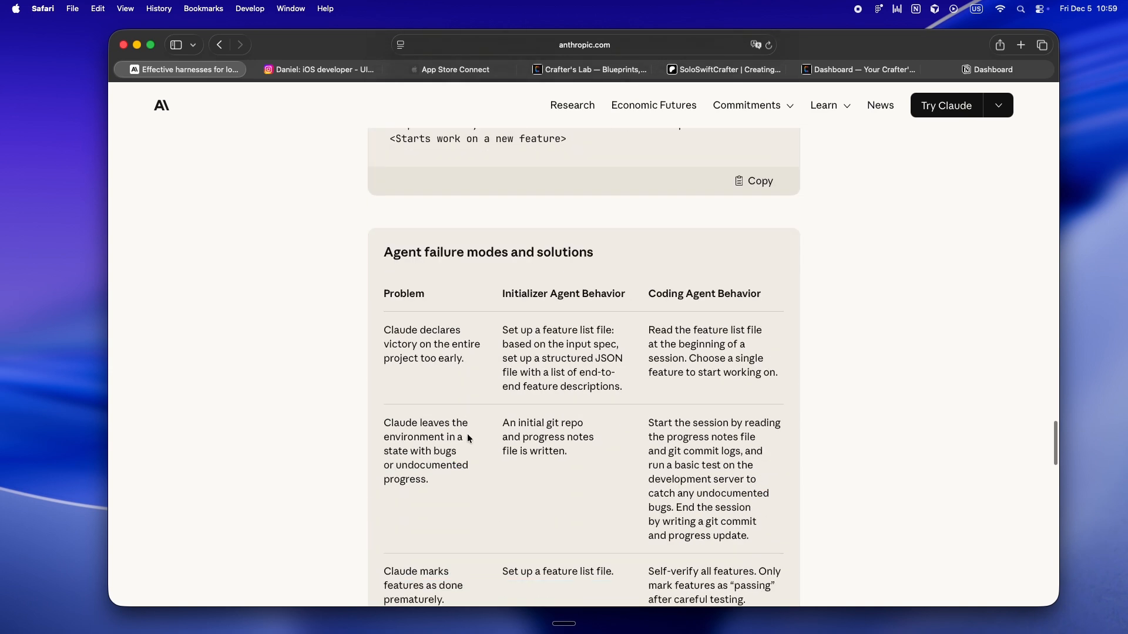
scroll("down", 3)
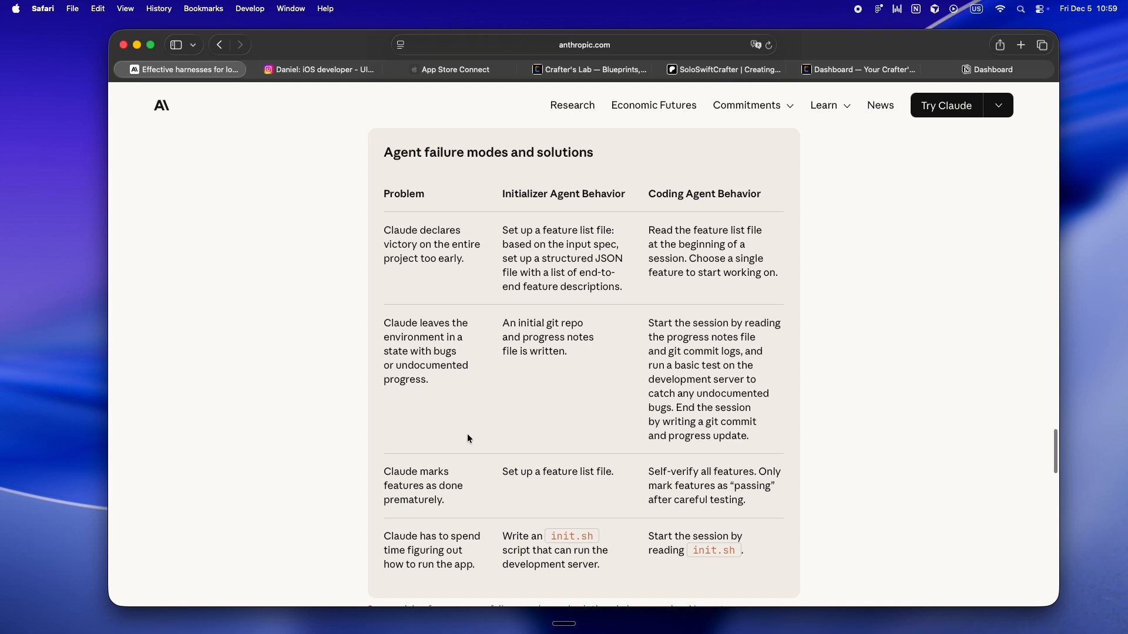
scroll("down", 3)
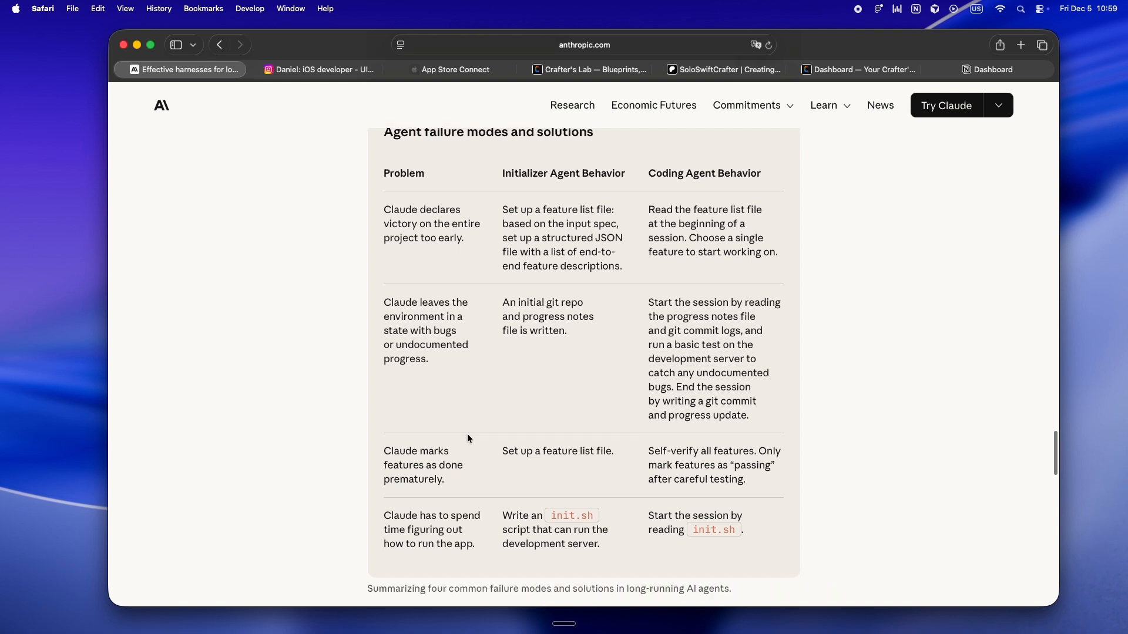
scroll("down", 3)
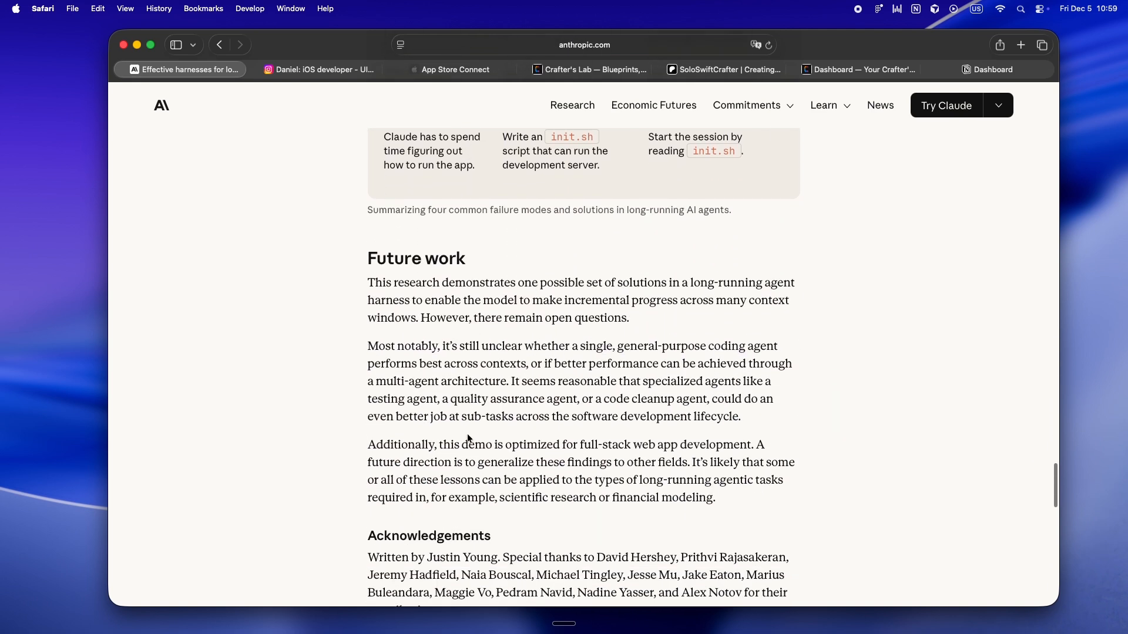
scroll("down", 3)
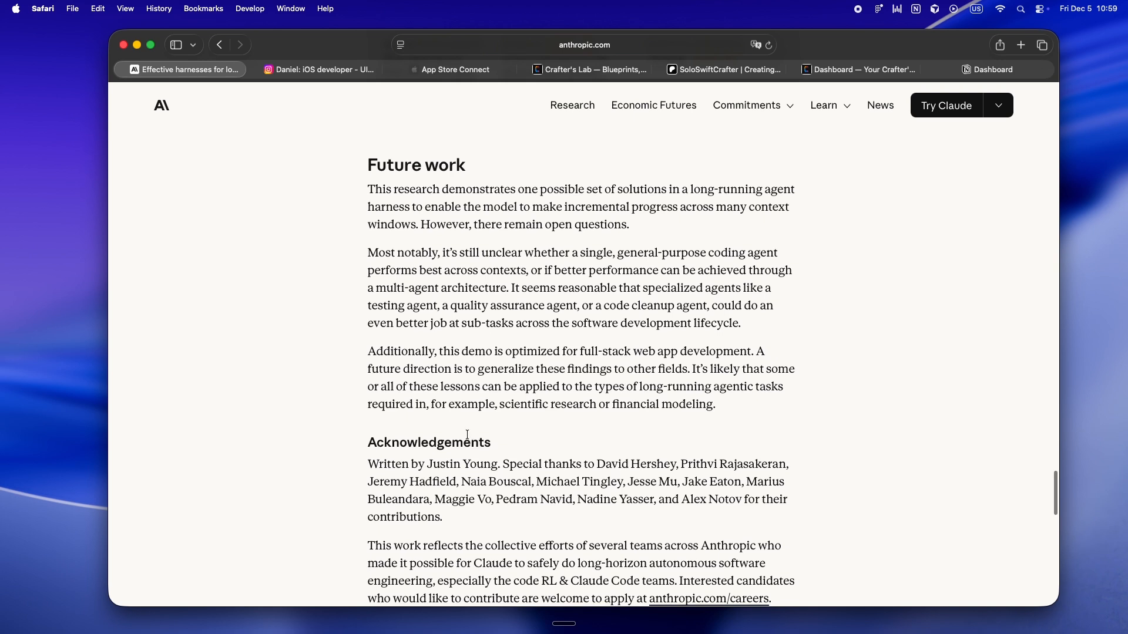
mouse_move(350, 455)
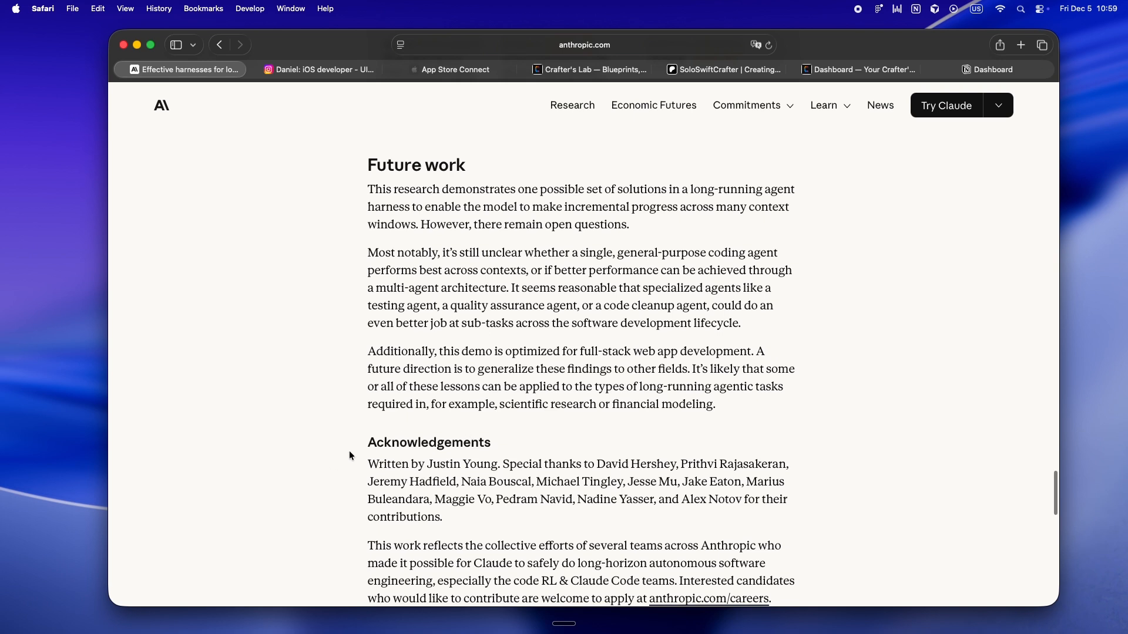
mouse_move(345, 500)
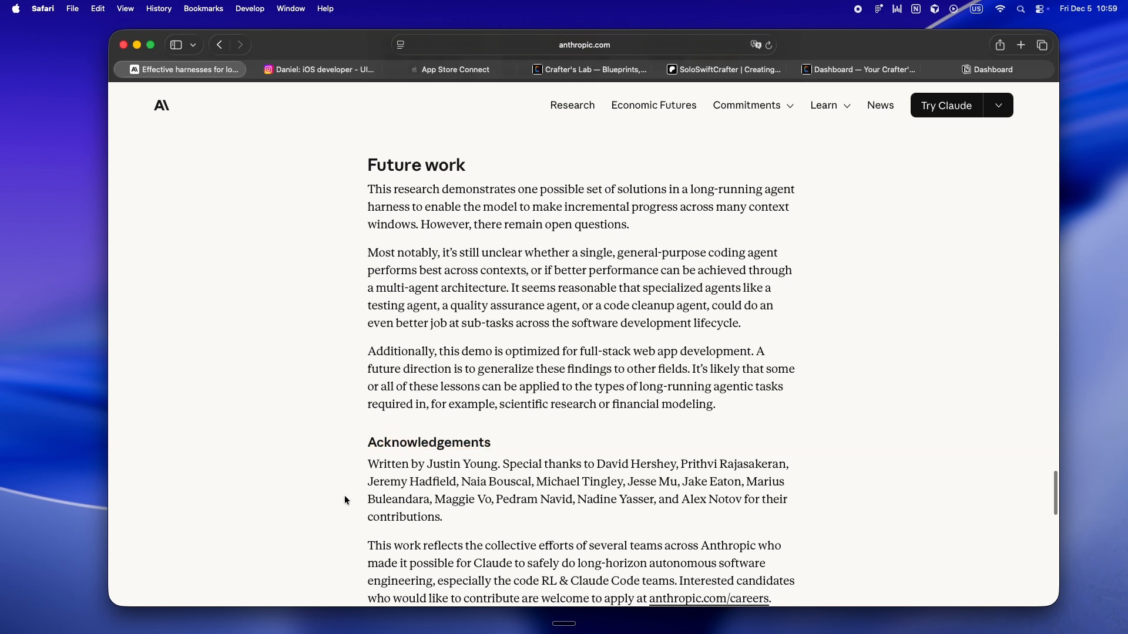
scroll("down", 3)
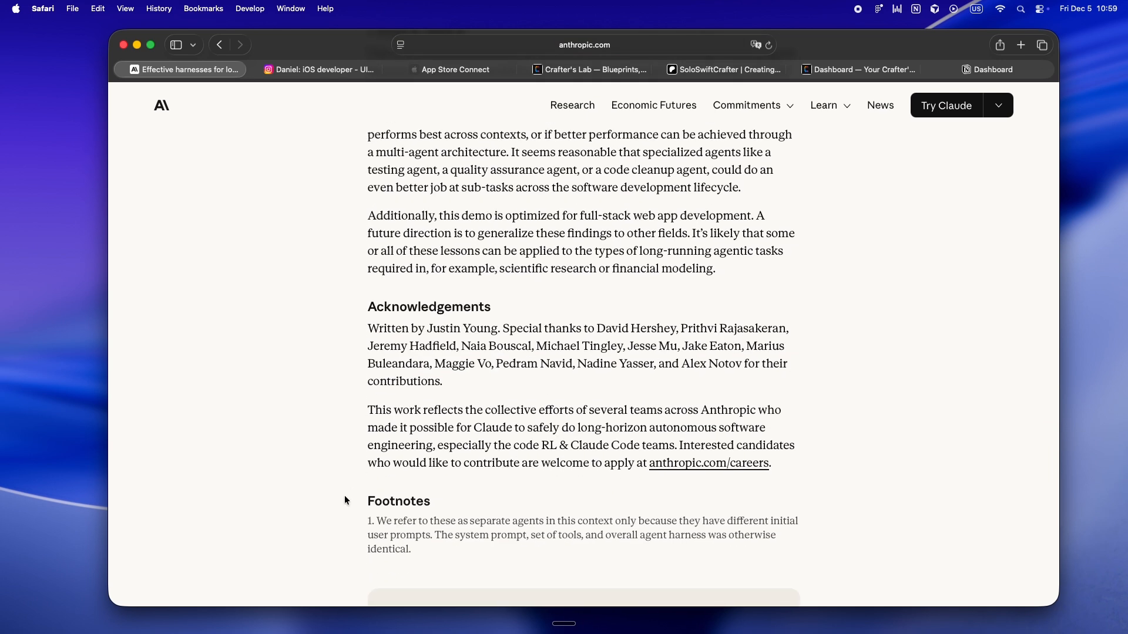
Scroll back up to the article title, then switch to the Crafter's Lab site.
scroll("up", 3)
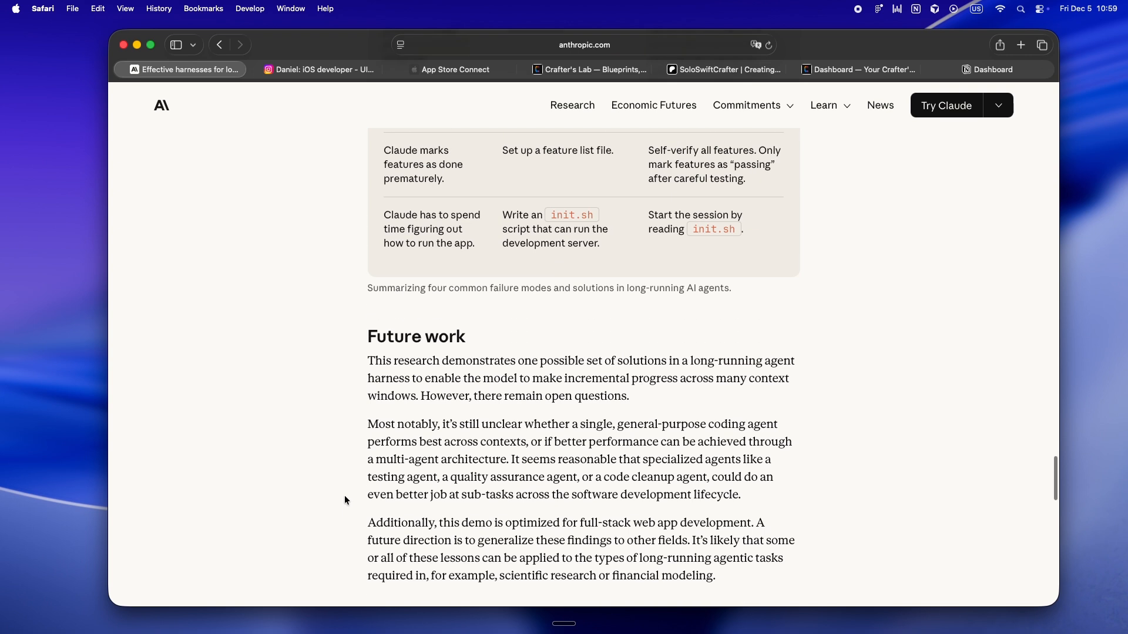
scroll("up", 3)
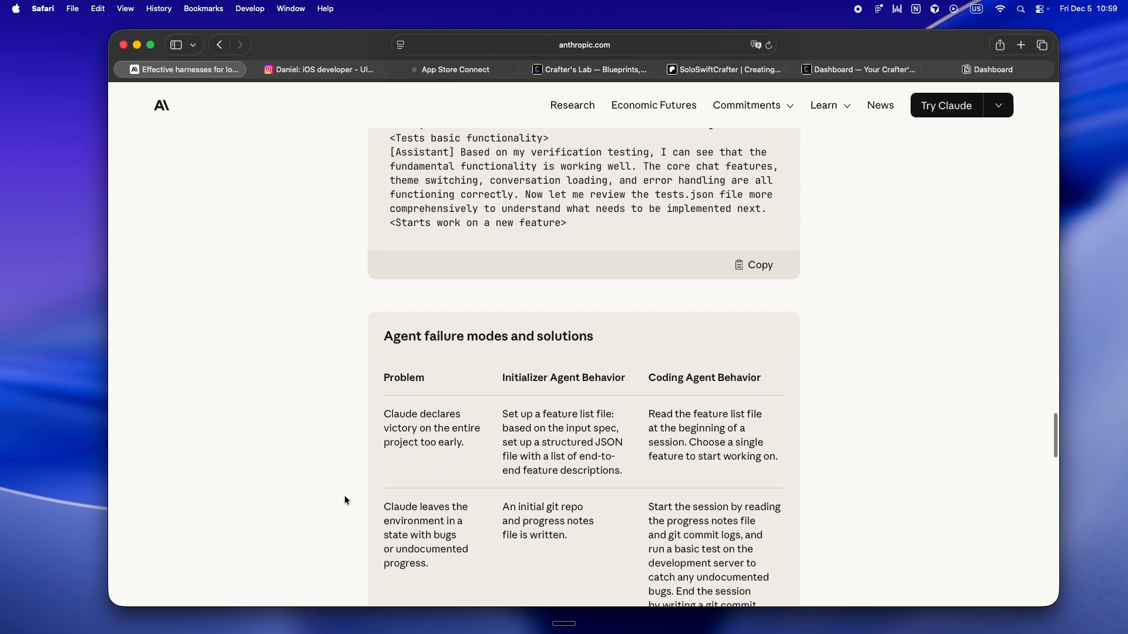
scroll("up", 3)
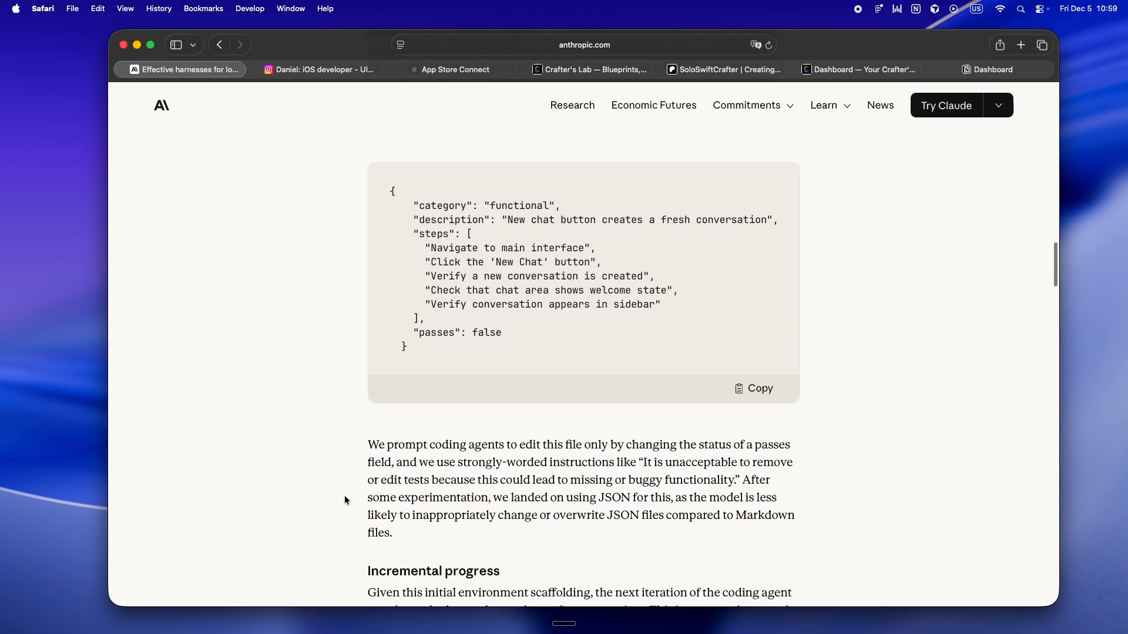
scroll("up", 3)
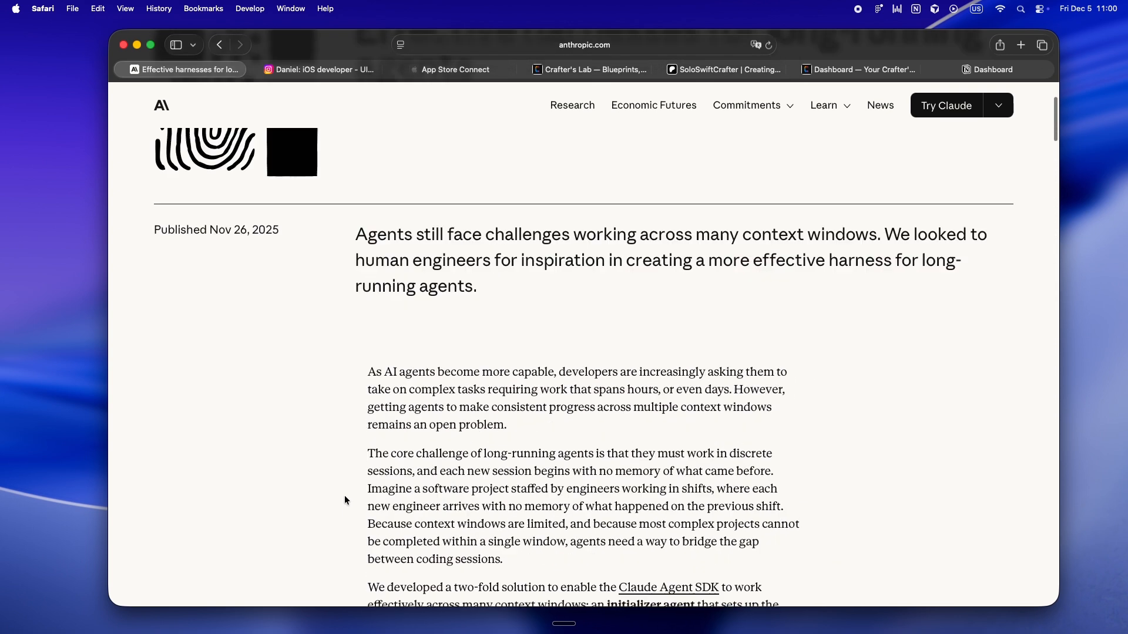
scroll("up", 3)
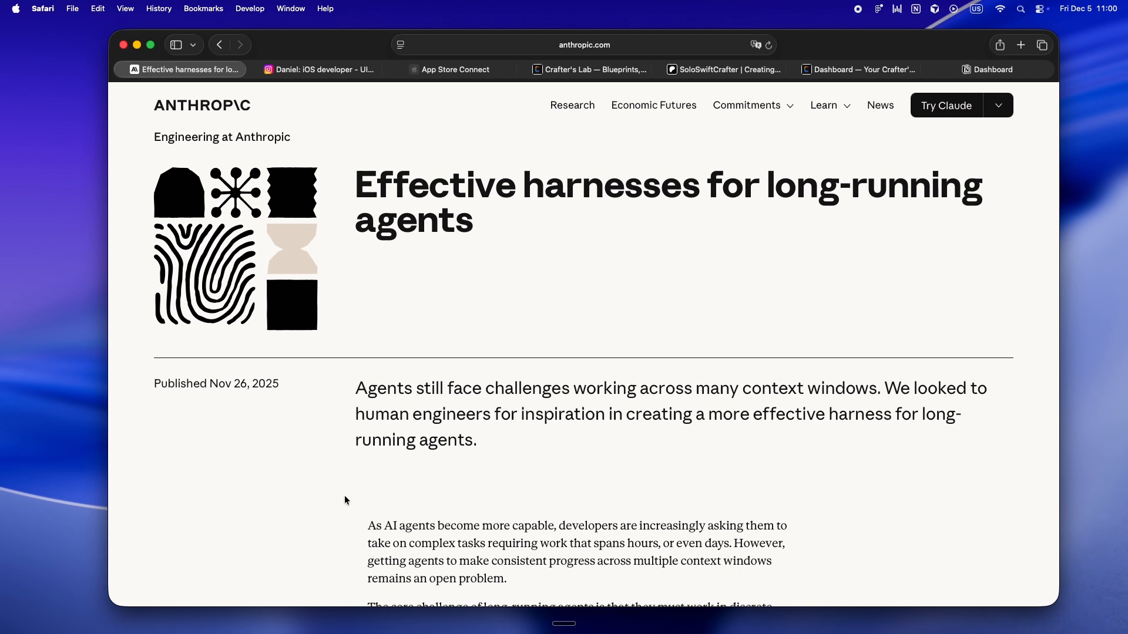
mouse_move(572, 105)
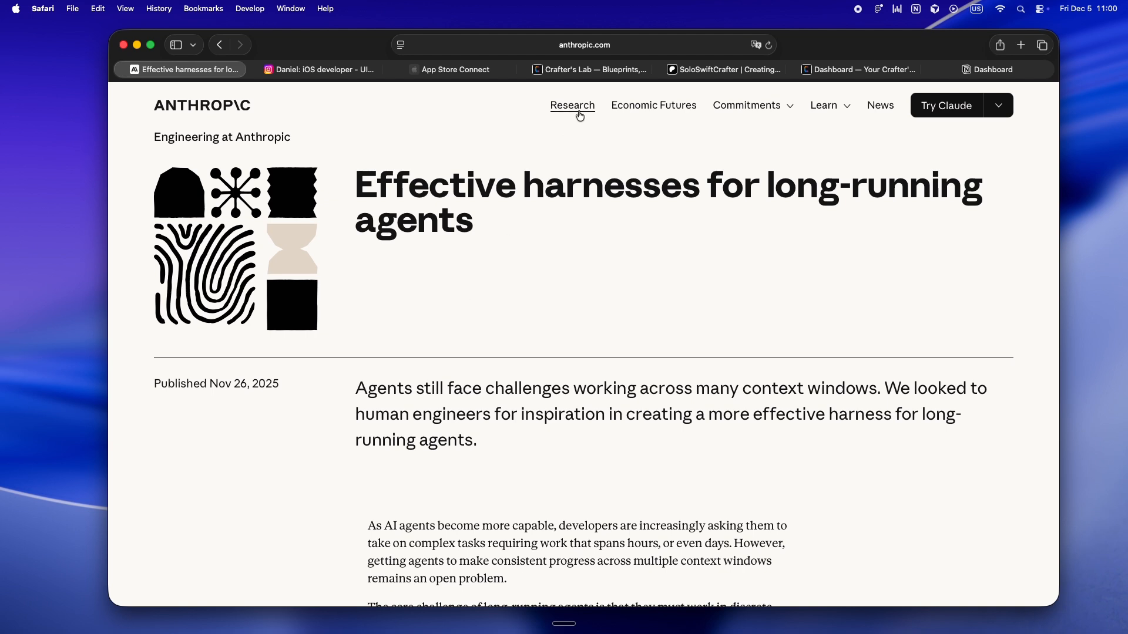
left_click(590, 69)
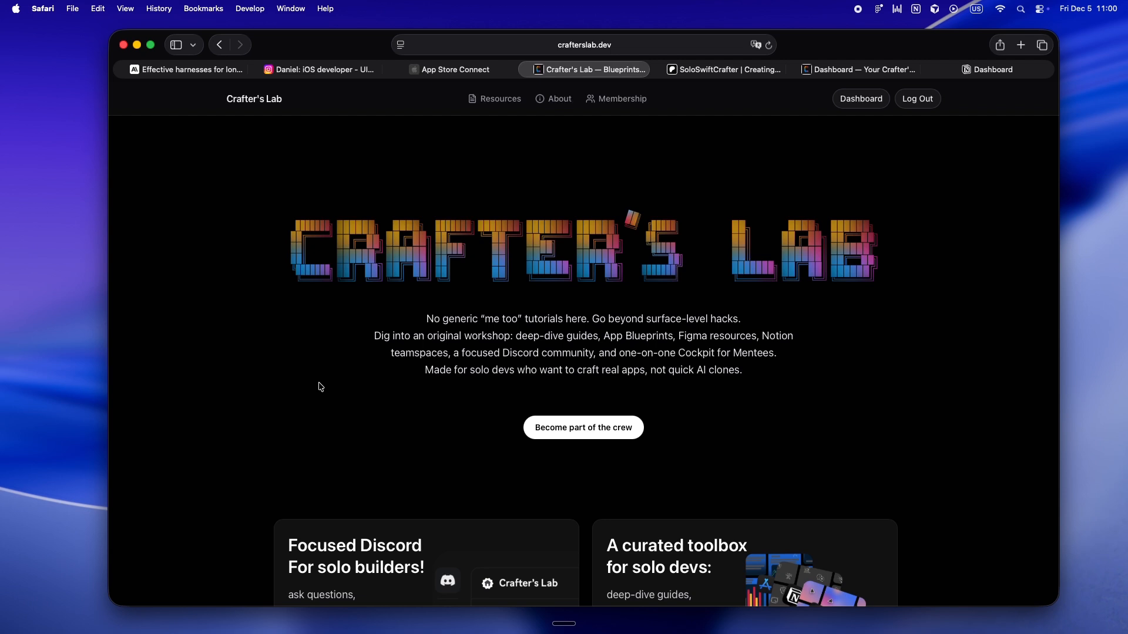
Scroll the Control Center's Lab Feed grid of video resource cards.
scroll("down", 3)
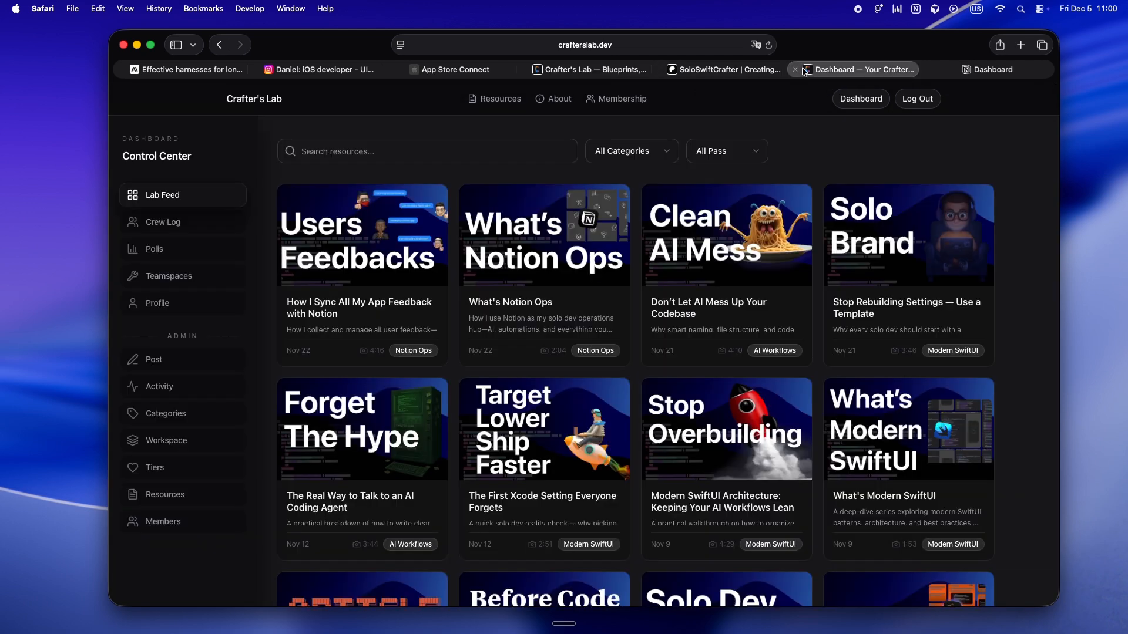
mouse_move(376, 397)
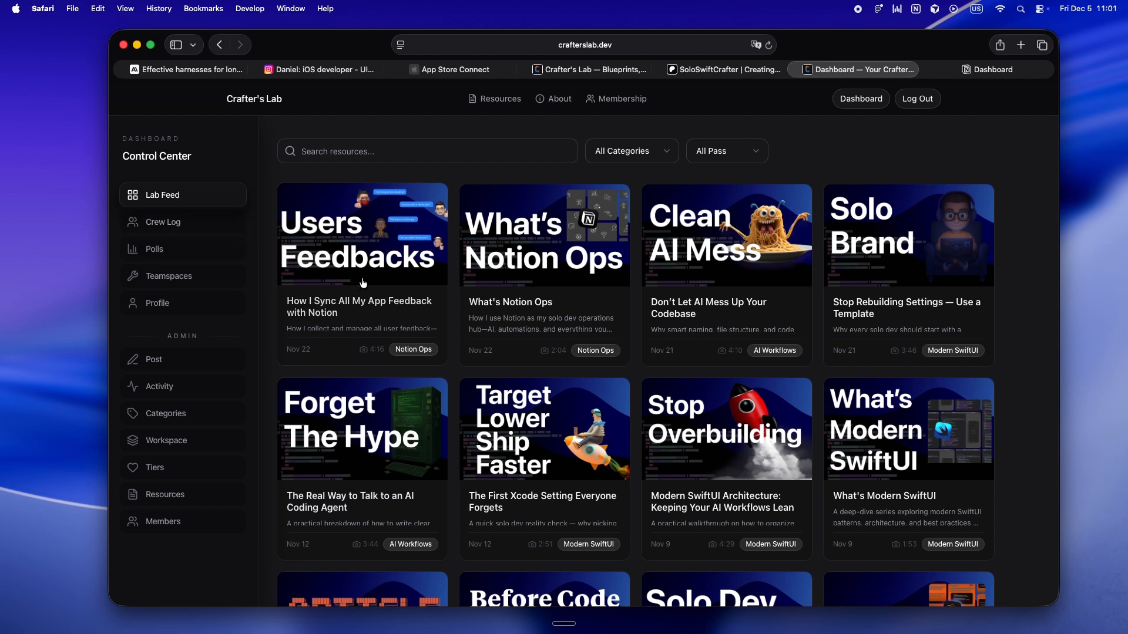
mouse_move(573, 458)
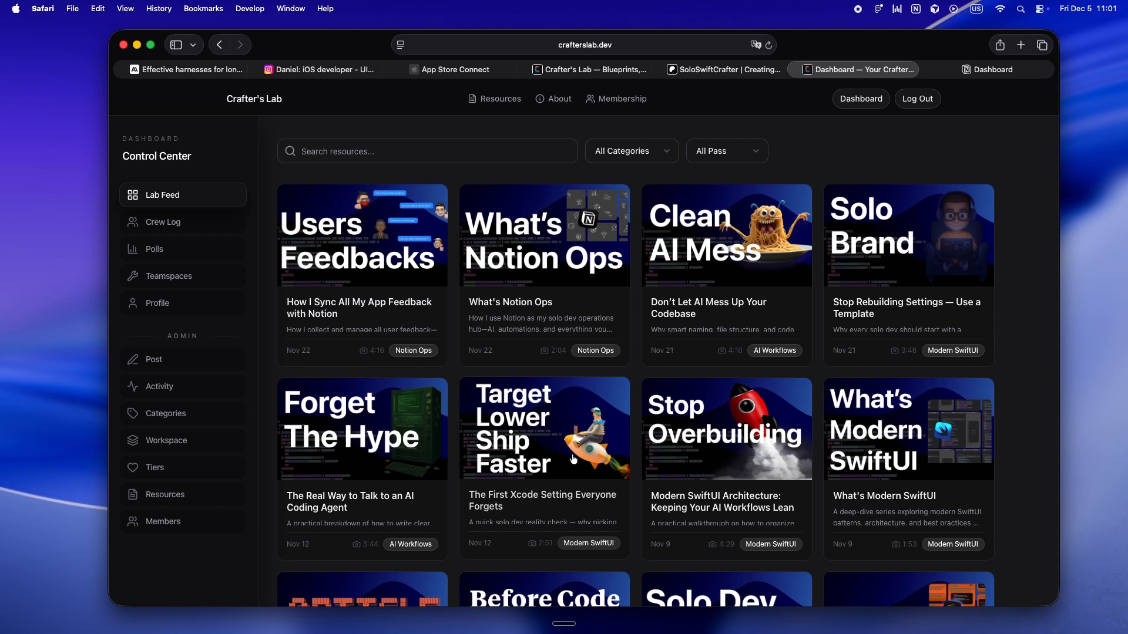
mouse_move(586, 468)
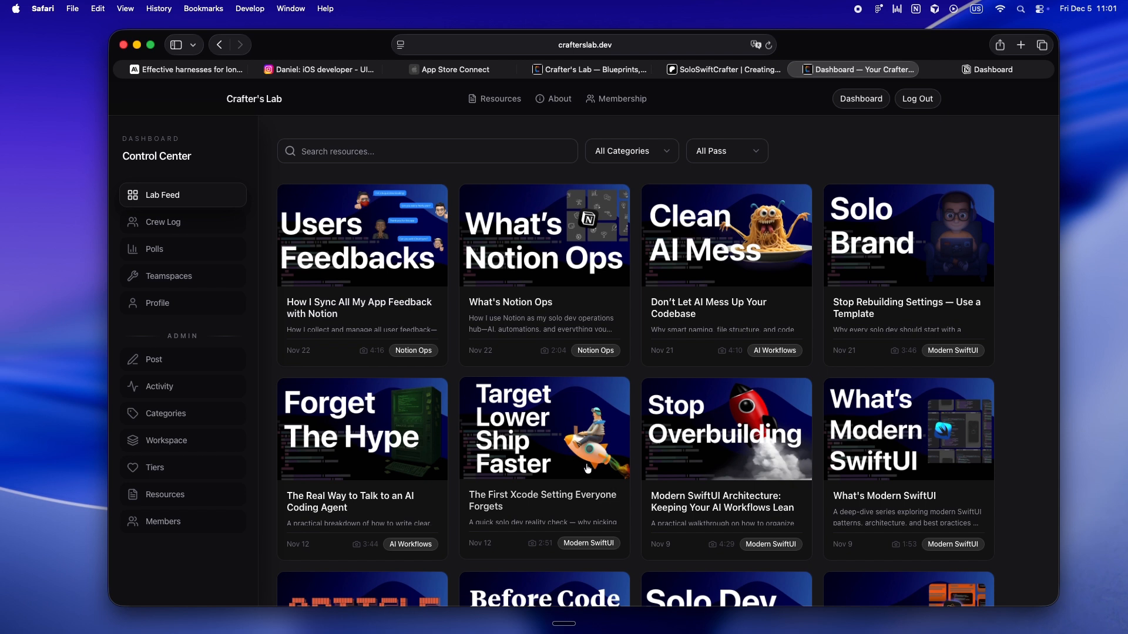
mouse_move(669, 382)
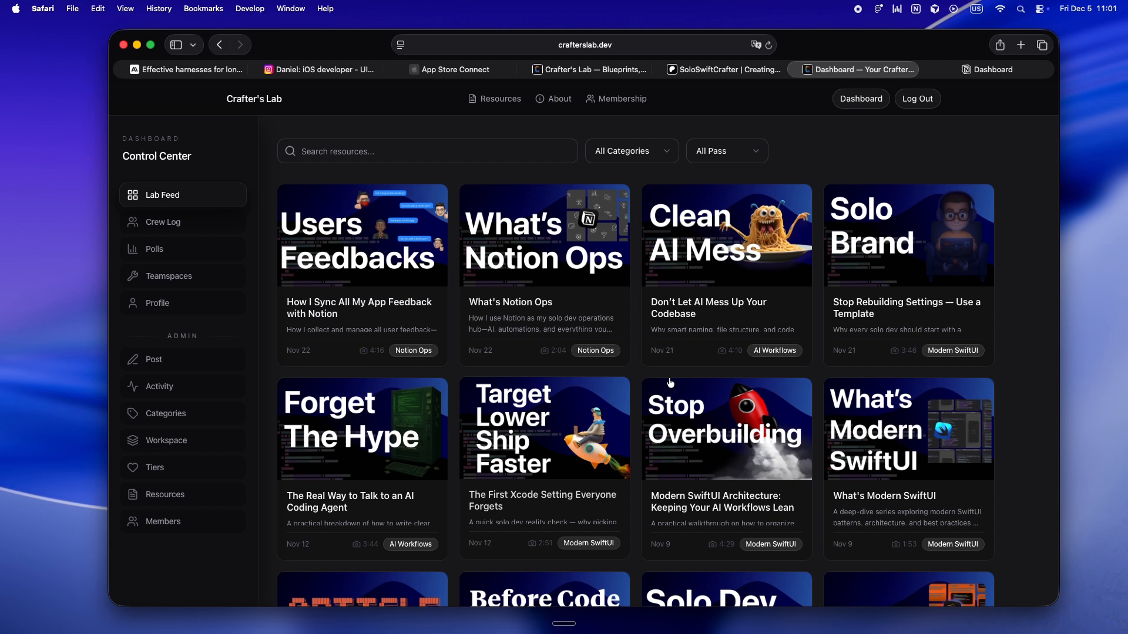
From the Crafter Apps Dashboard, browse Daniel's Playbook Progress chart and galleries, then open Swift Brain.
left_click(989, 70)
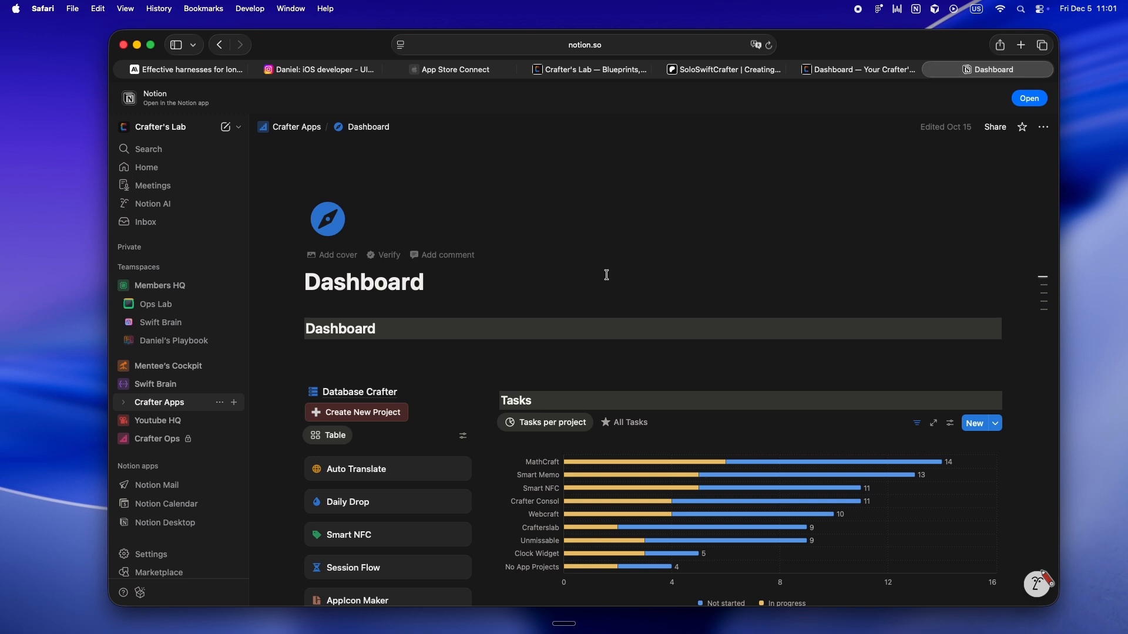
mouse_move(202, 358)
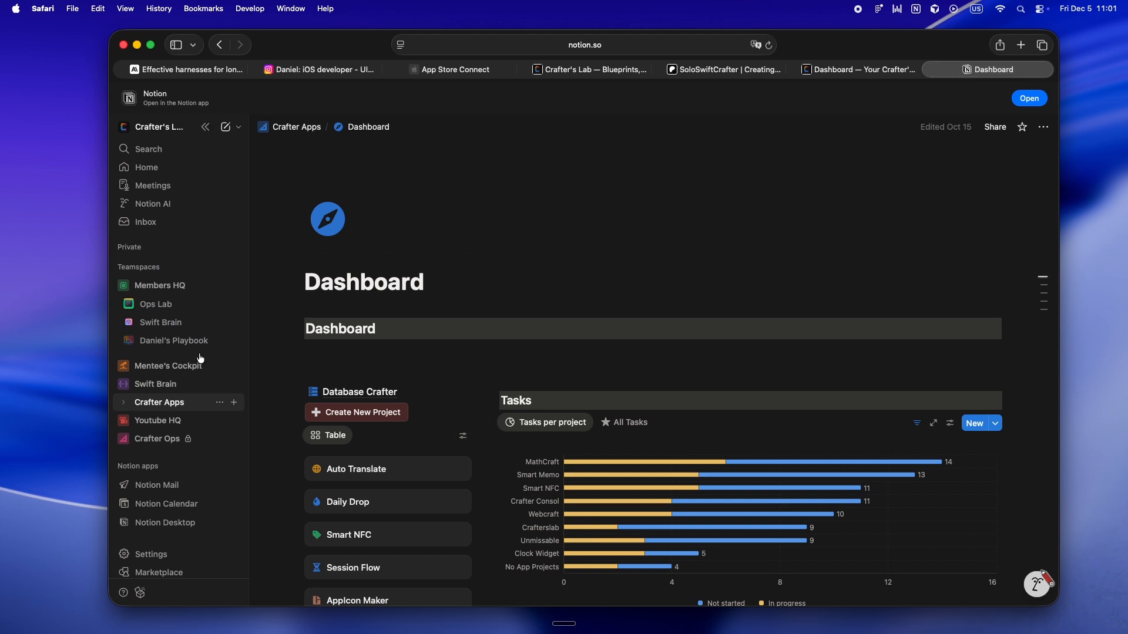
left_click(174, 340)
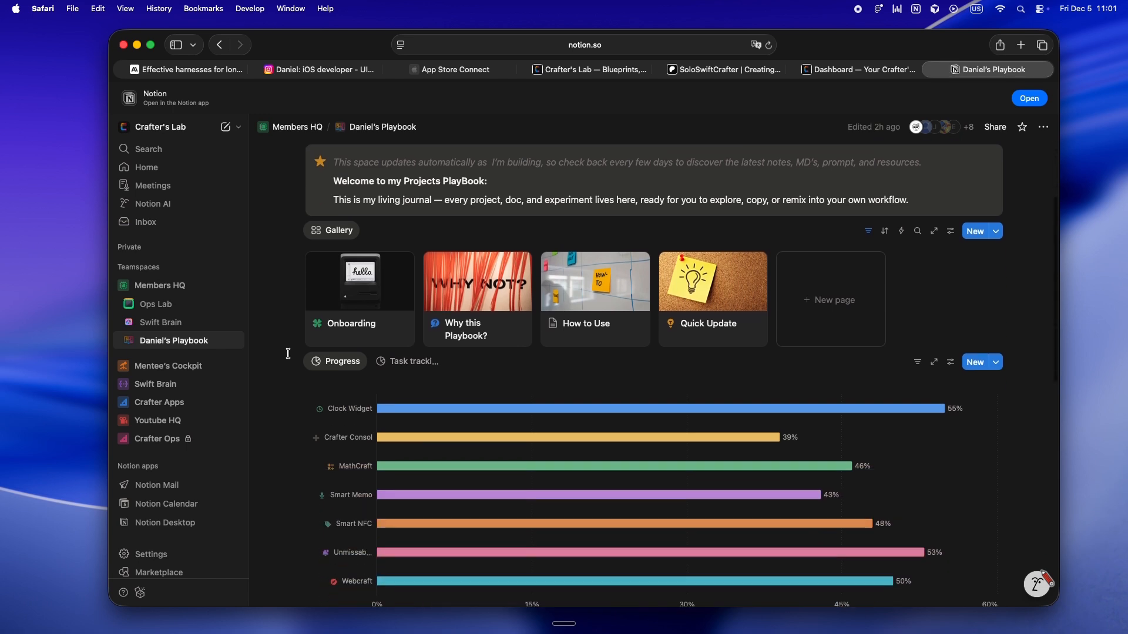
scroll("down", 3)
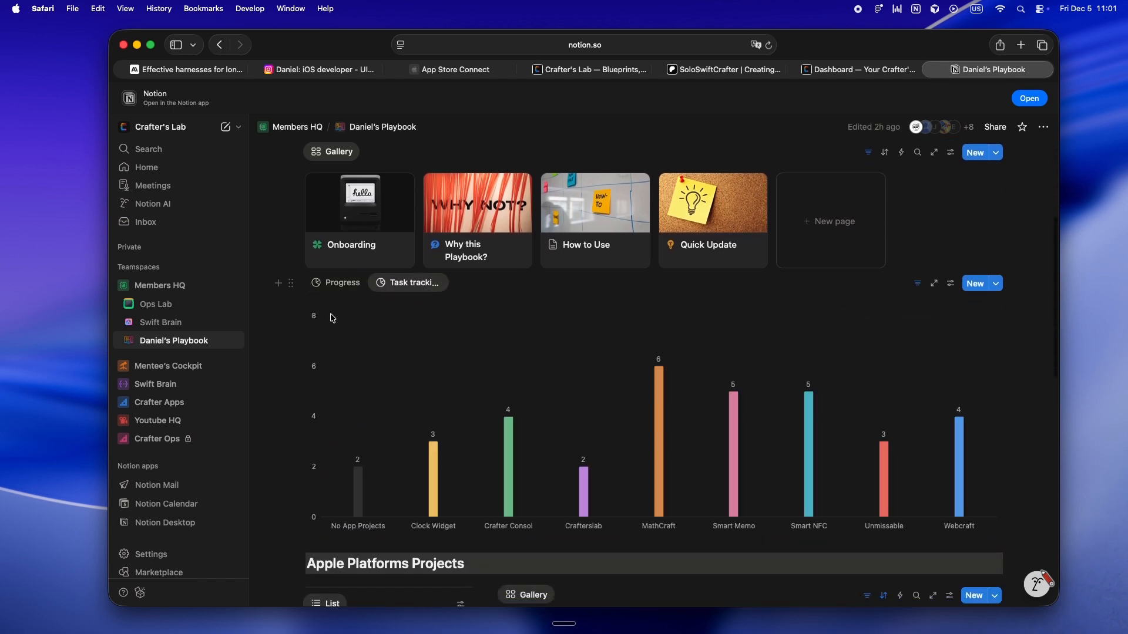
left_click(342, 282)
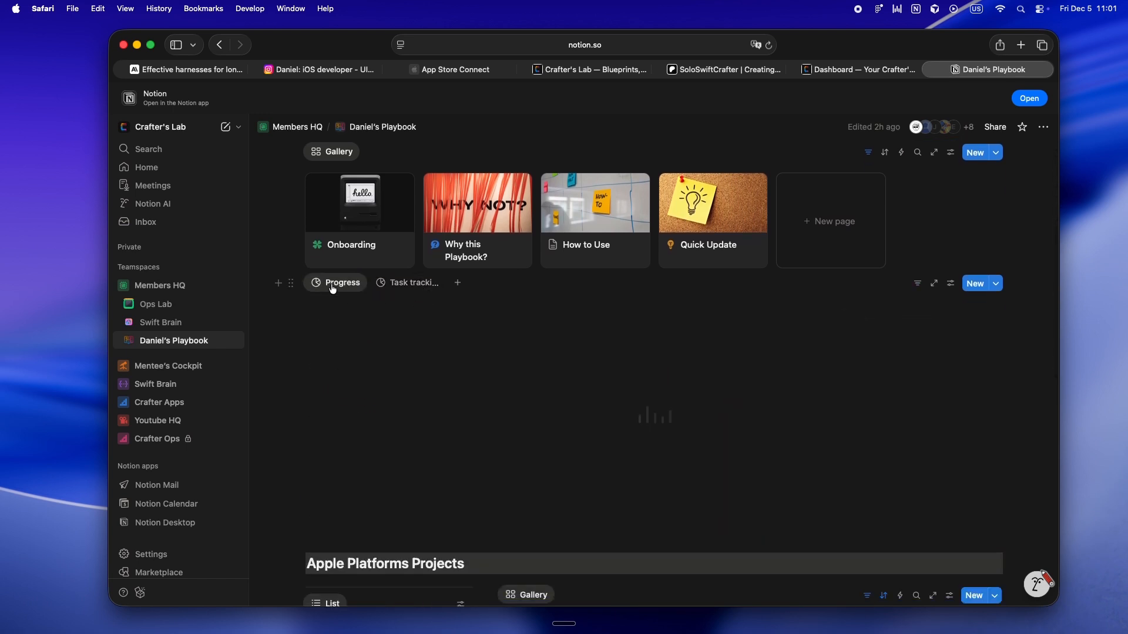
scroll("down", 3)
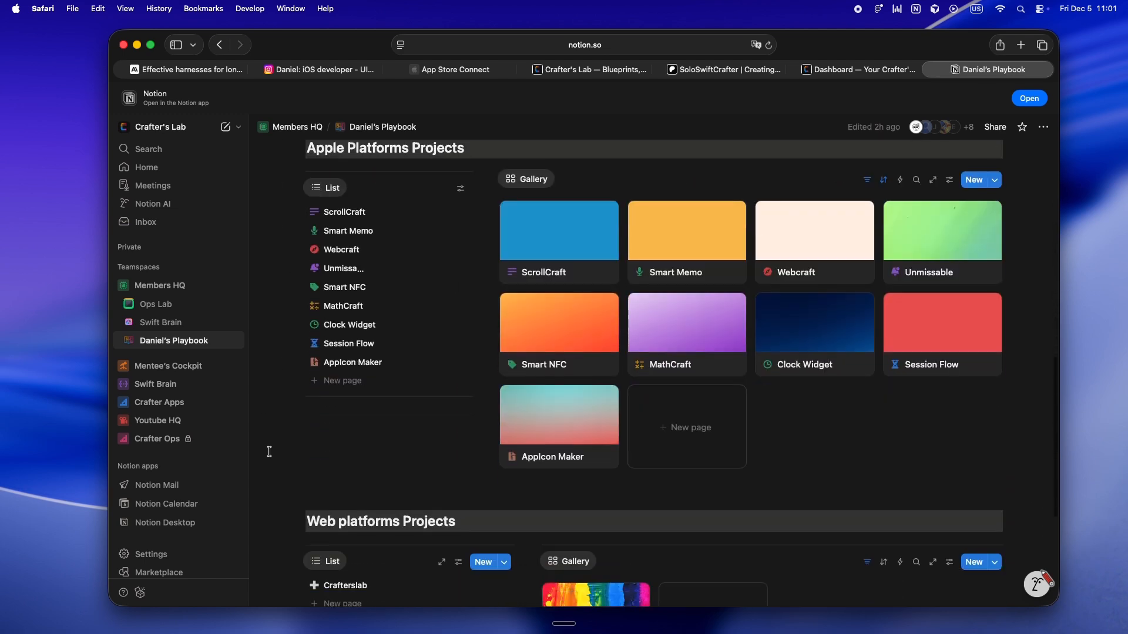
scroll("down", 3)
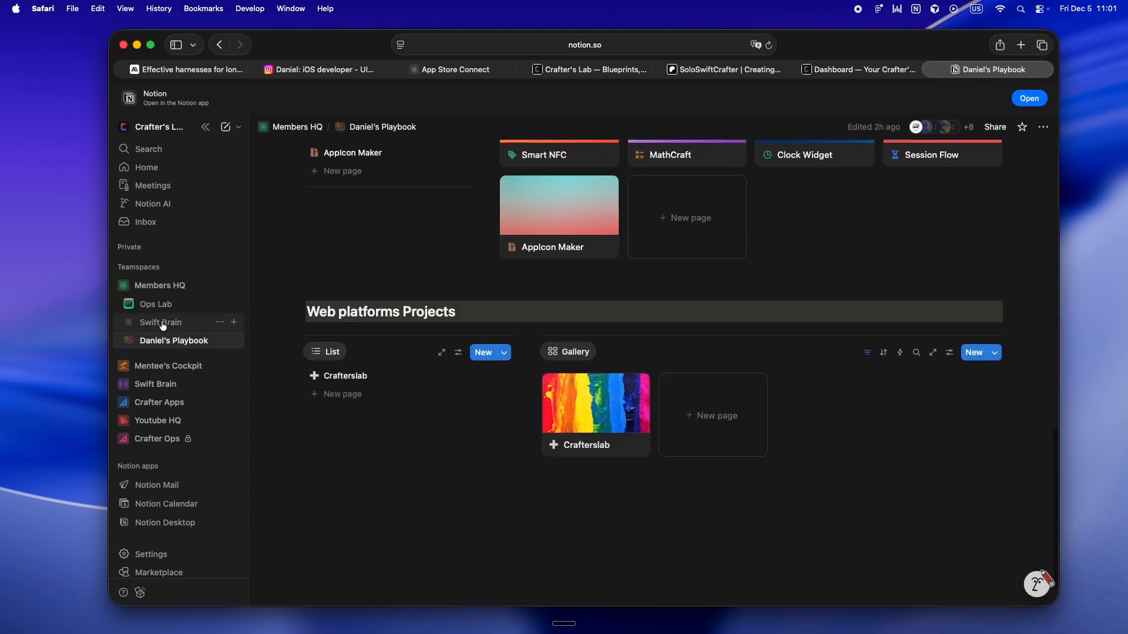
left_click(160, 321)
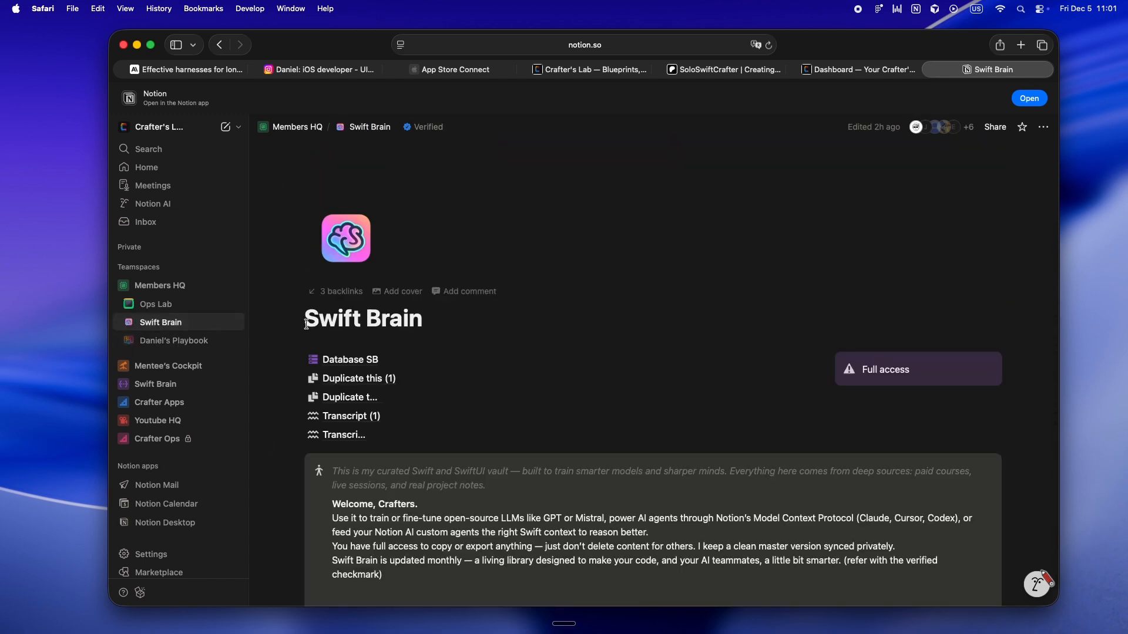
Look over the Swift Brain page and open its Swift Brain MCP database.
scroll("down", 3)
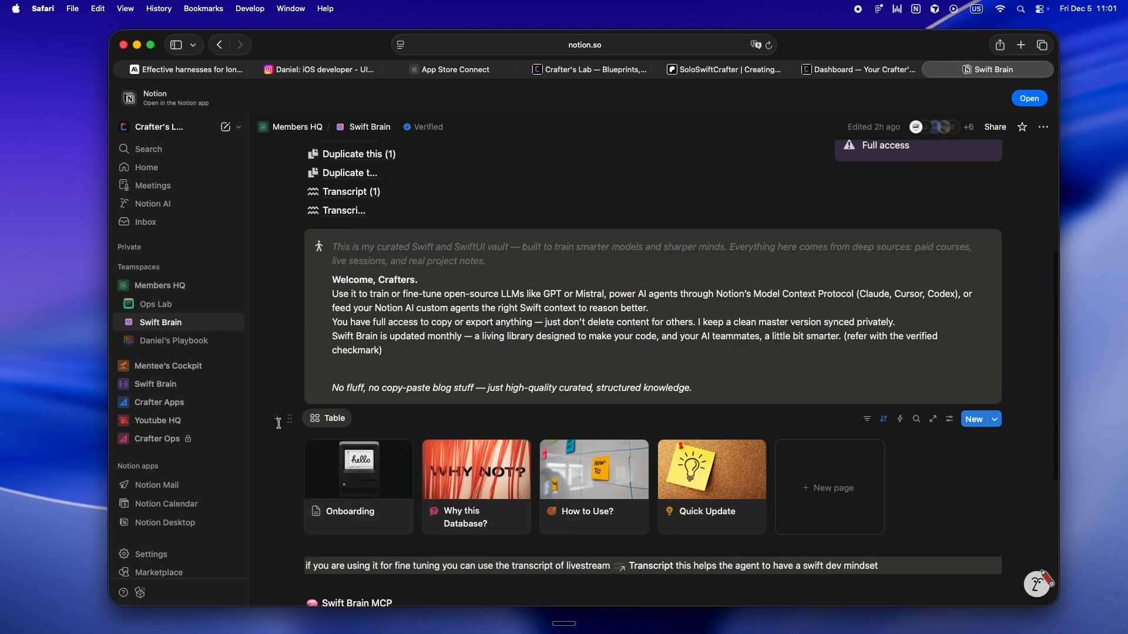
scroll("up", 3)
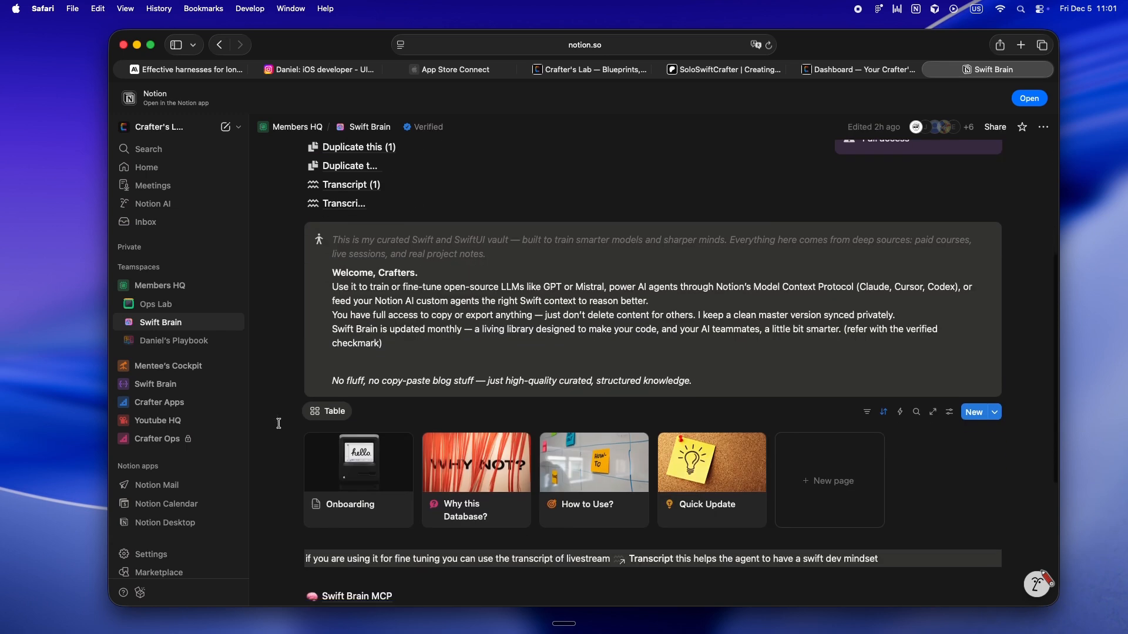
scroll("down", 3)
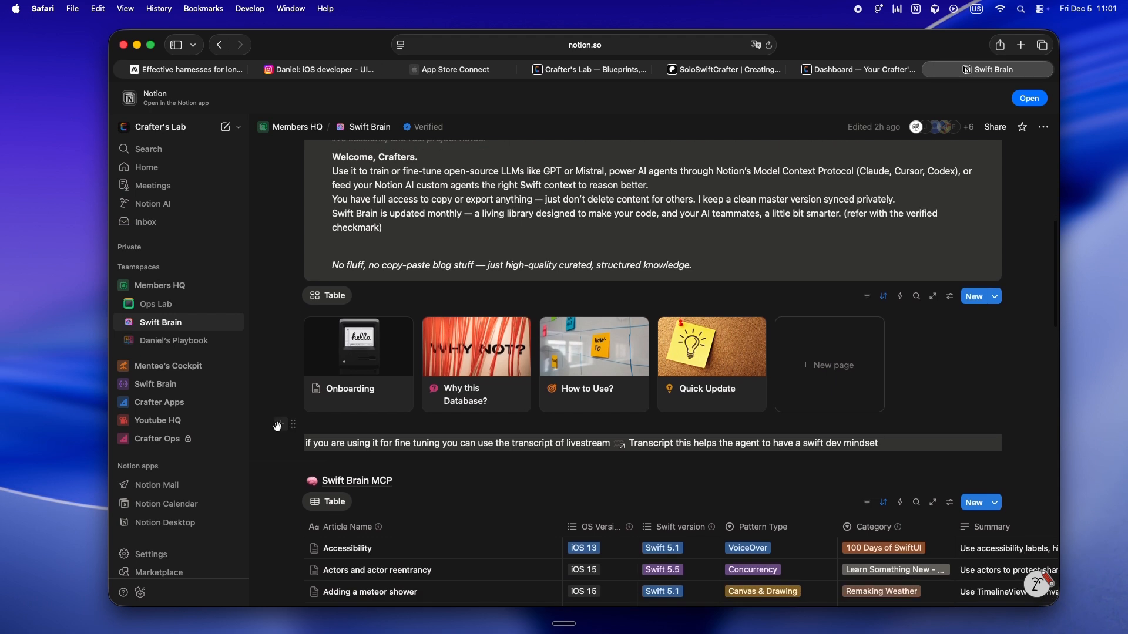
mouse_move(618, 449)
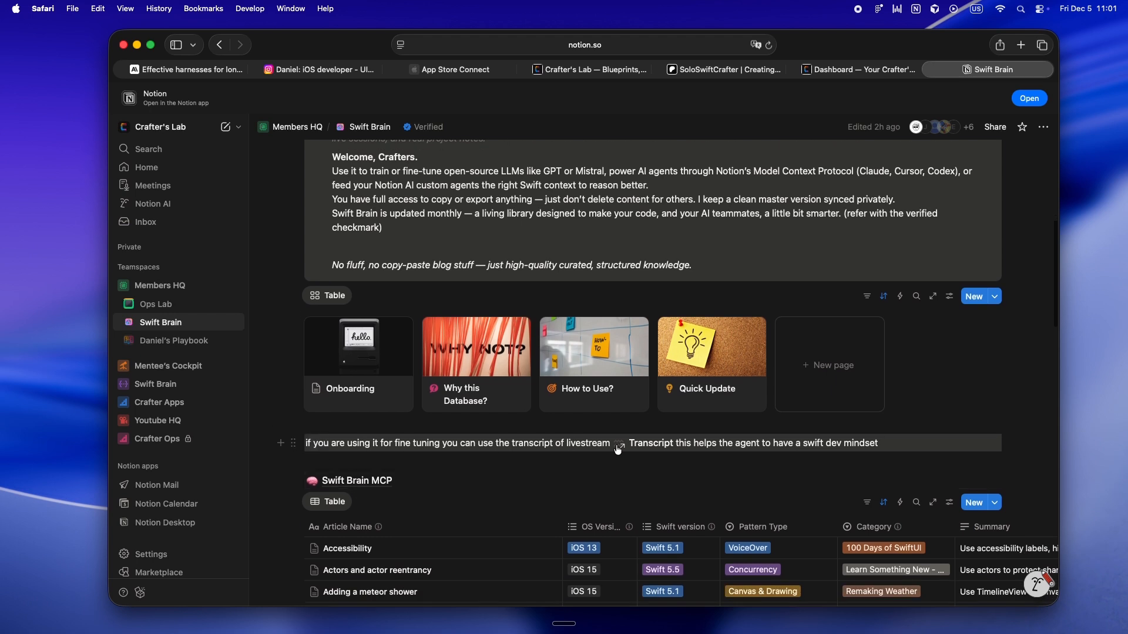
left_click(358, 480)
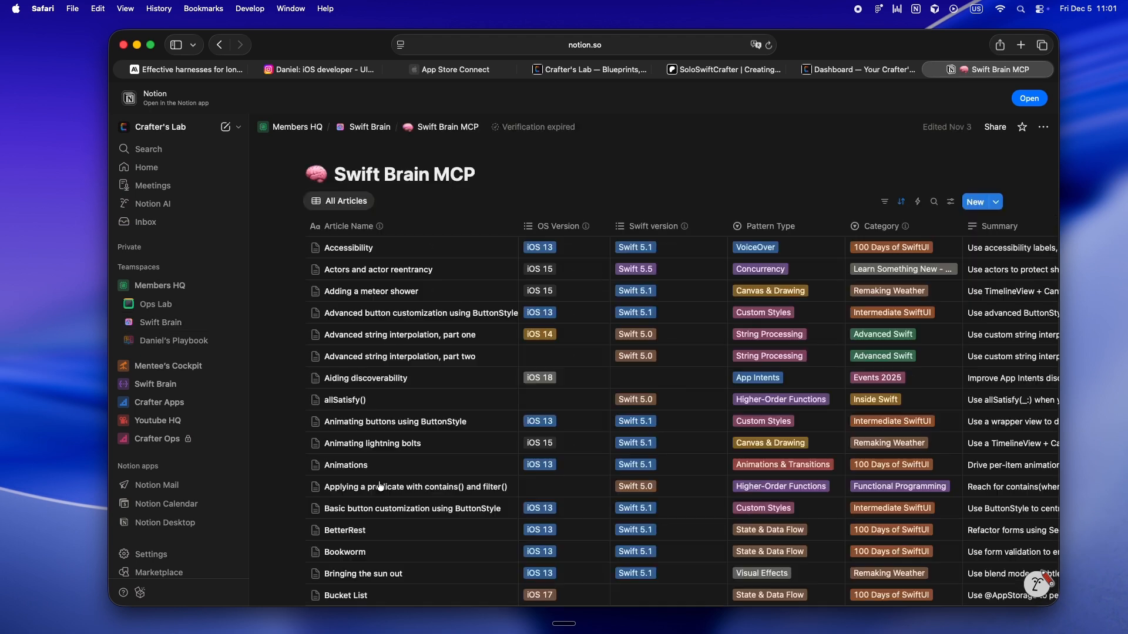
Scroll the All Articles table down to its last entry, Zipping sequences.
scroll("down", 3)
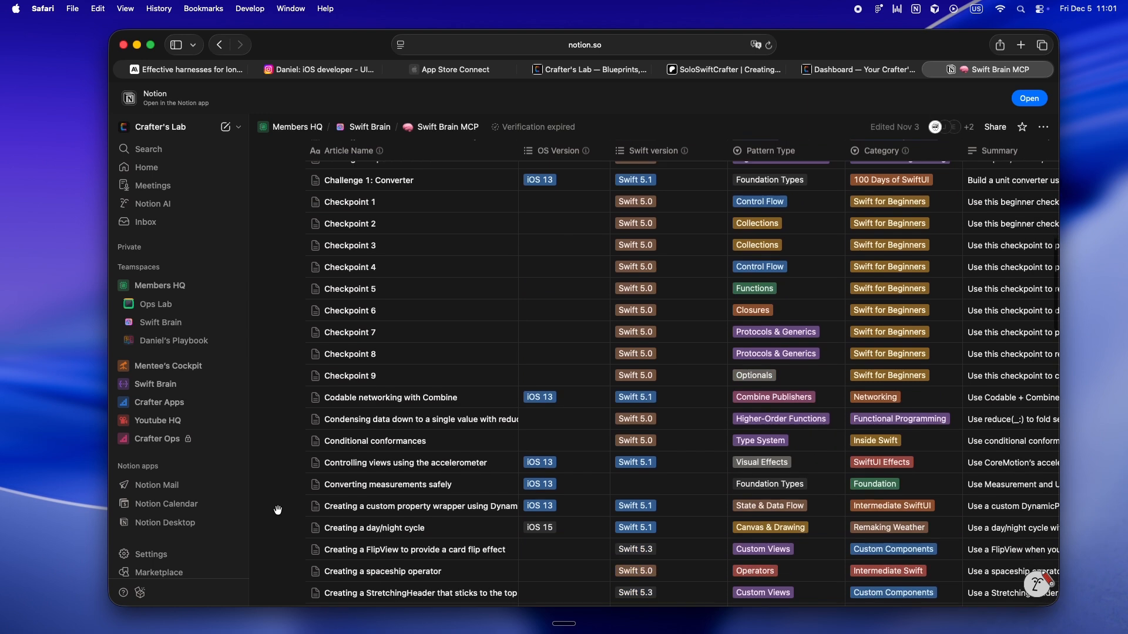
scroll("down", 3)
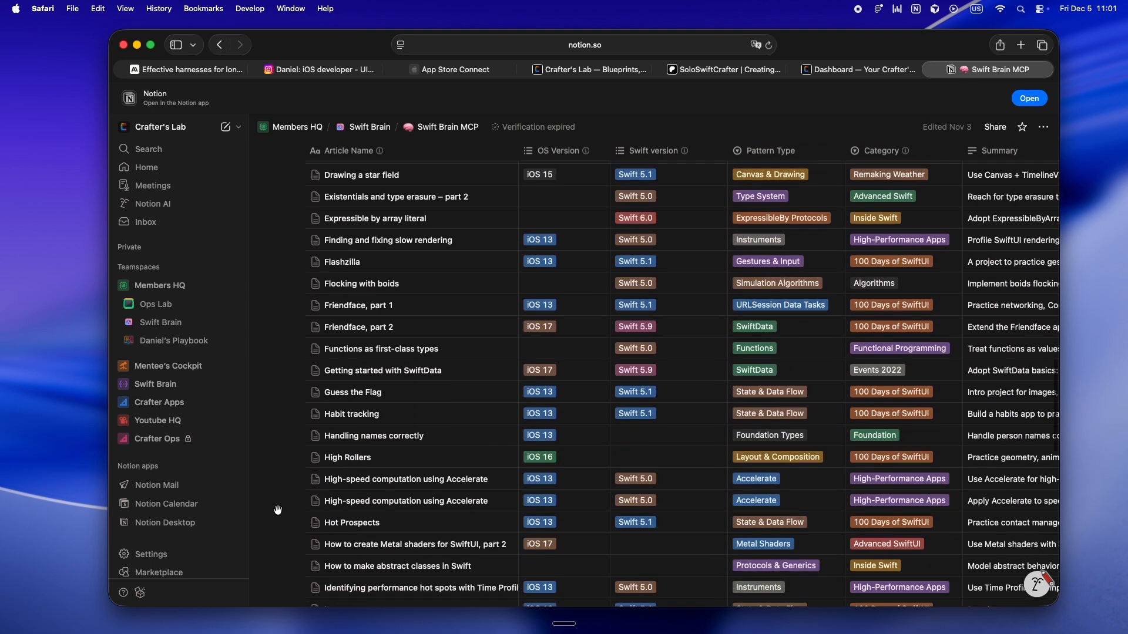
scroll("down", 3)
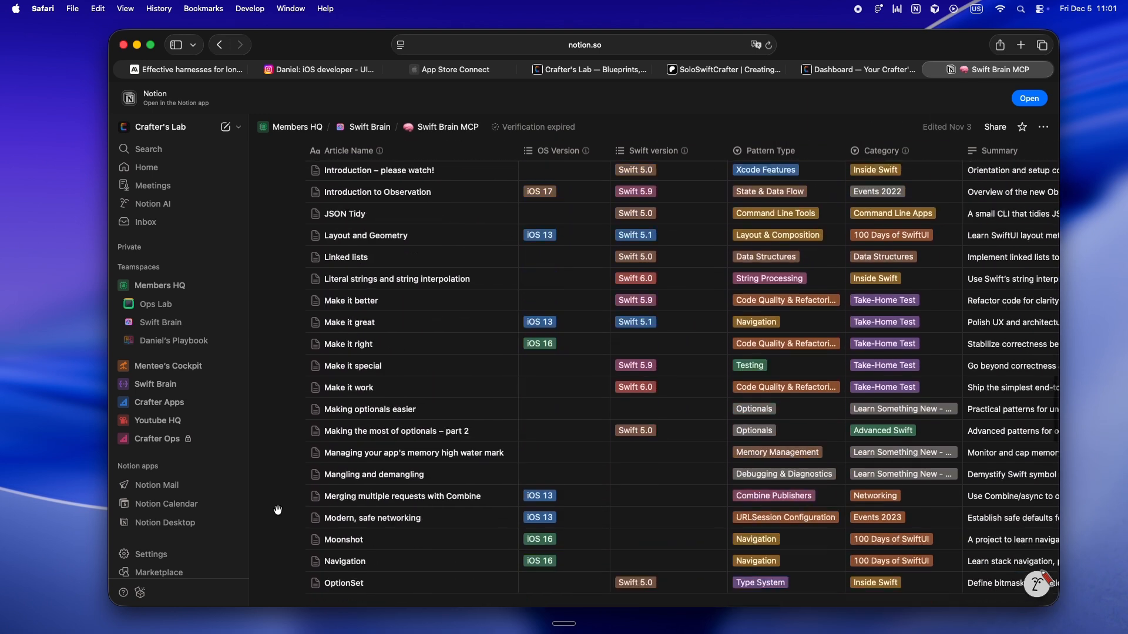
scroll("down", 3)
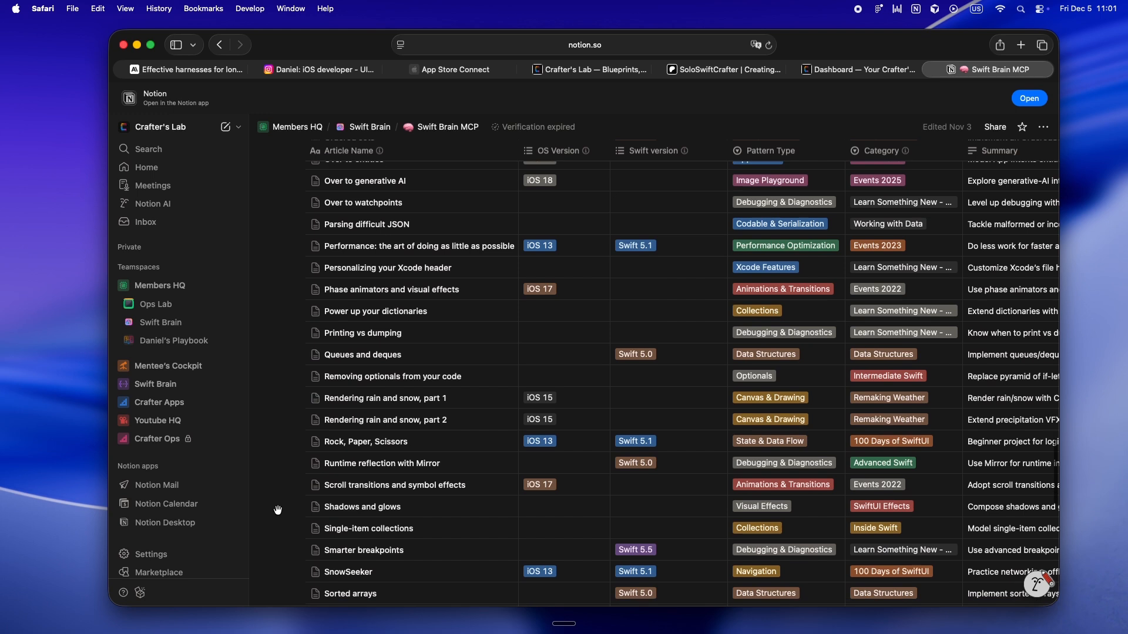
scroll("down", 3)
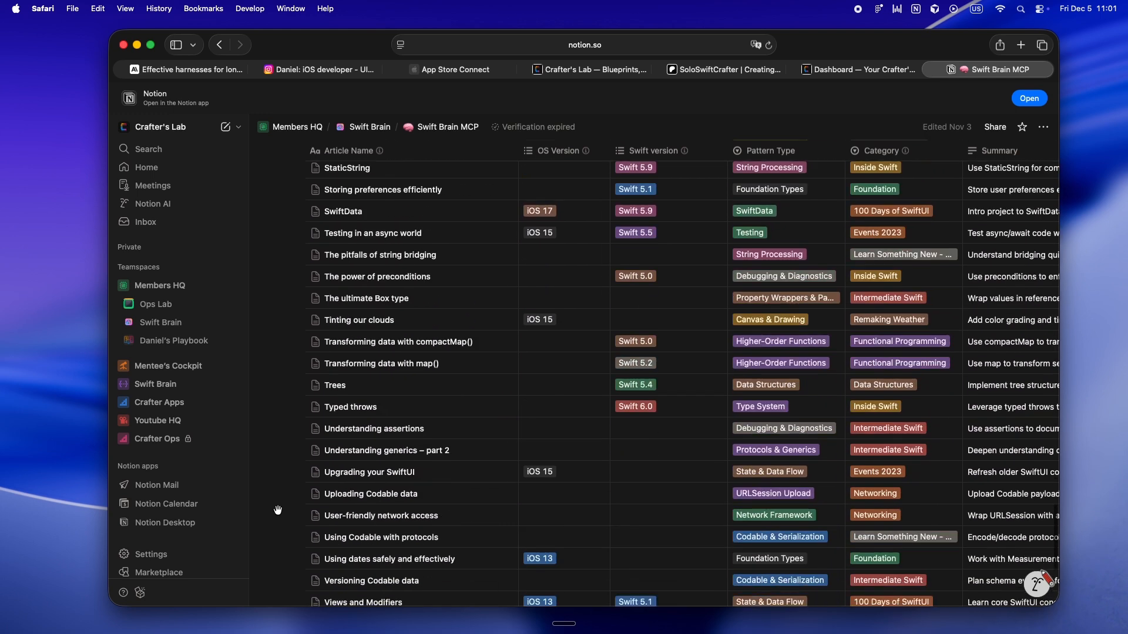
scroll("down", 3)
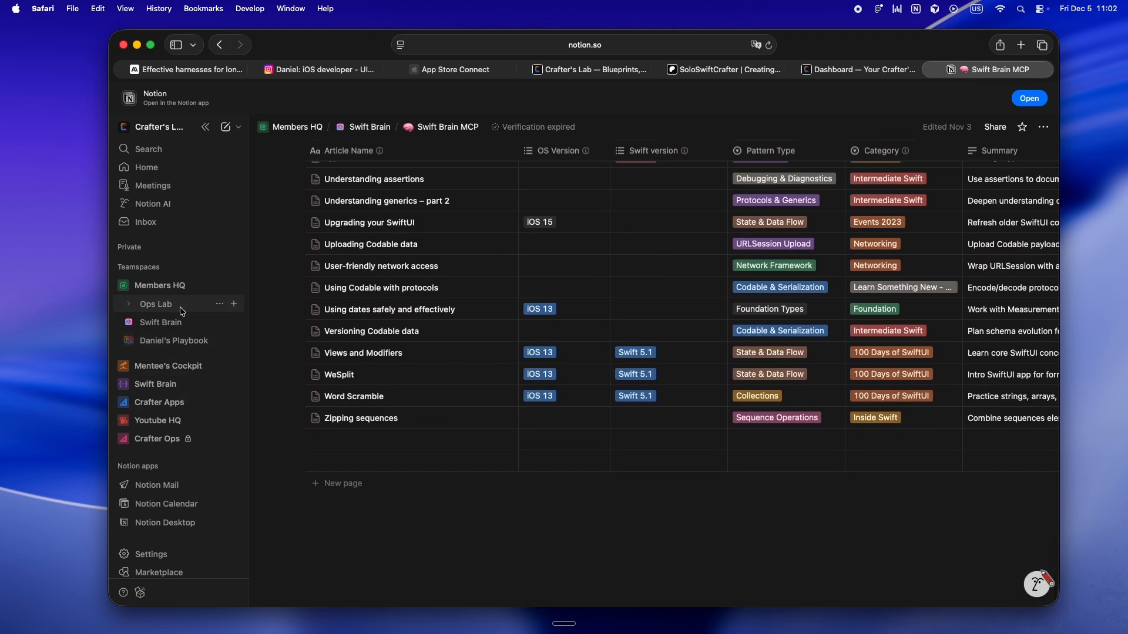
Open the Ops Lab home page, then go back to the Crafter's Lab member dashboard.
left_click(155, 304)
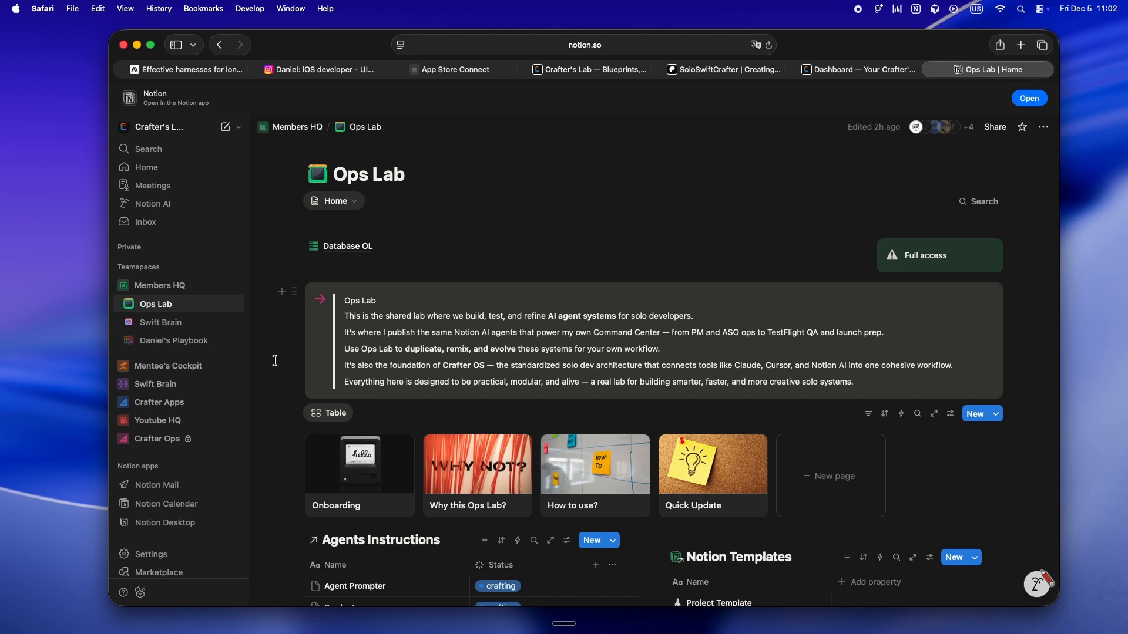
left_click(856, 69)
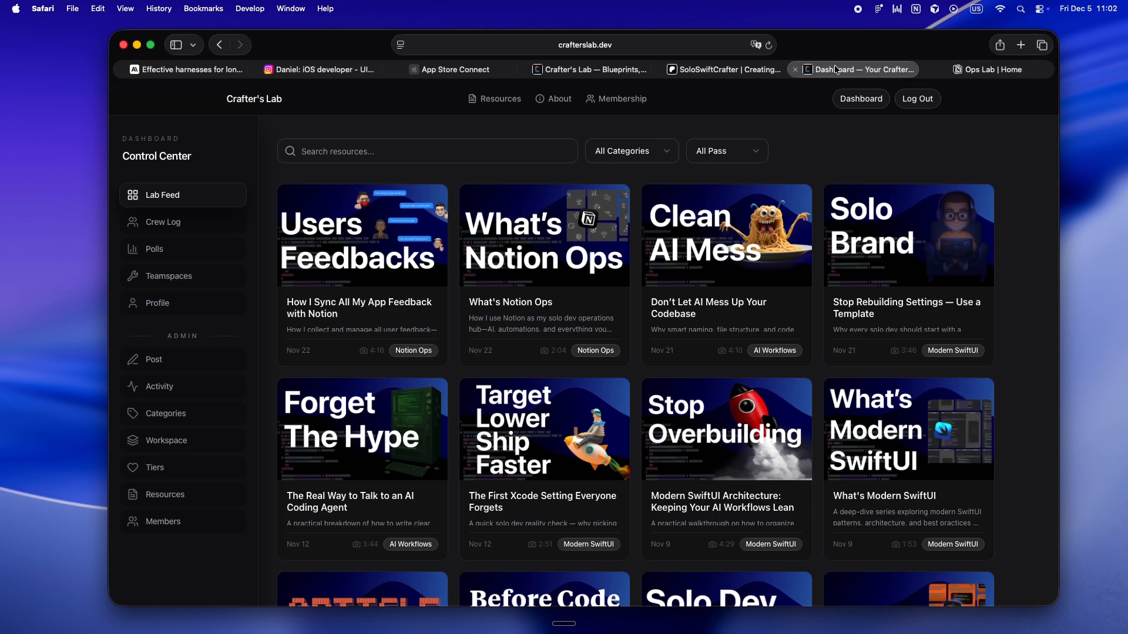
mouse_move(363, 205)
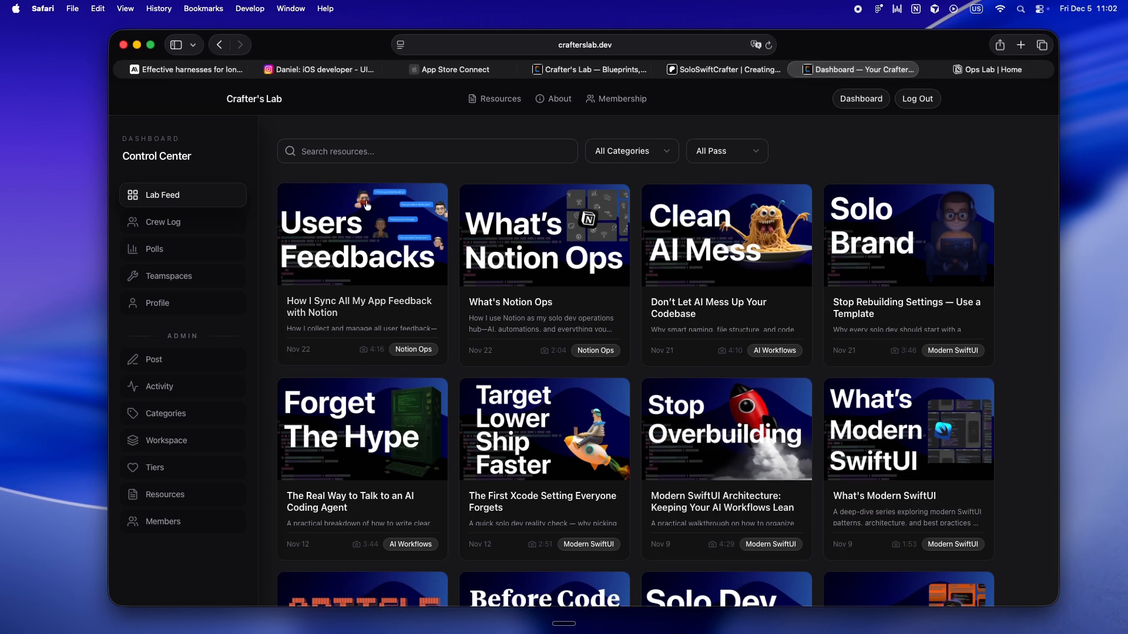